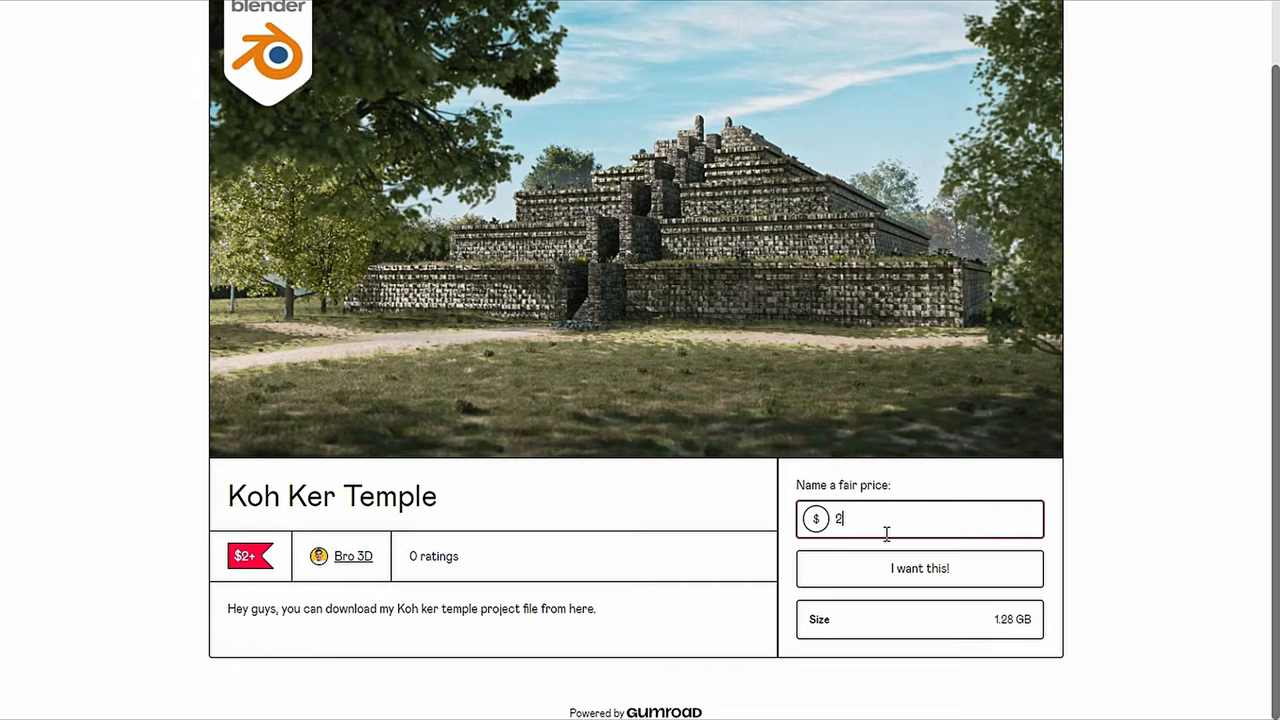
Enter a $2 fair price on the Koh Ker Temple Gumroad page and proceed with 'I want this!'
left_click(918, 564)
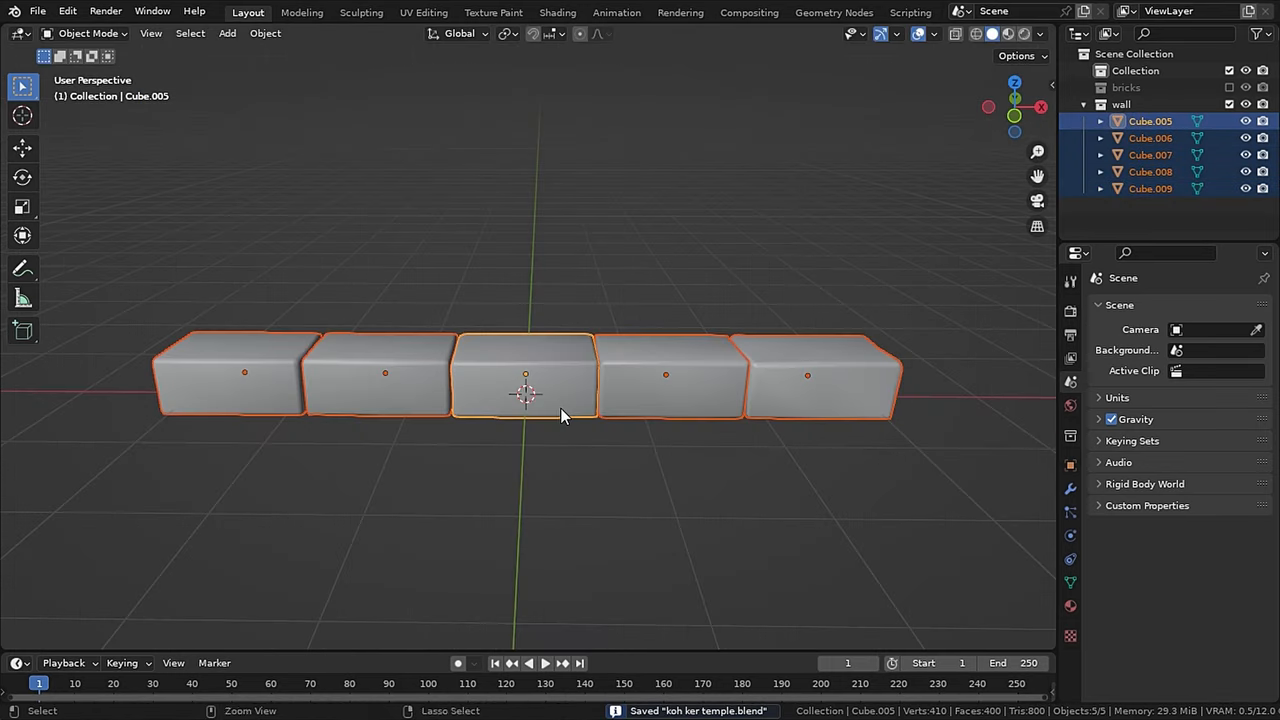
Join the five brick cubes into a single row object with Ctrl+J
key("ctrl+j")
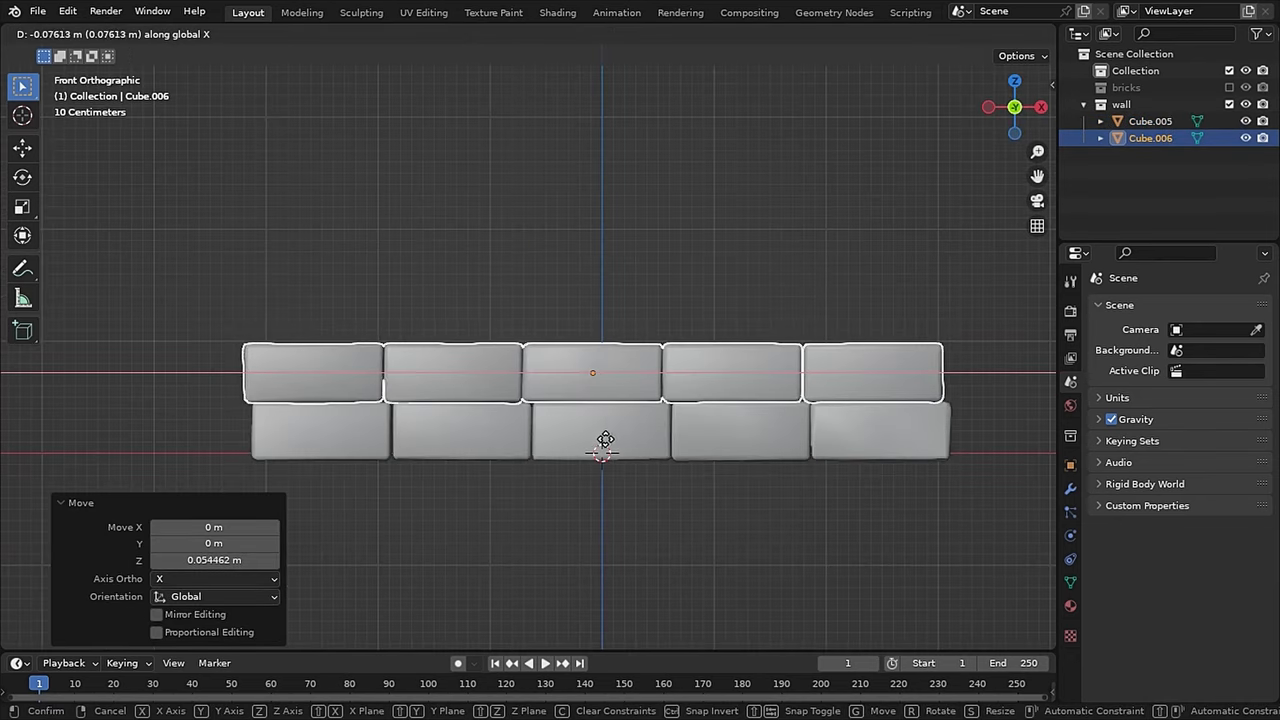
mouse_move(180, 448)
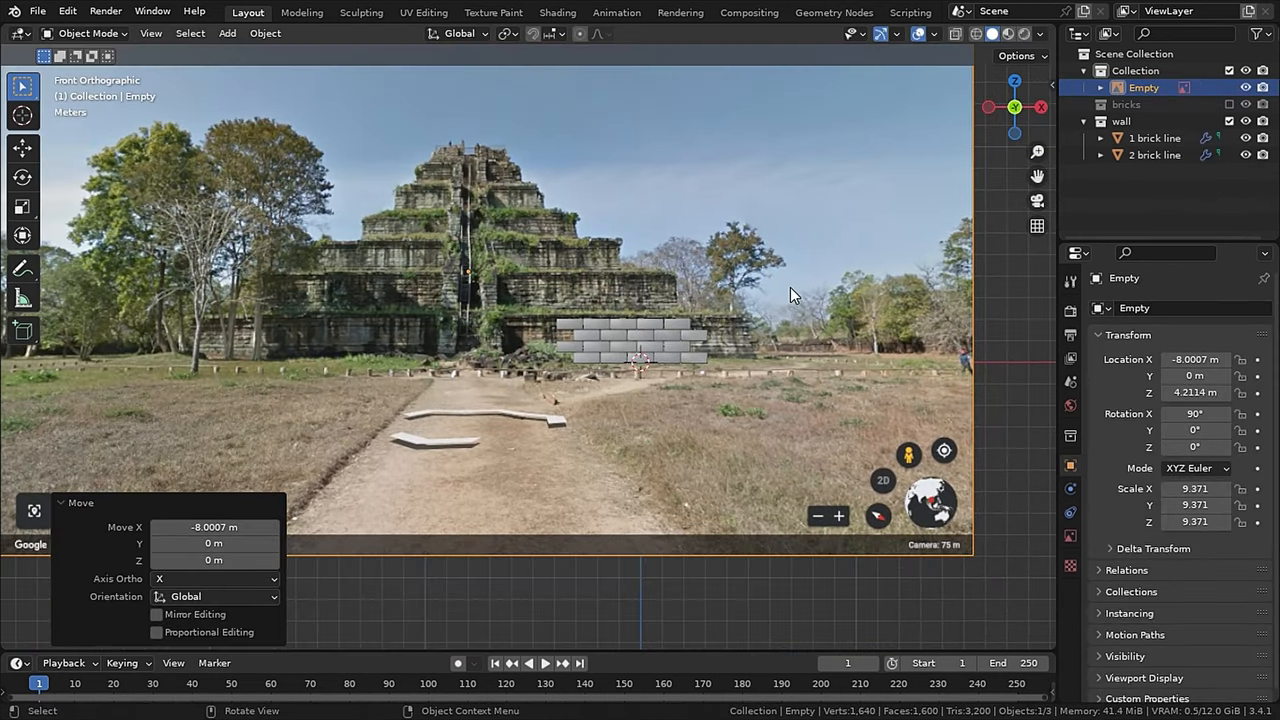
Give both brick rows Z-offset Array modifiers with counts 5 and 6 to stack the wall
key("s")
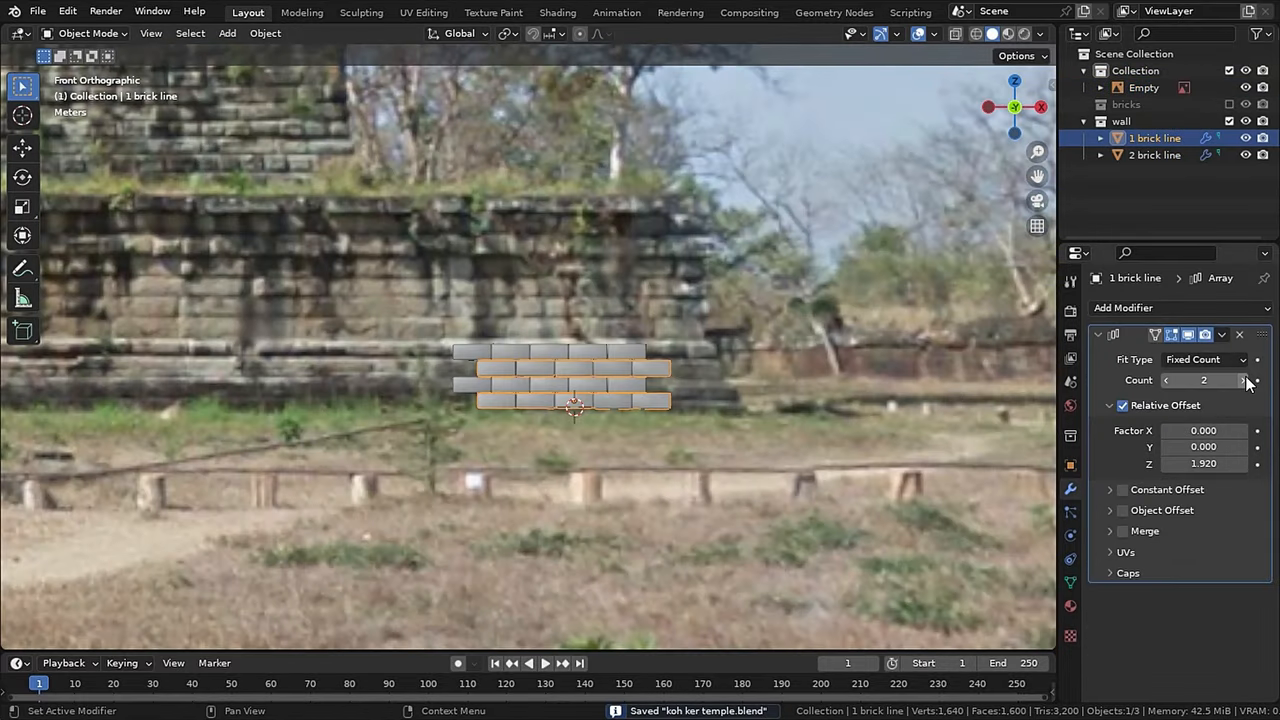
left_click(1244, 380)
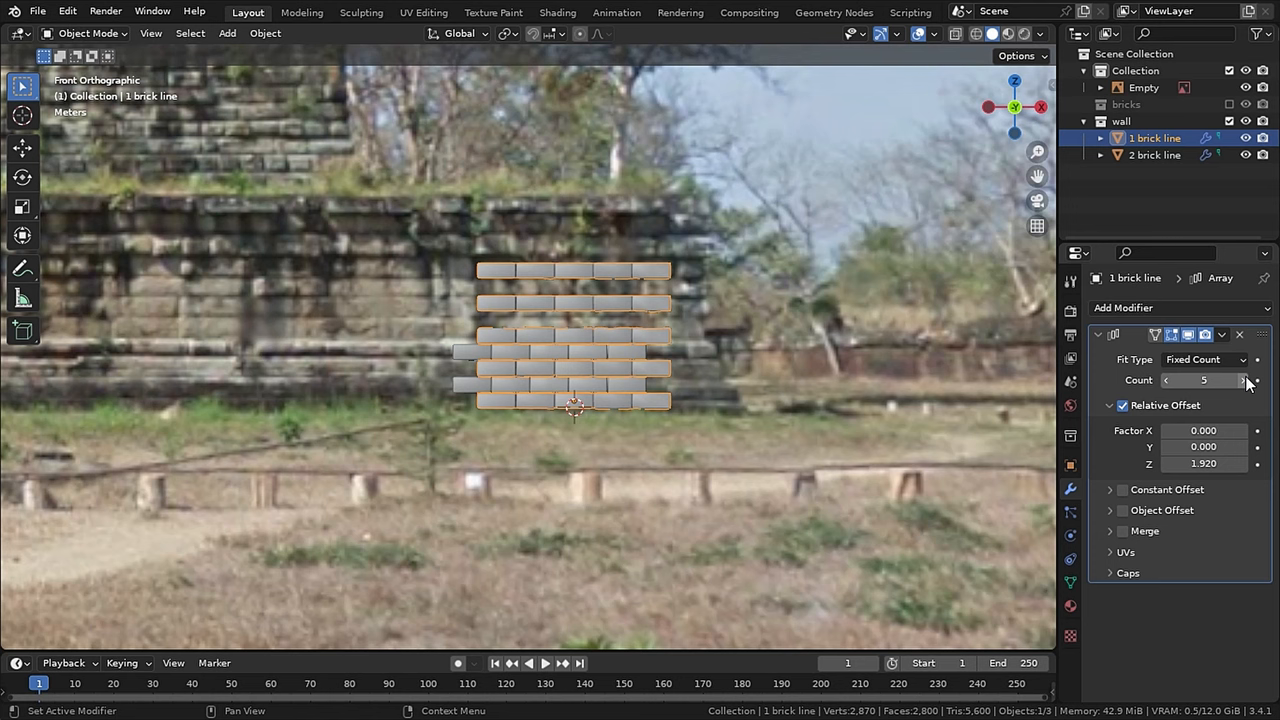
left_click(1252, 380)
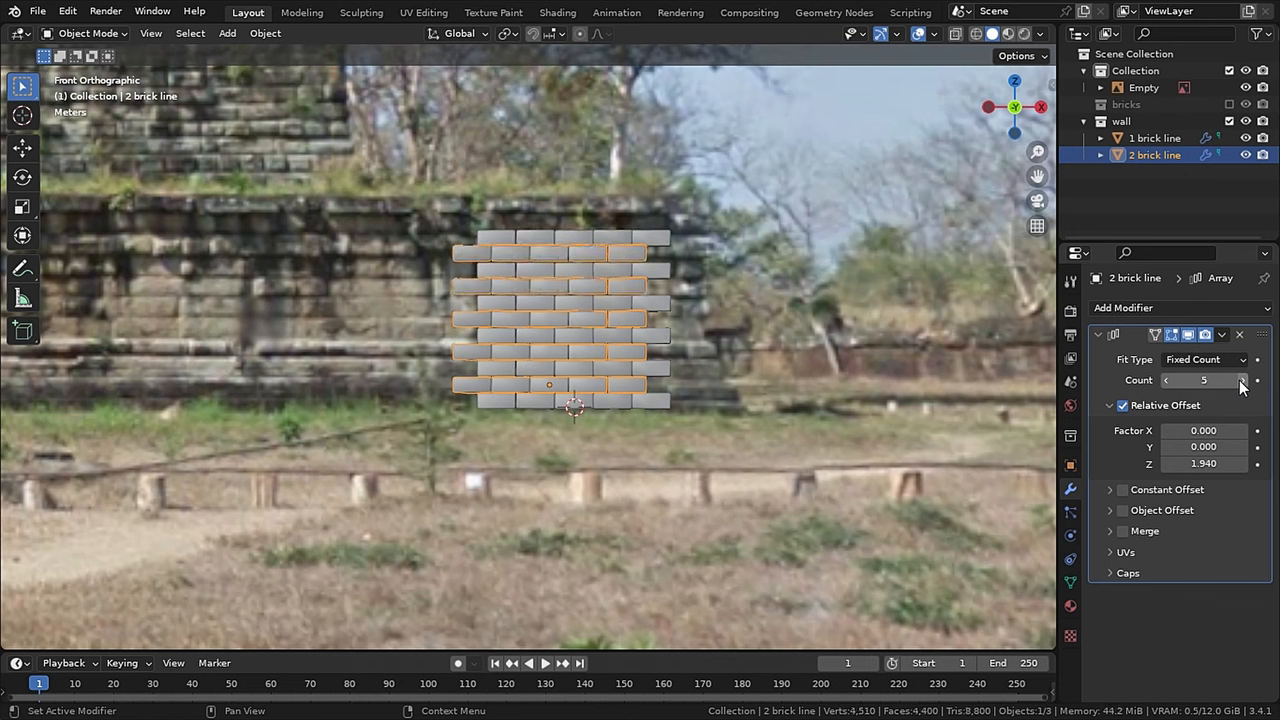
left_click(1244, 380)
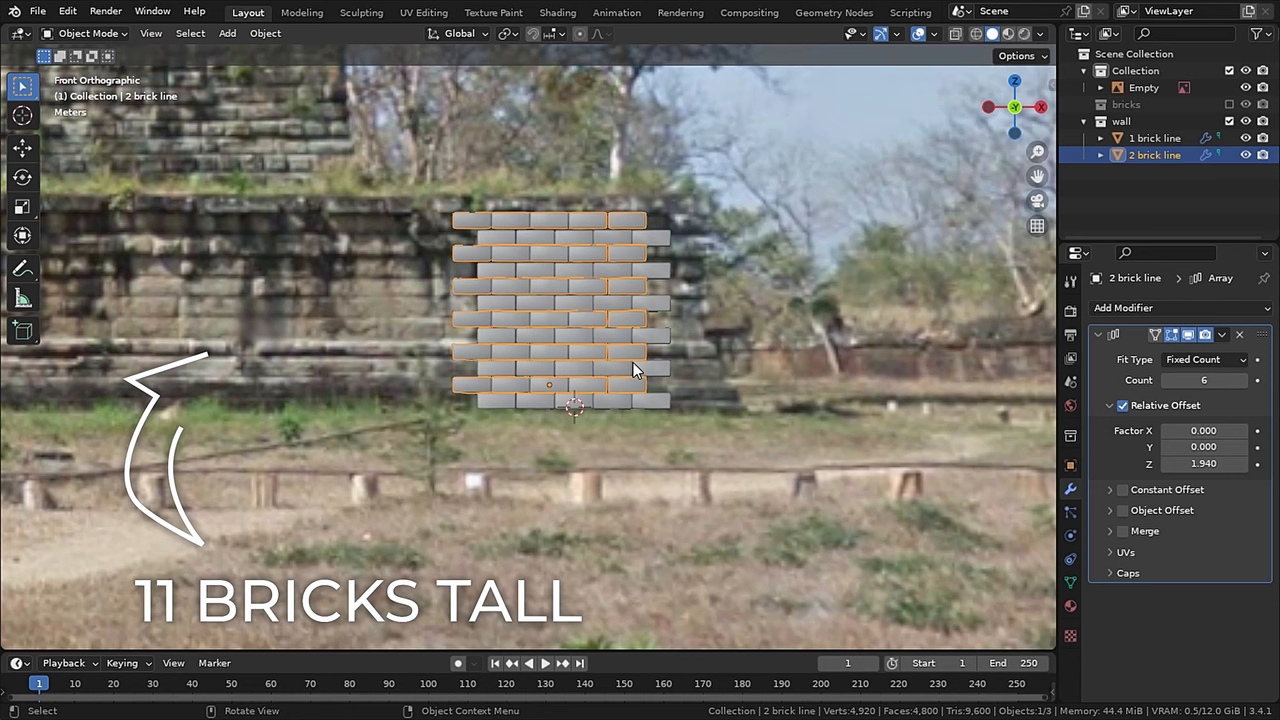
mouse_move(670, 290)
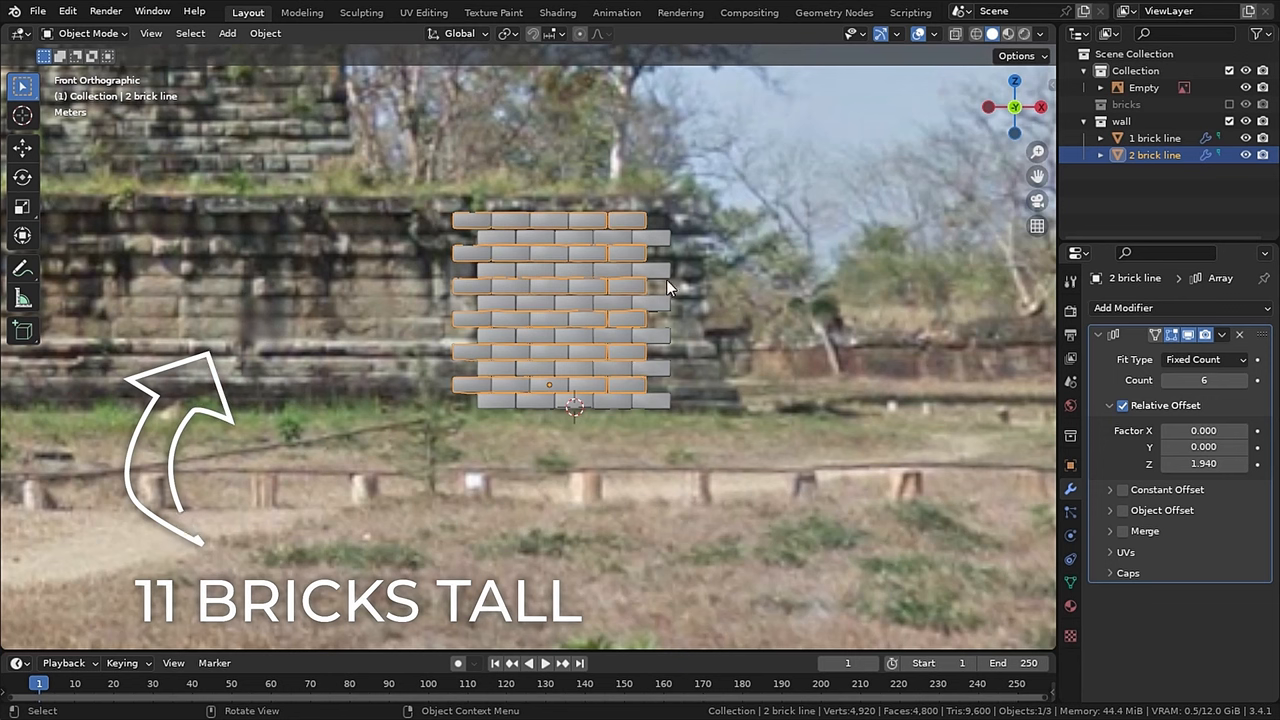
mouse_move(658, 244)
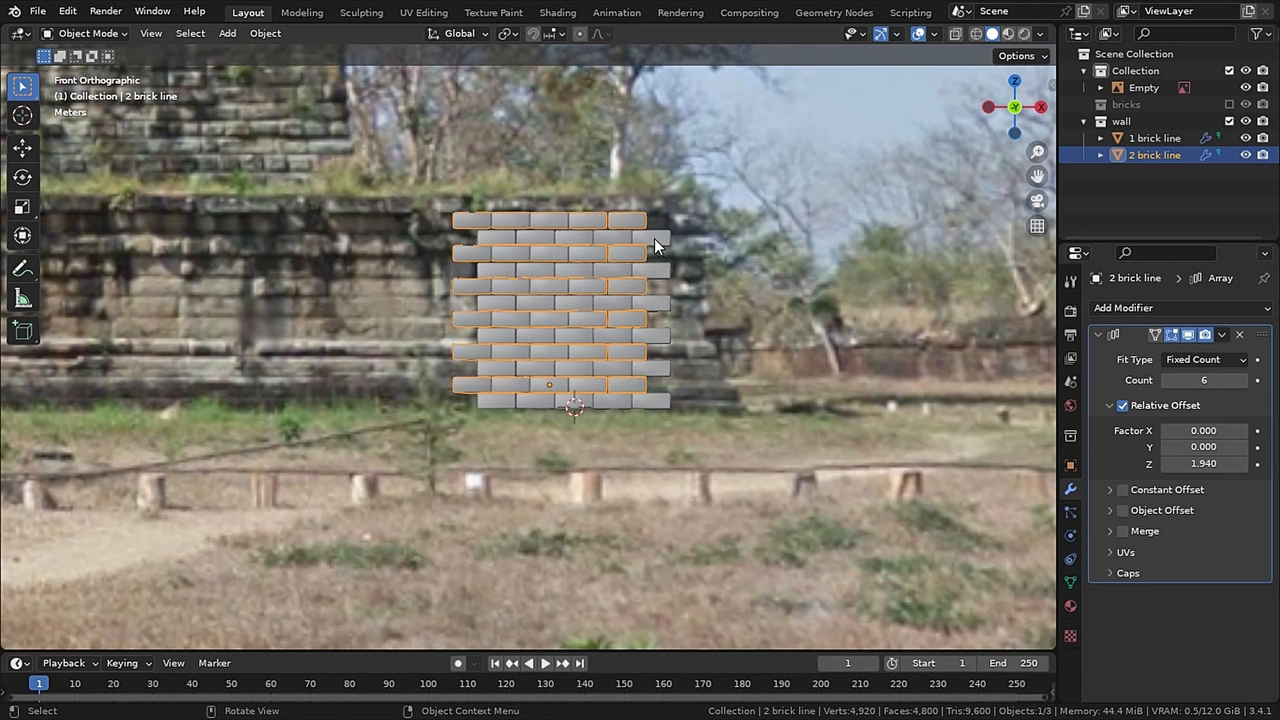
mouse_move(632, 288)
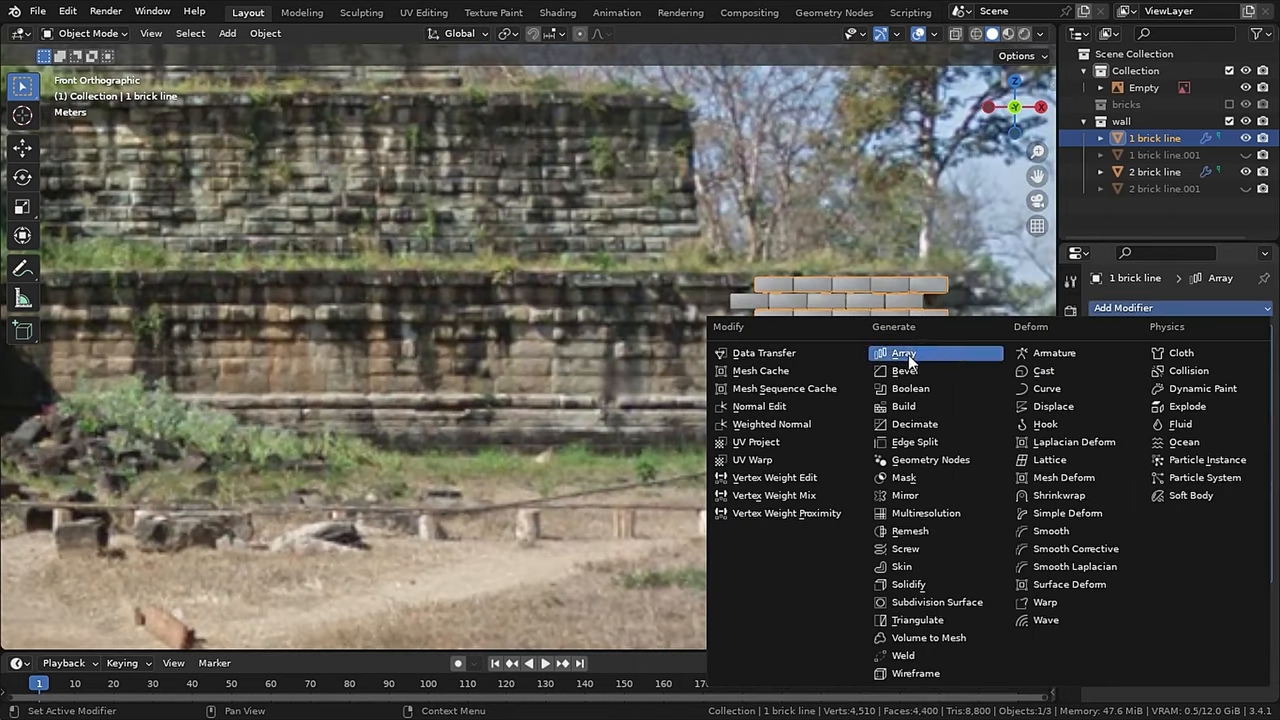
Add a second Array (Count 12, X offset) and set the brick origin to geometry
left_click(904, 352)
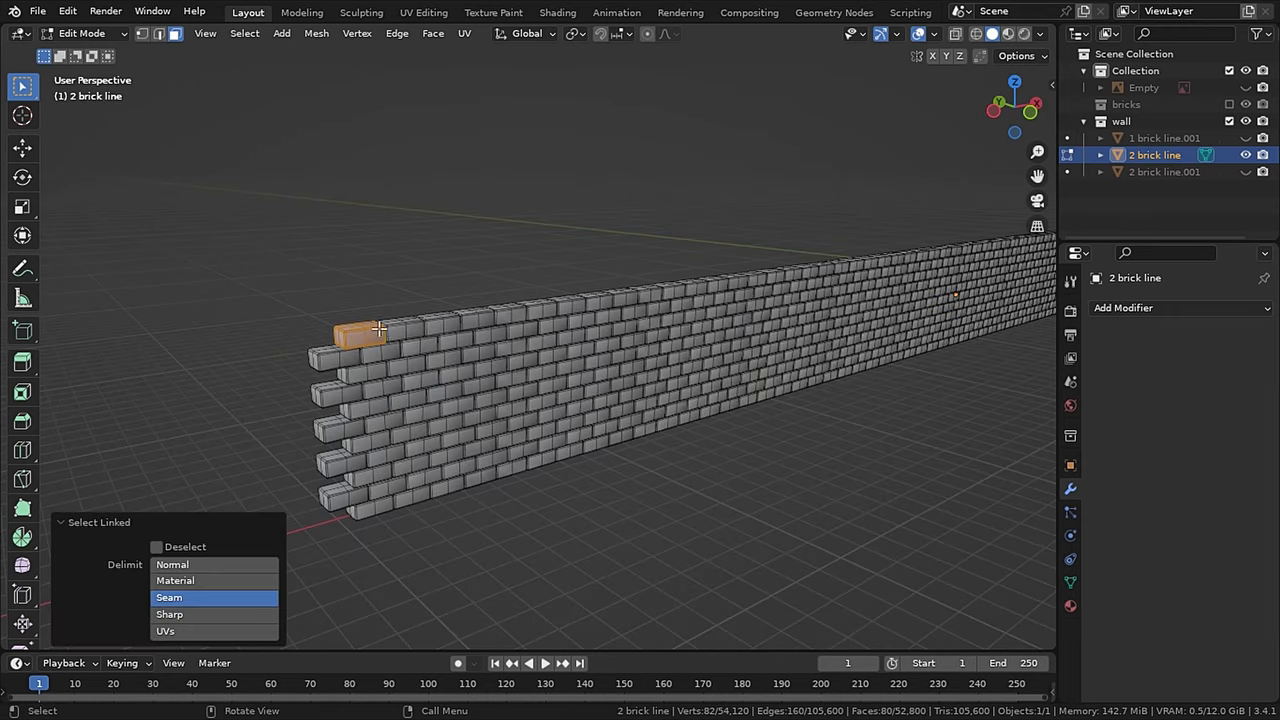
key("l")
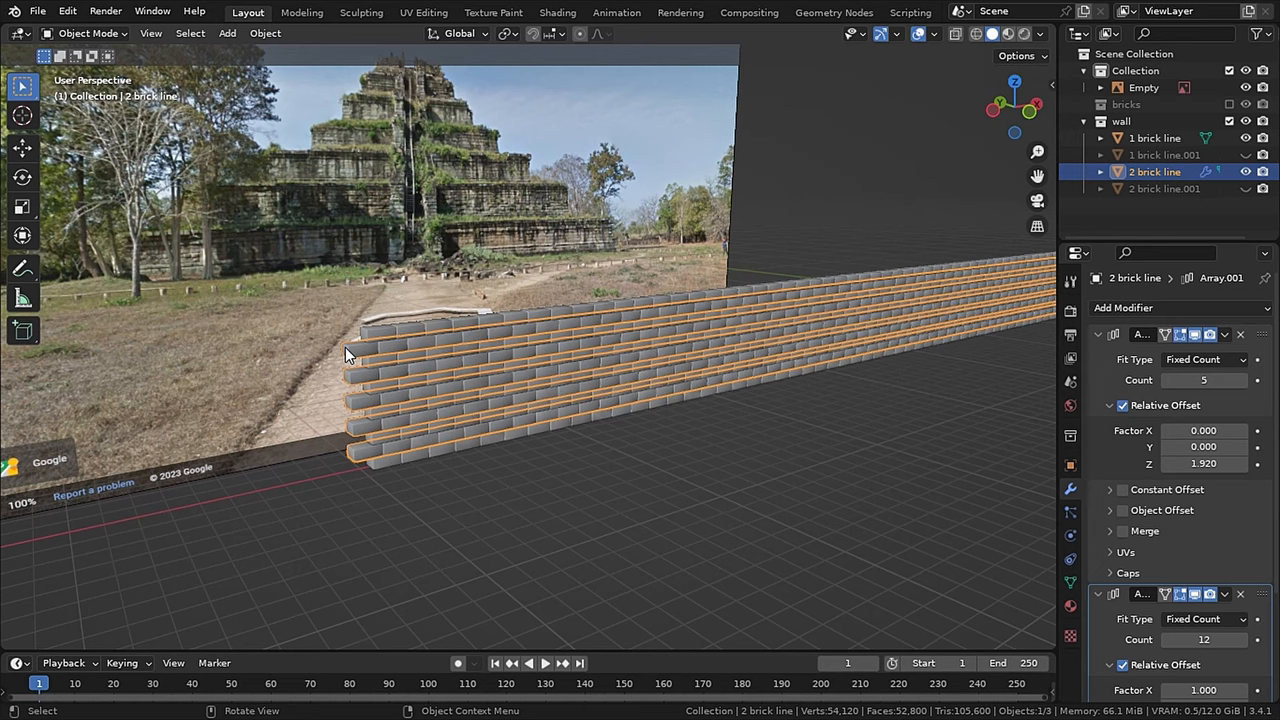
mouse_move(472, 414)
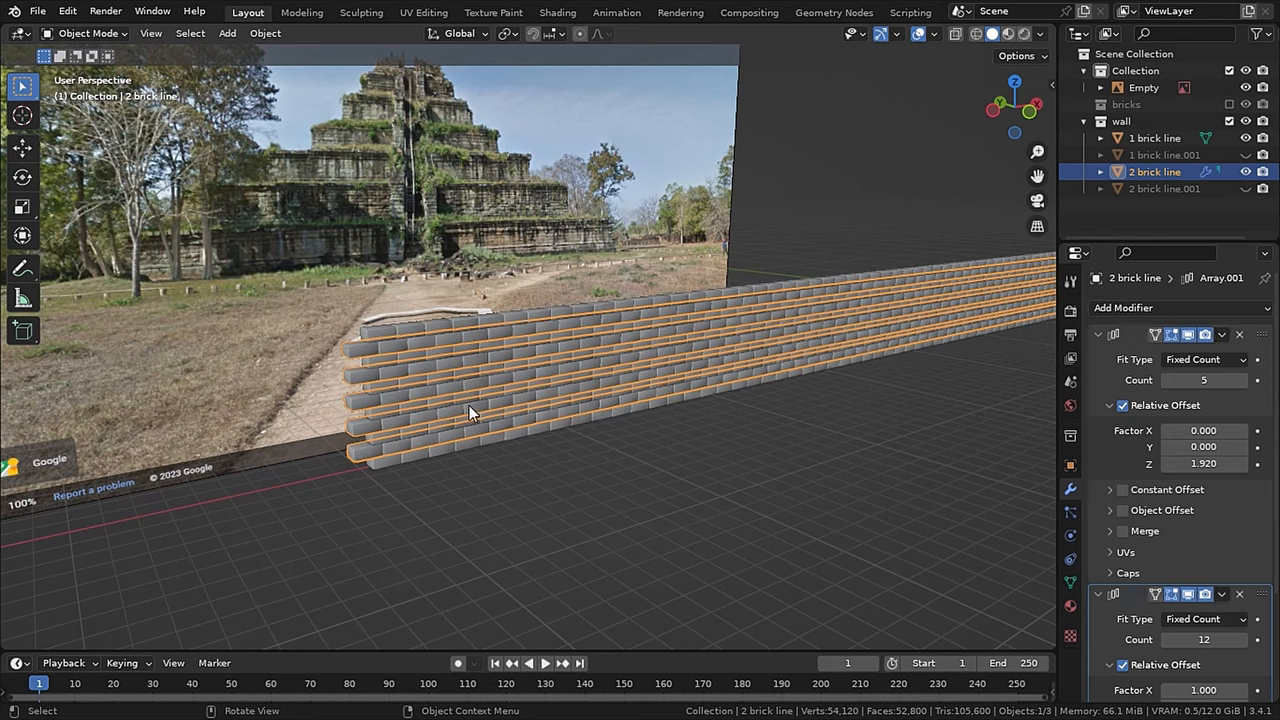
key("f3")
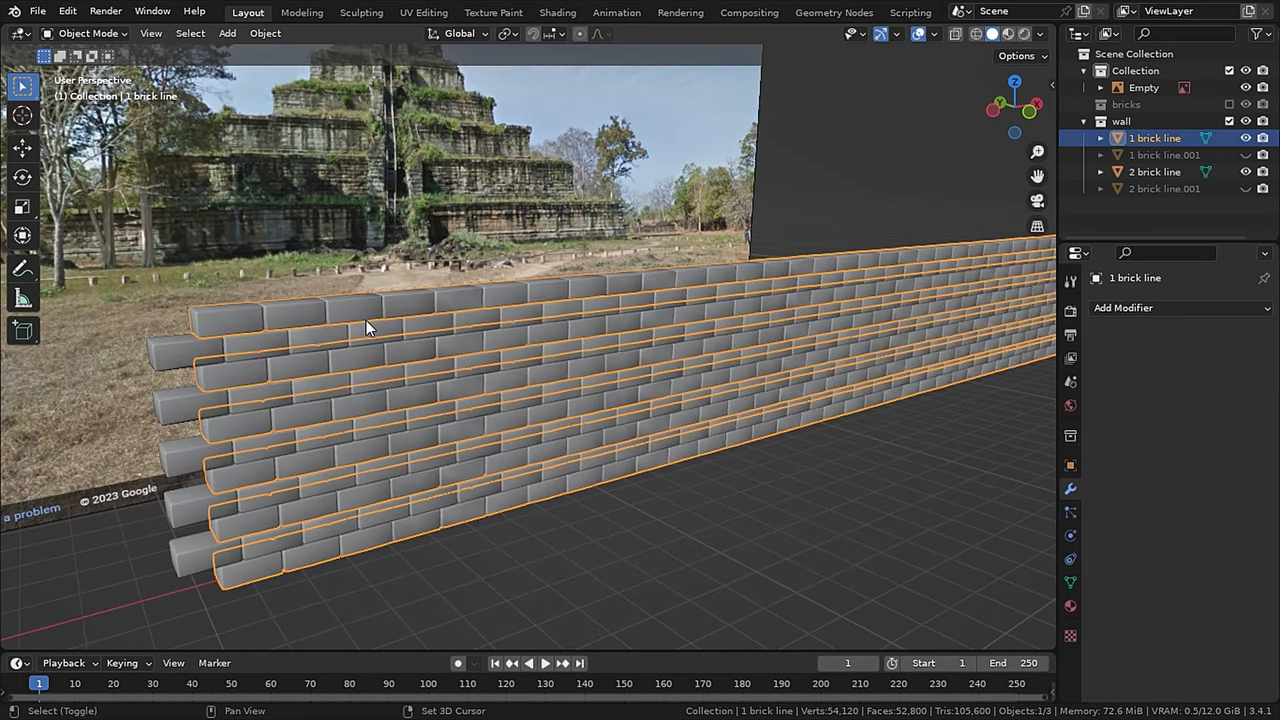
Select both brick rows and duplicate them as a raised second wall tier
left_click(1154, 154)
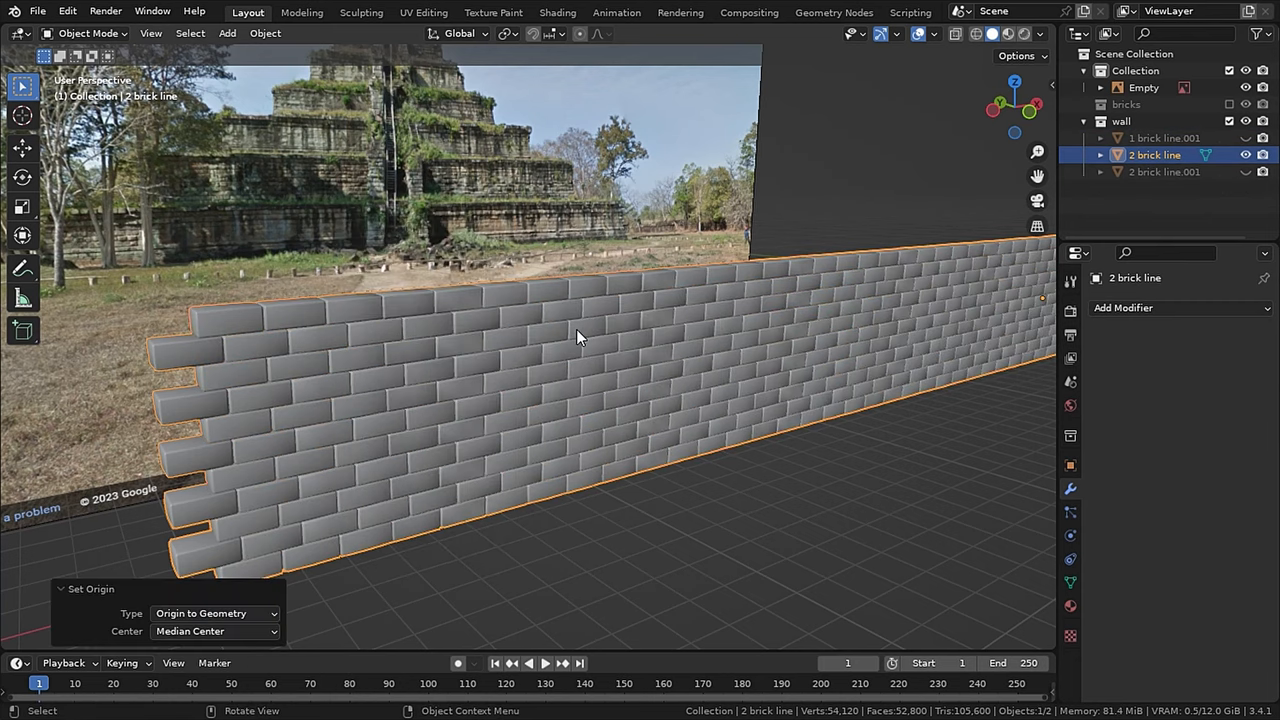
key("shift+d")
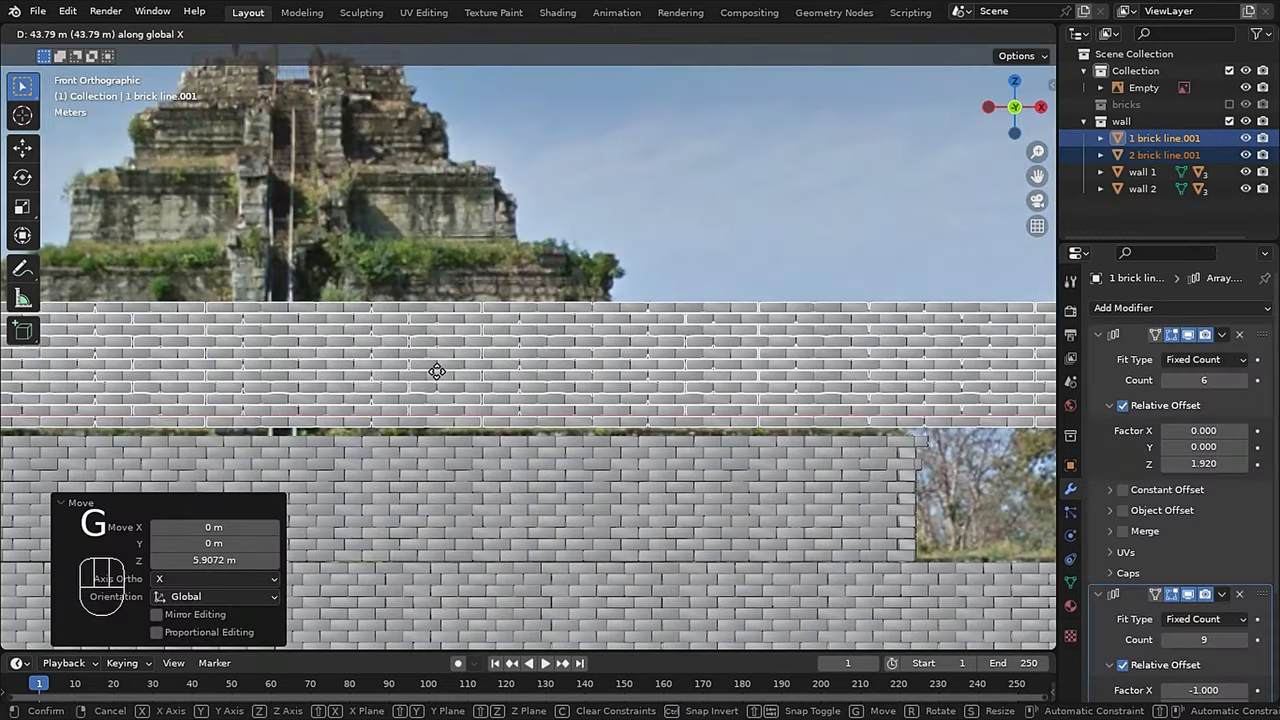
Raise the copied wall rows and select the inner wall rows for the courtyard enclosure
key("Tab")
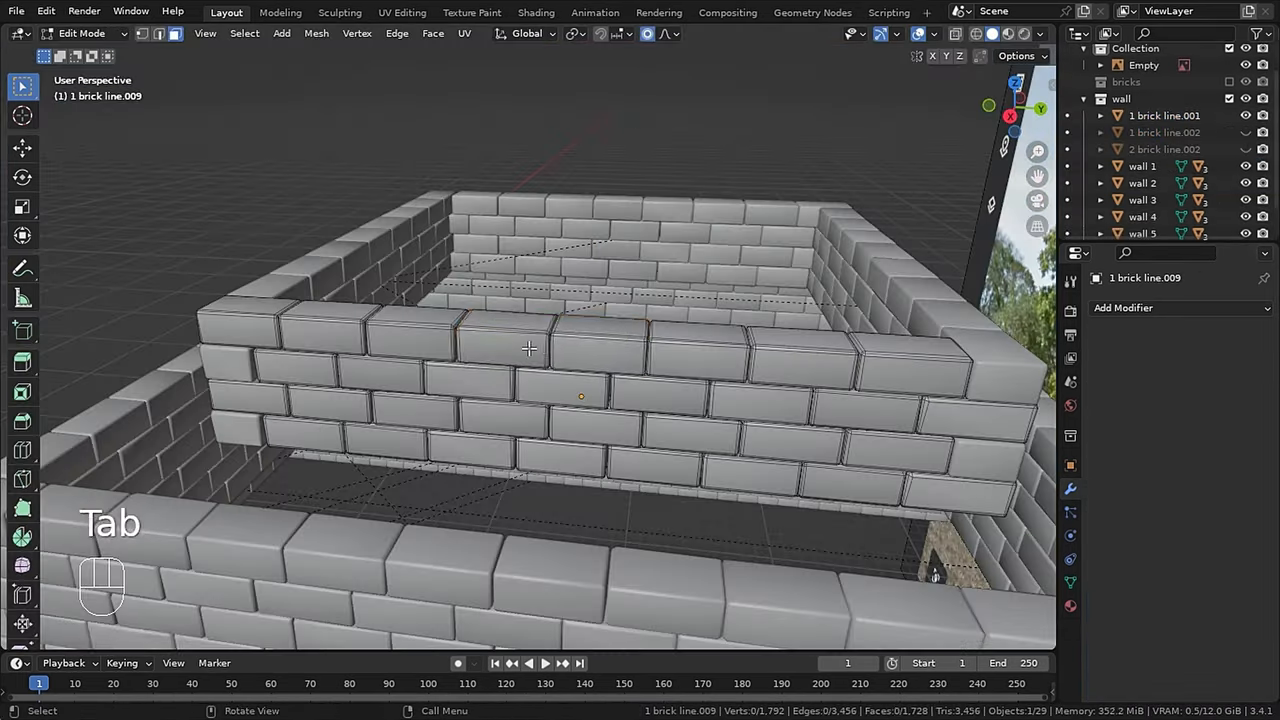
key("Tab")
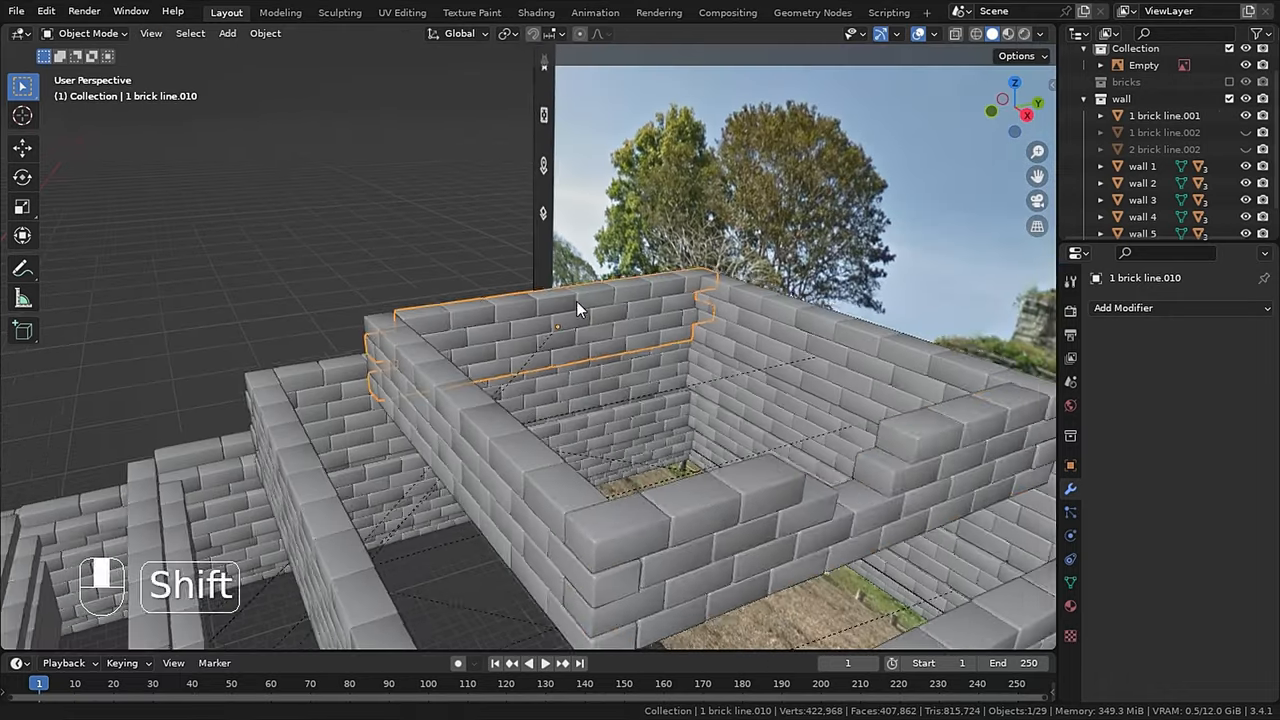
key("Tab")
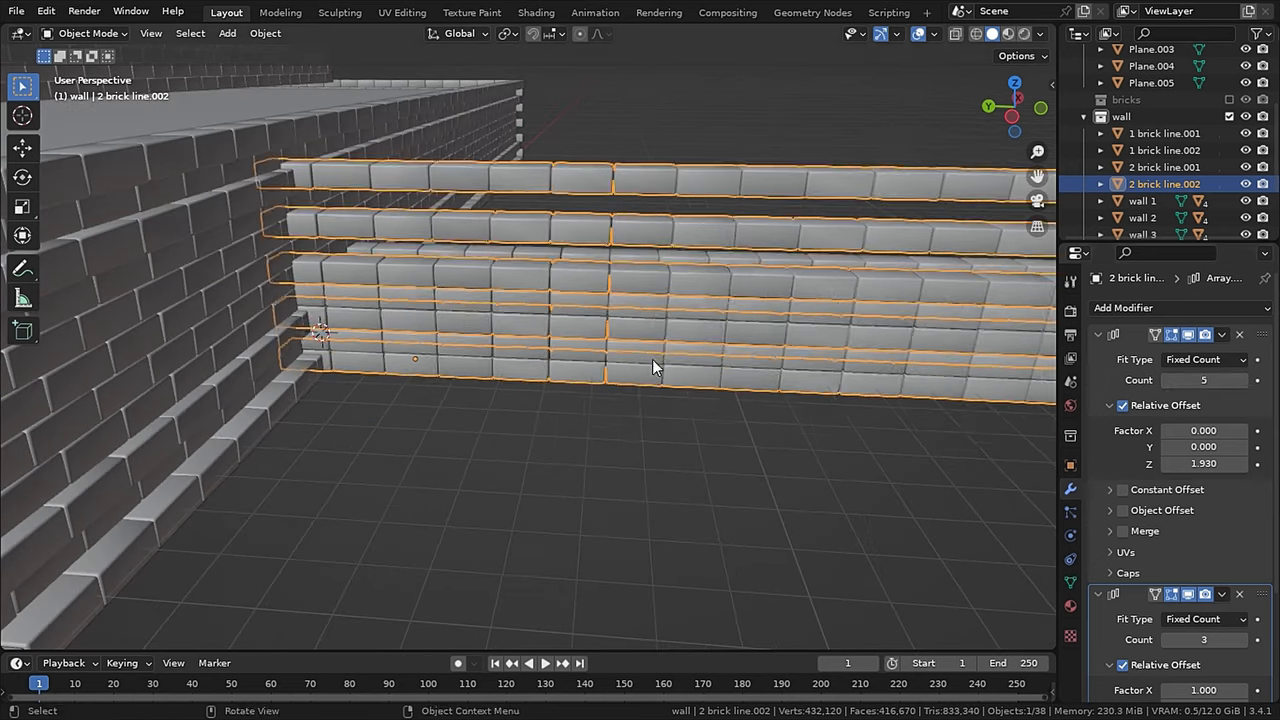
left_click_drag(650, 368, 970, 482)
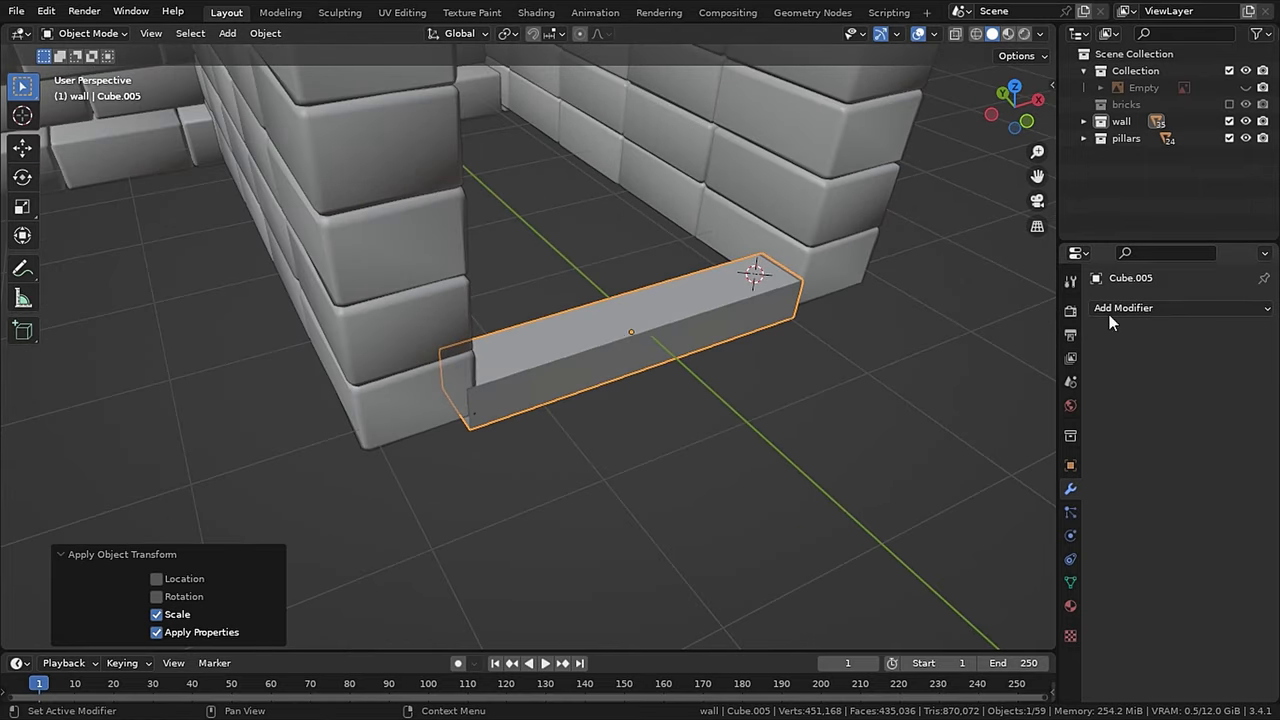
Apply the beam's scale and extrude the floor slab, cutting the stair opening with a Boolean Difference
left_click(1124, 308)
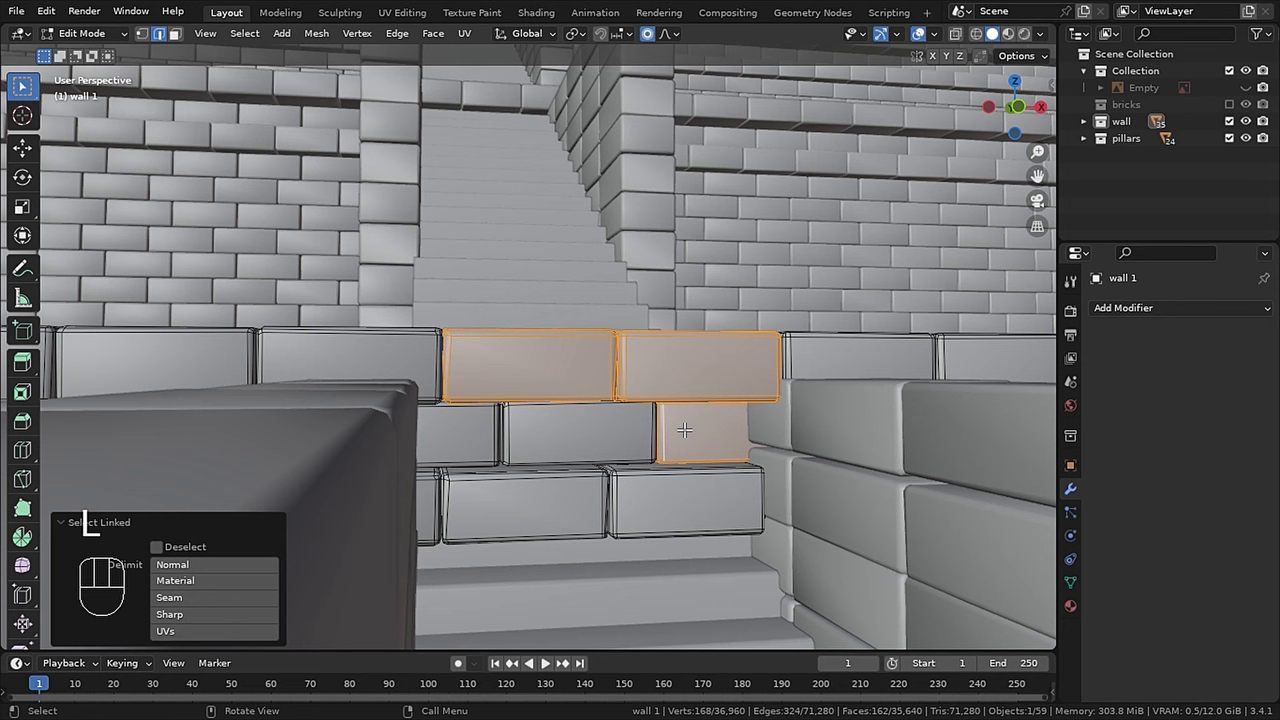
key("x")
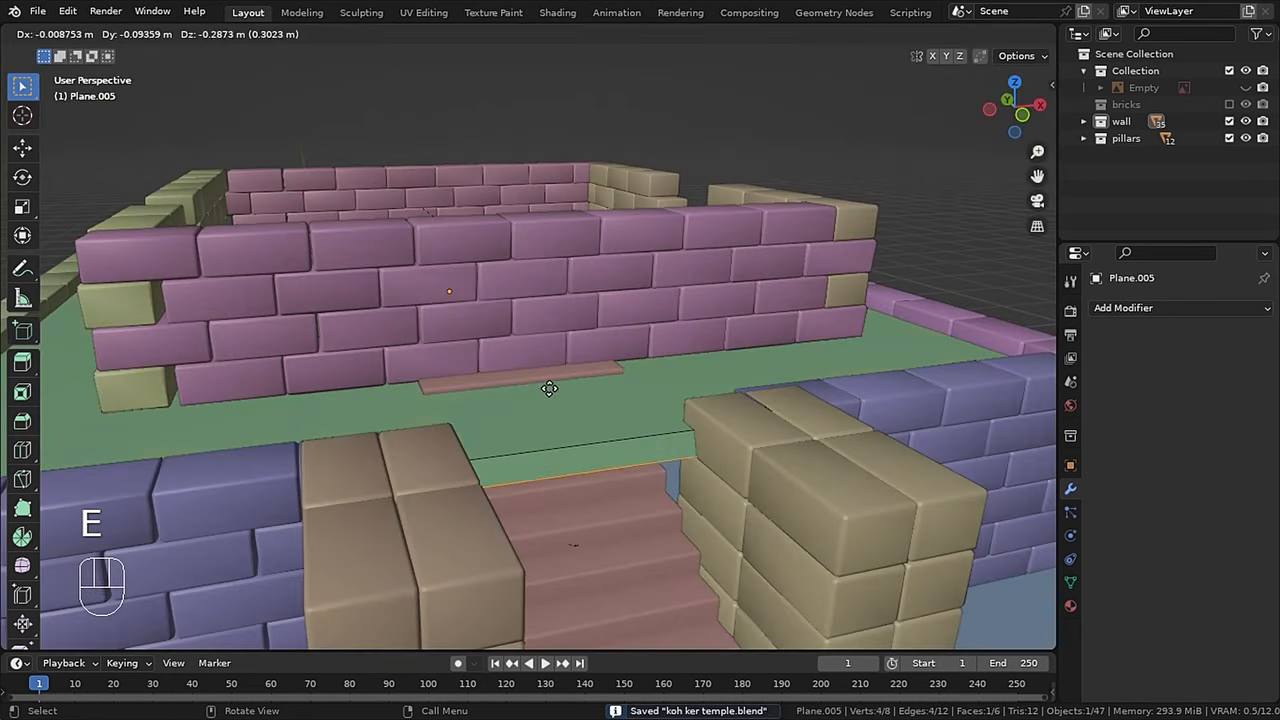
key("e")
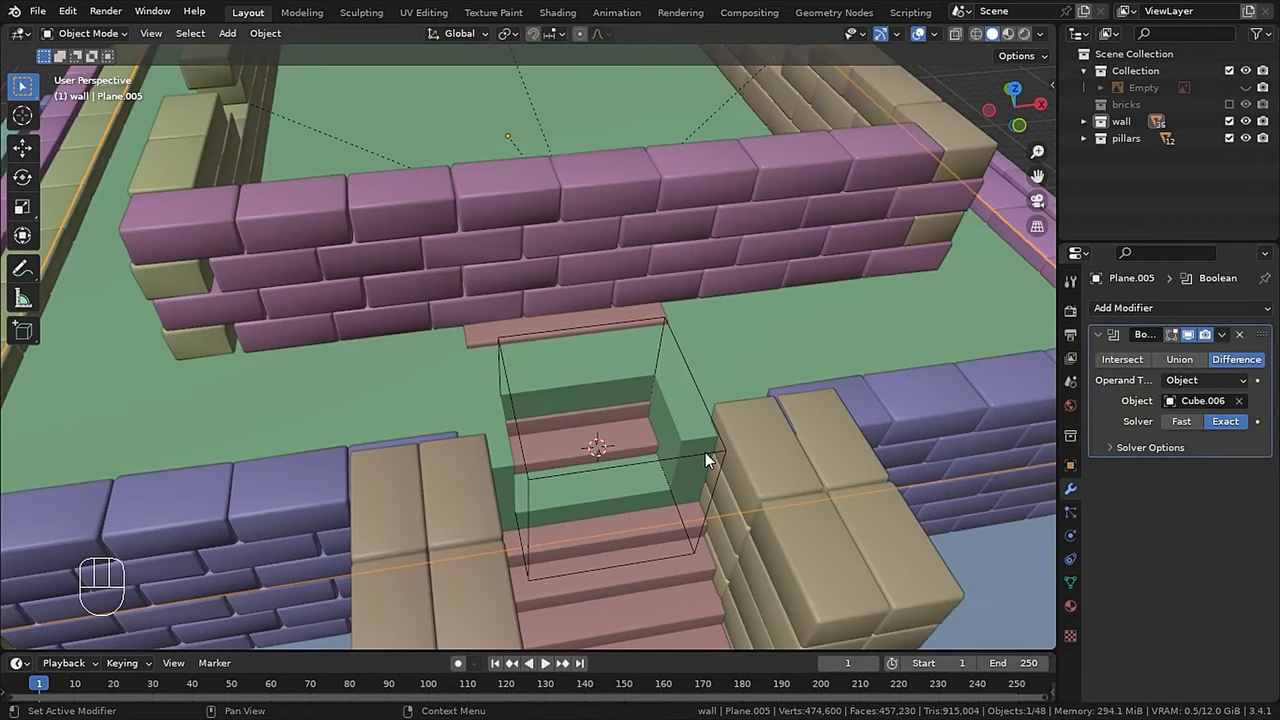
key("s")
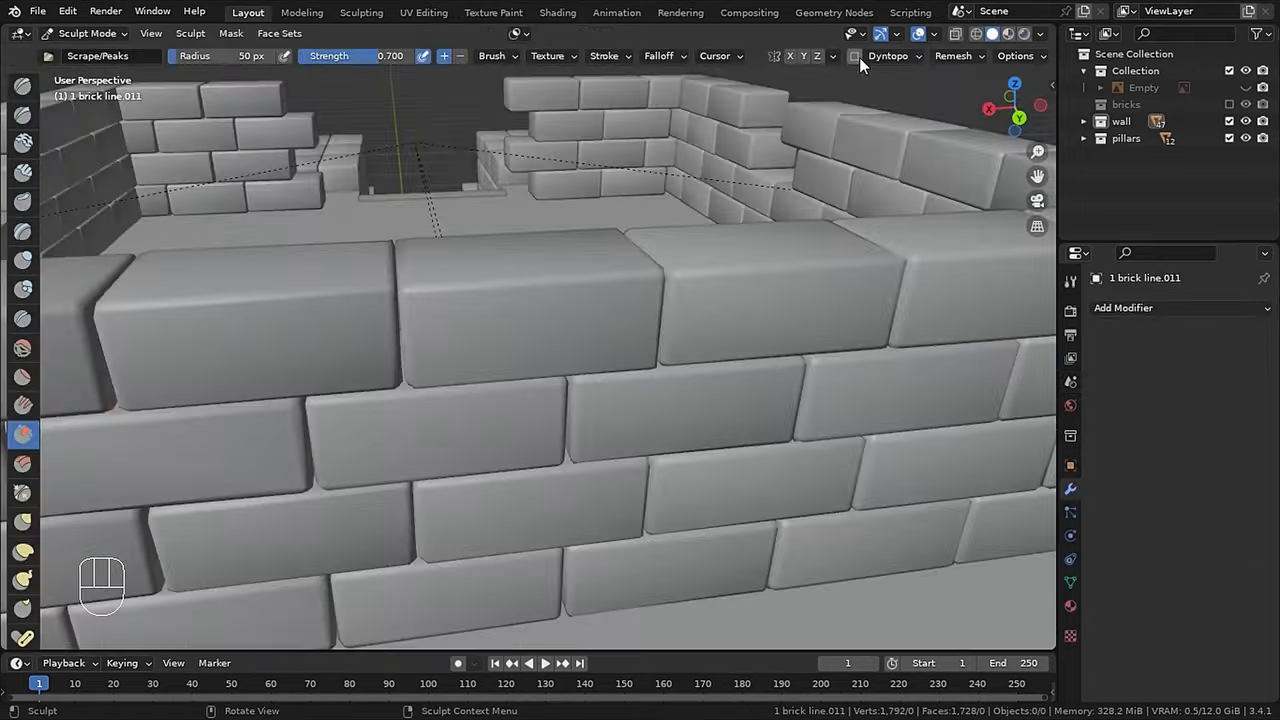
Sculpt chipped damage into the top bricks with Dyntopo, save, and apply smooth shading
left_click(888, 56)
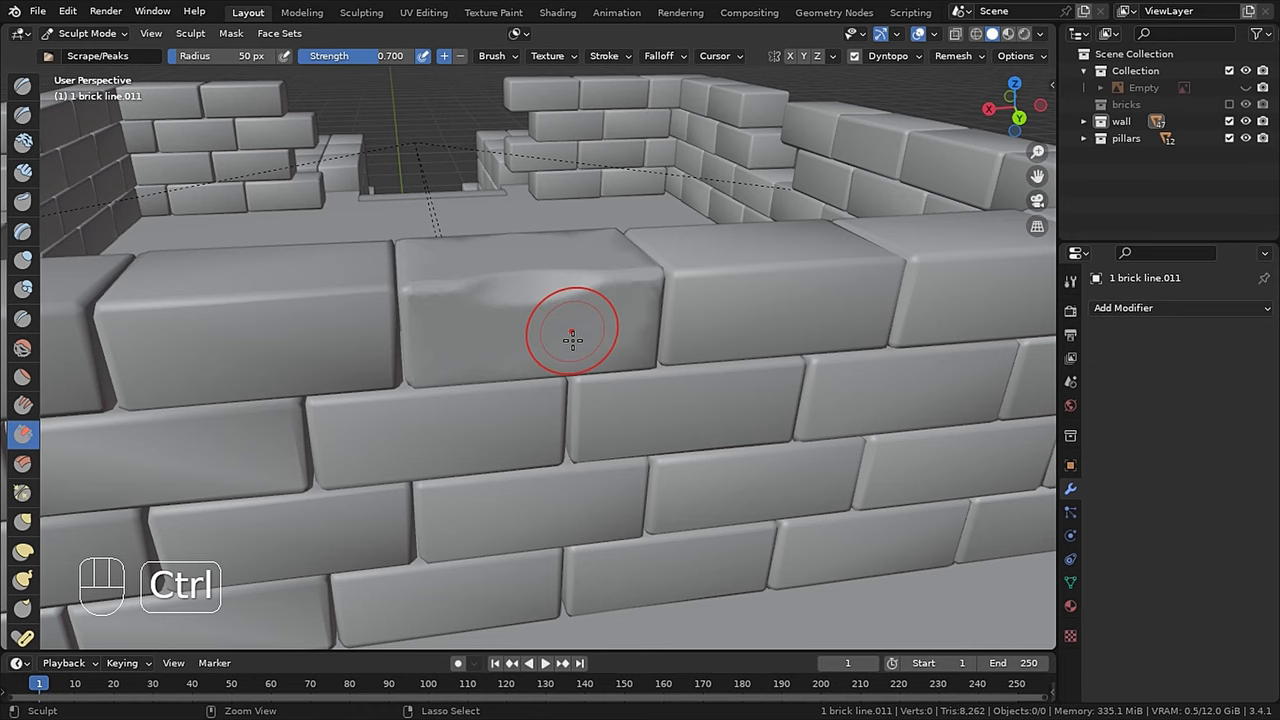
key("ctrl+s")
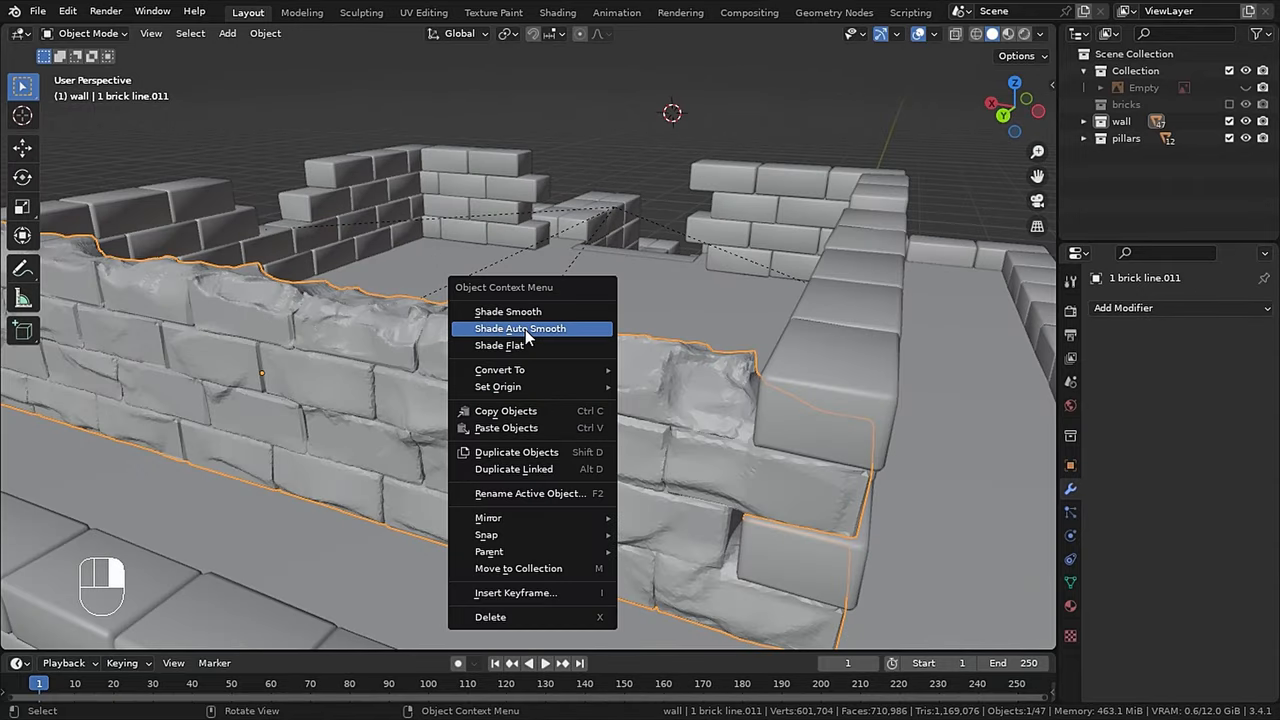
left_click(508, 312)
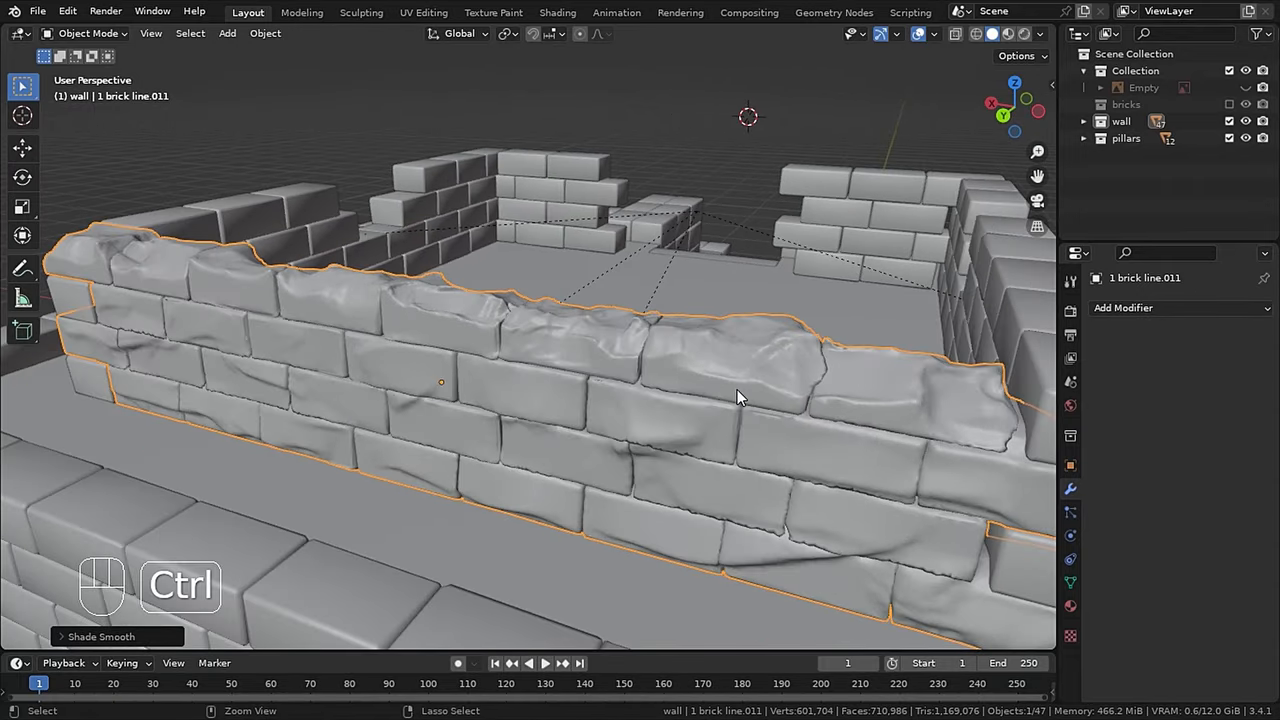
Voxel-remesh the damaged wall at 0.03 m voxel size into one solid mesh
key("ctrl+s")
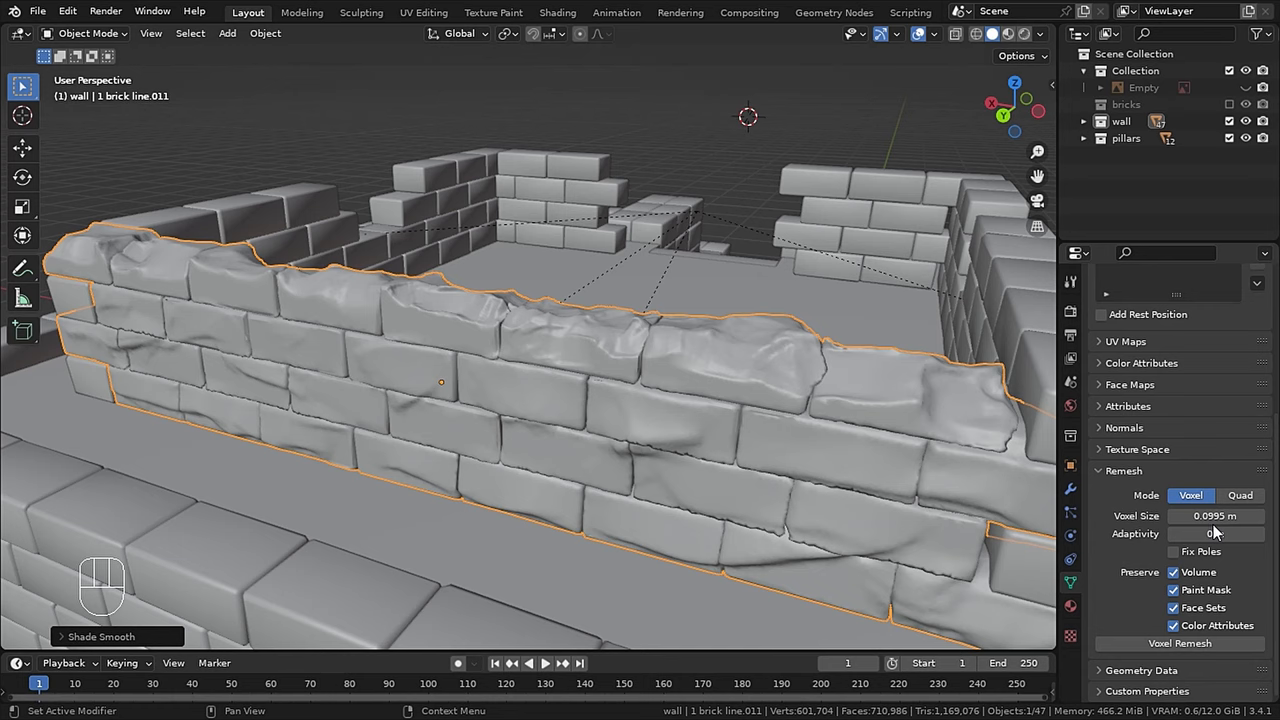
key("ctrl+z")
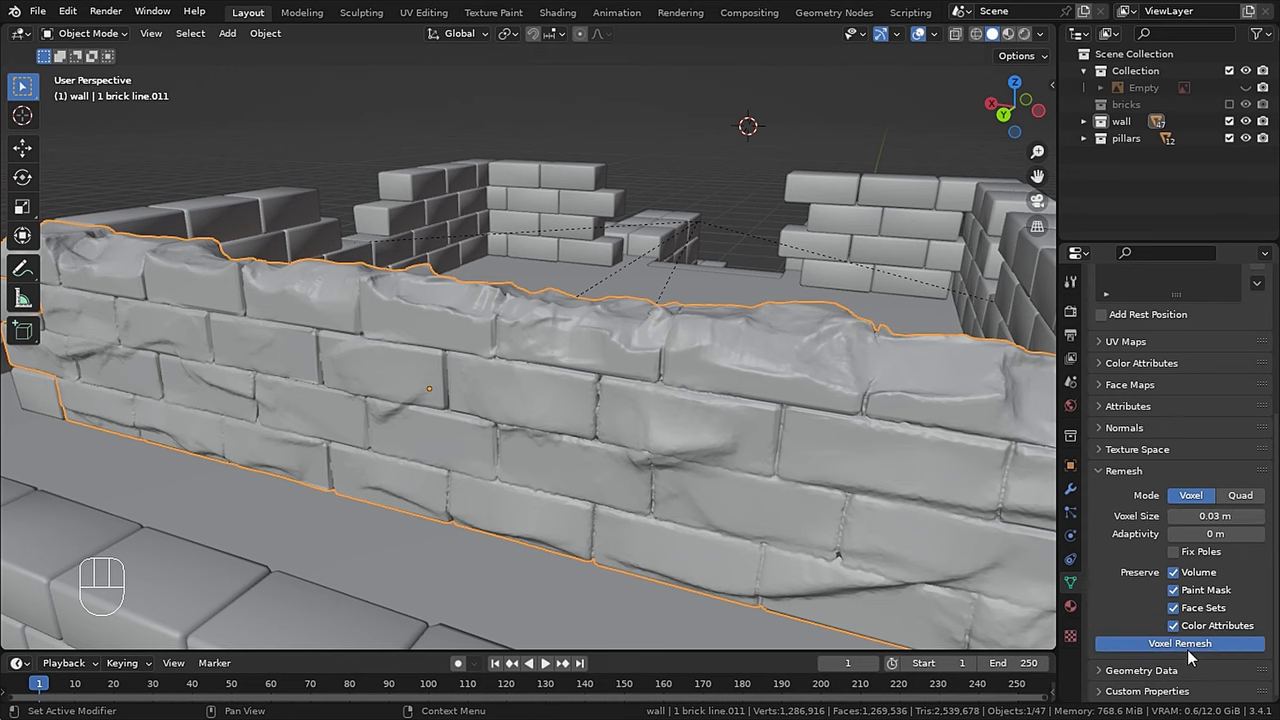
left_click(1180, 644)
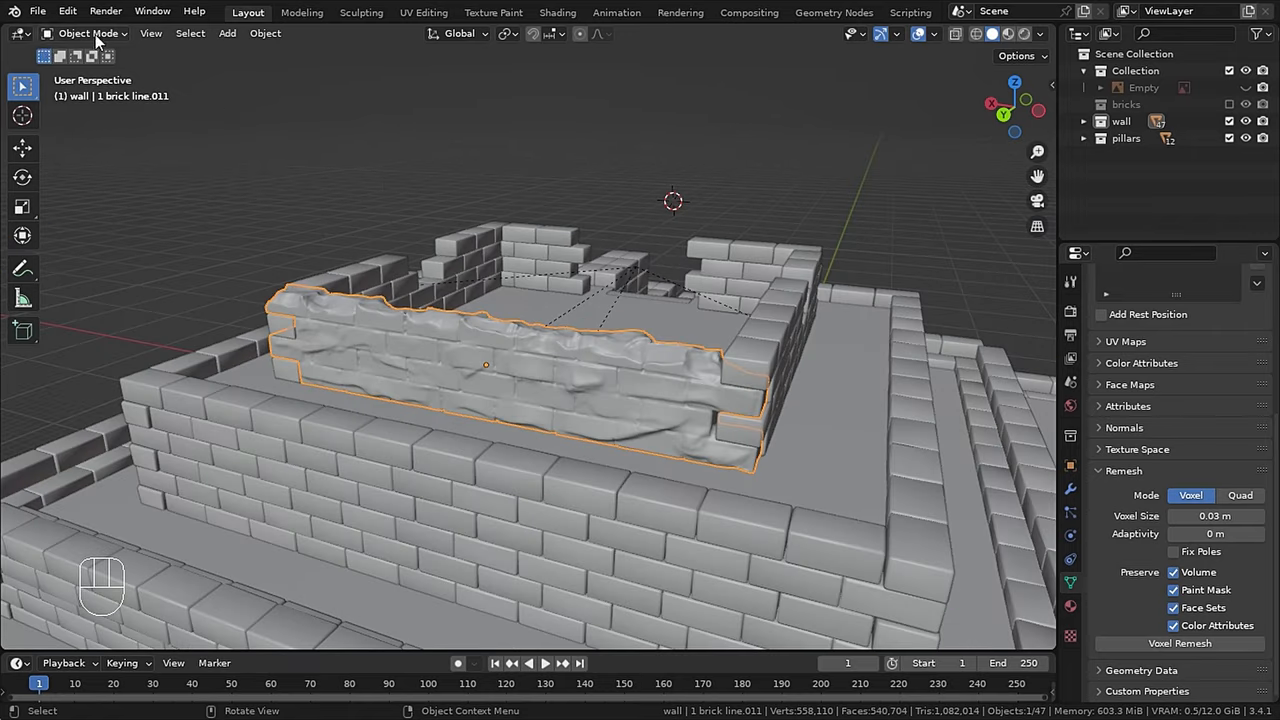
key("Tab")
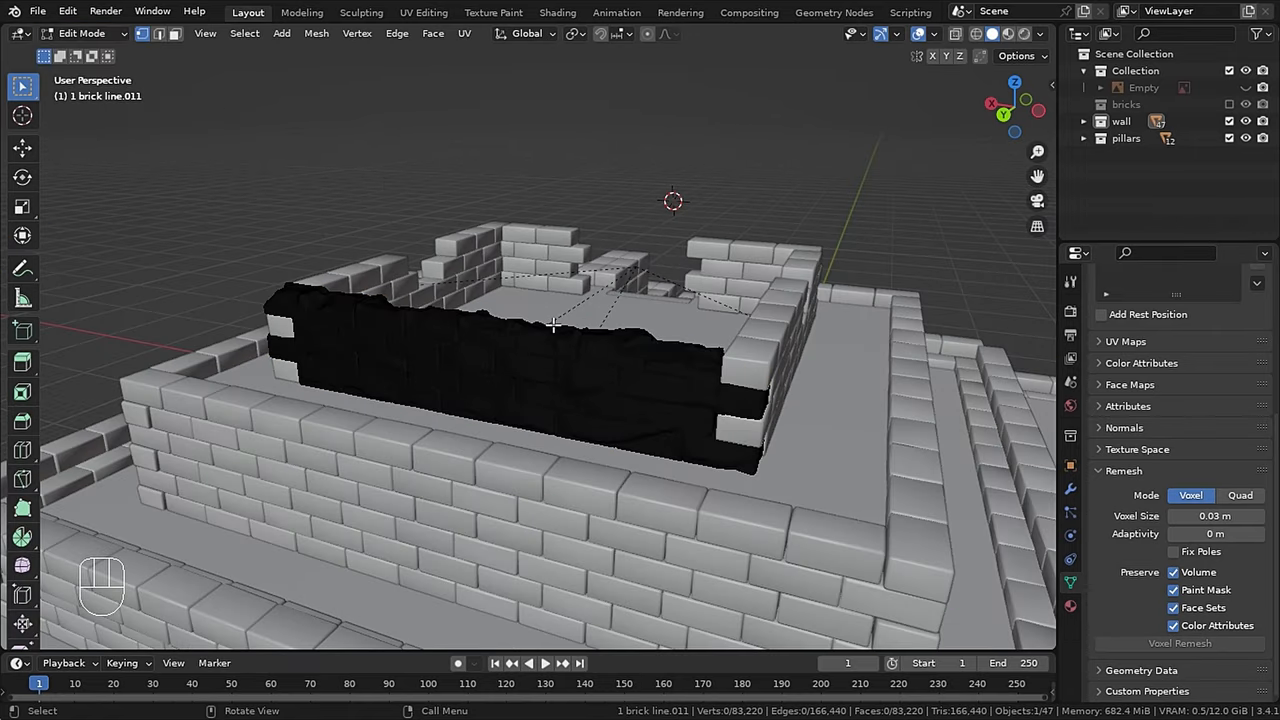
key("a")
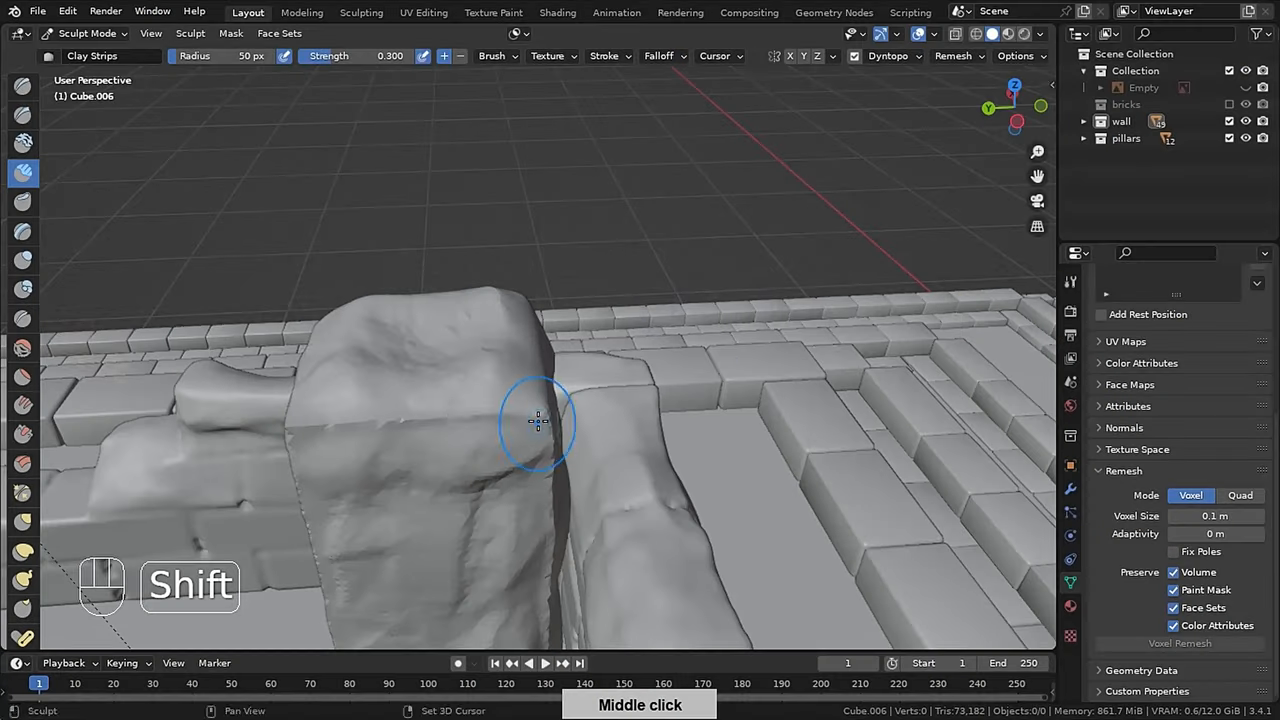
Sculpt rough eroded stone onto the pillar with the Clay Strips brush
left_click_drag(540, 420, 470, 446)
type("07")
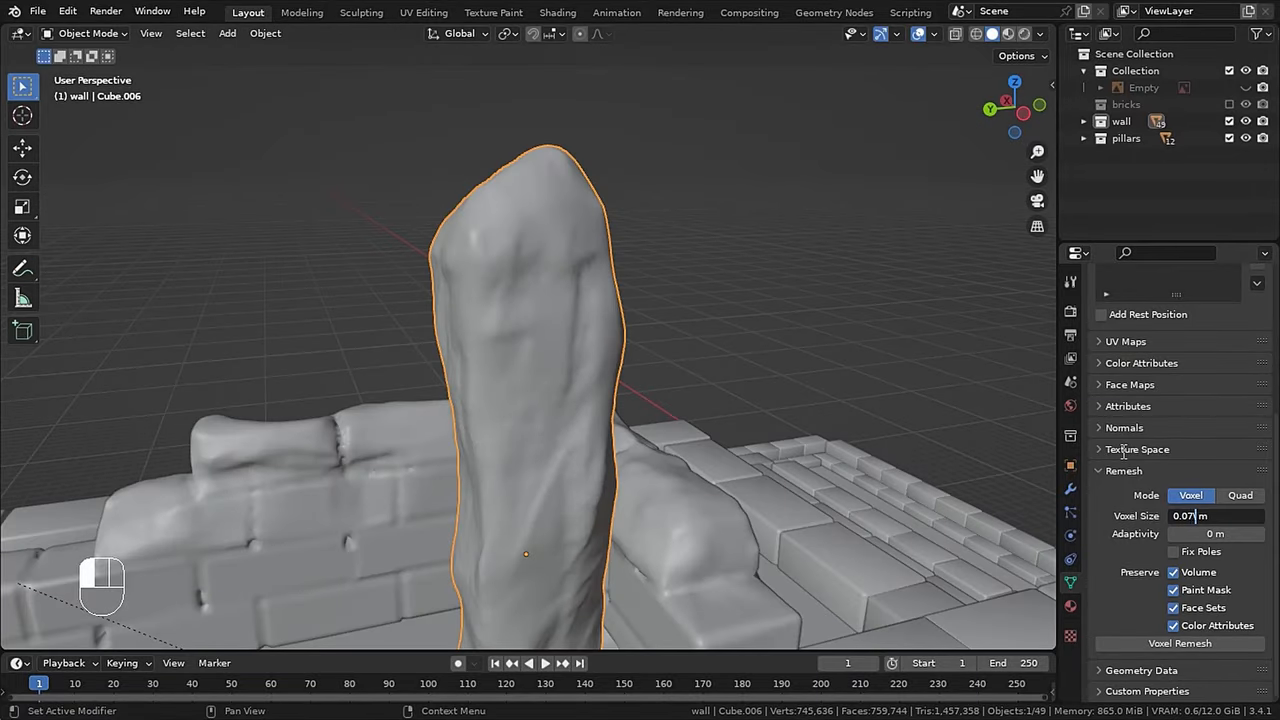
left_click(1180, 644)
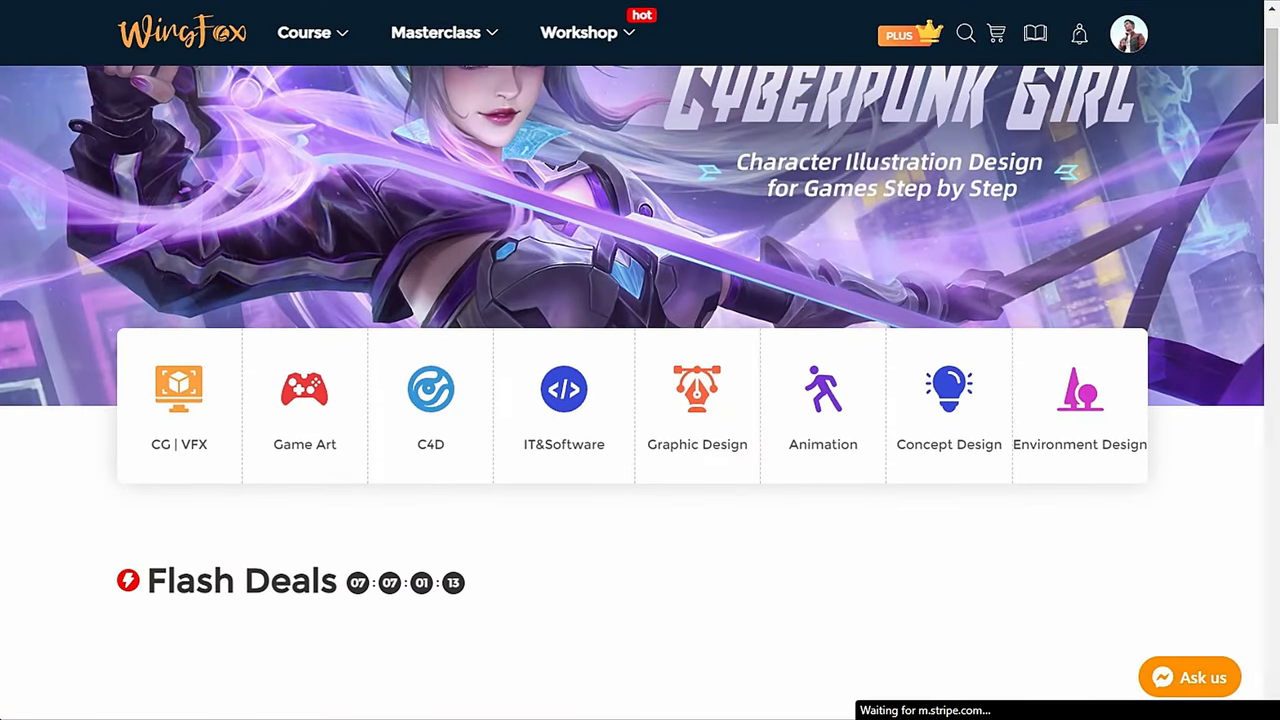
Scroll the WingFox homepage and Blender search results down to the Level and Language filters
scroll("down", 3)
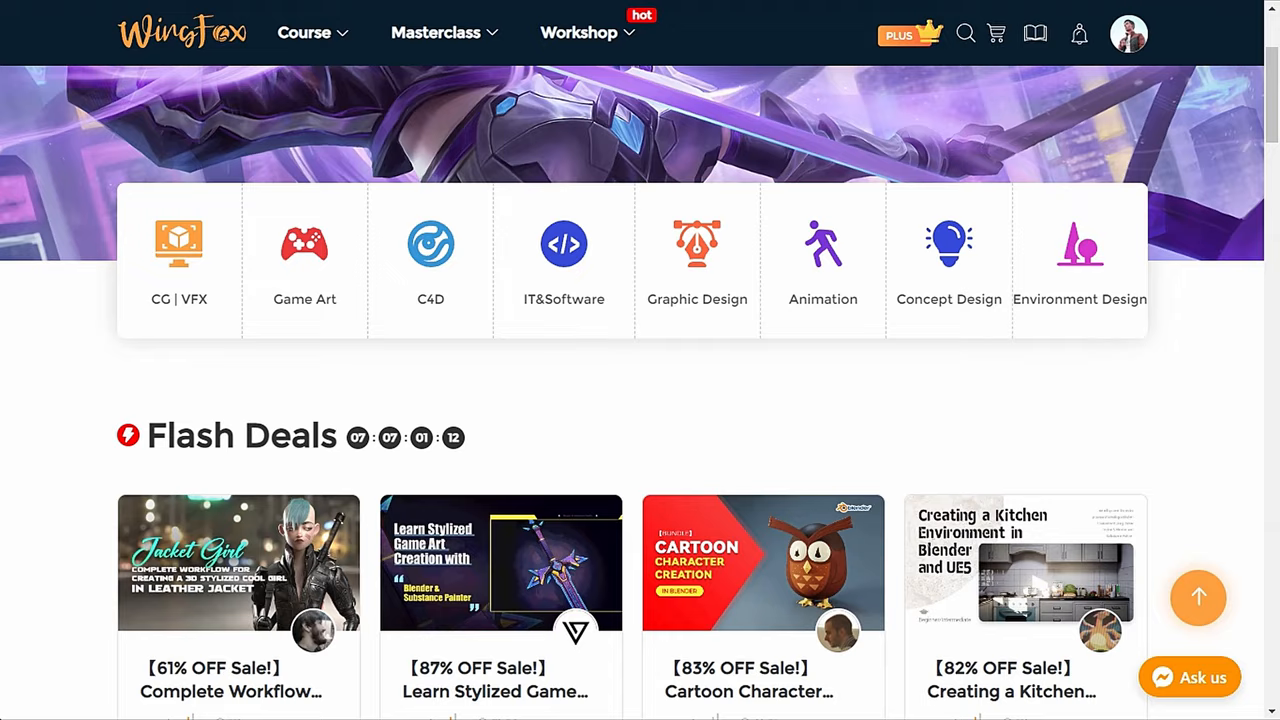
scroll("down", 3)
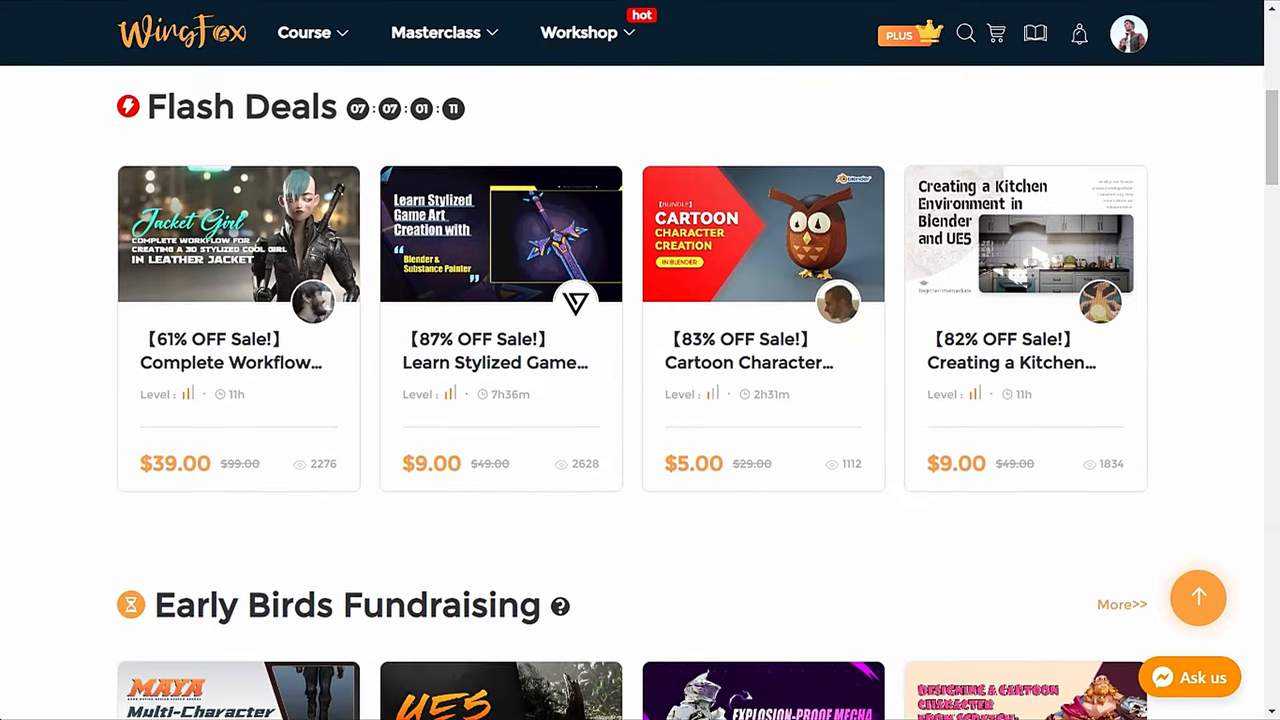
scroll("down", 3)
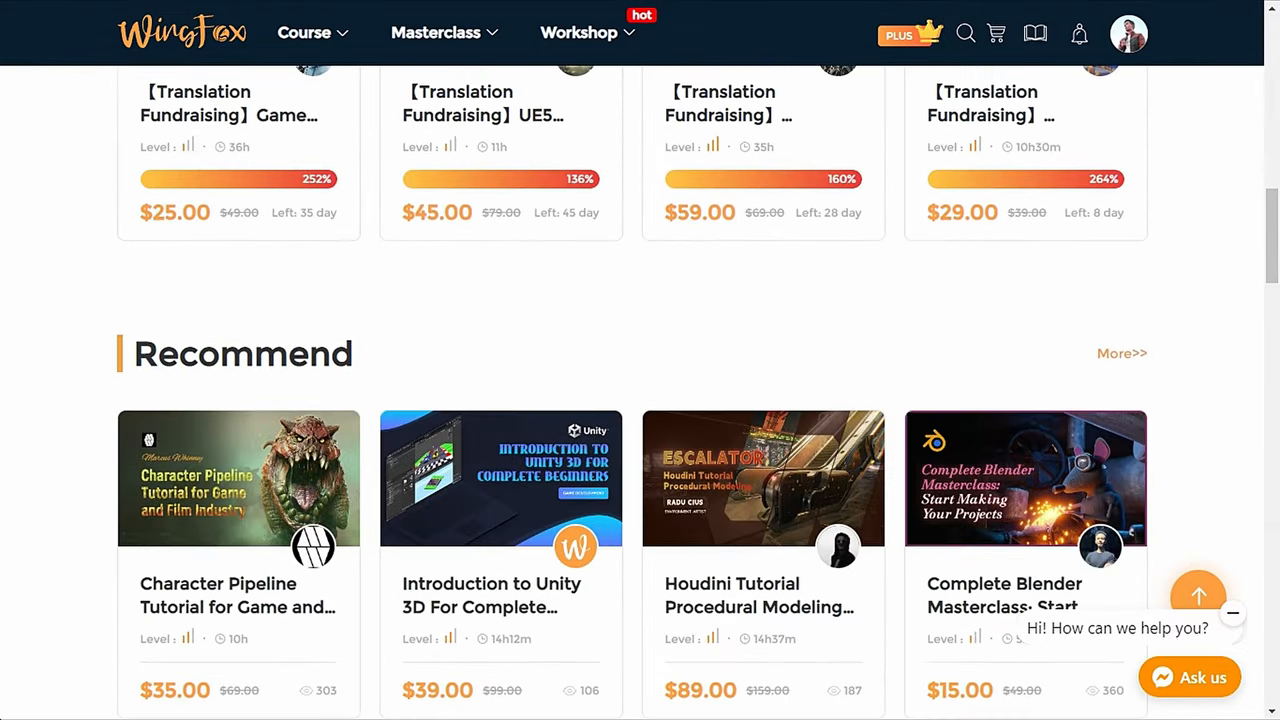
scroll("down", 3)
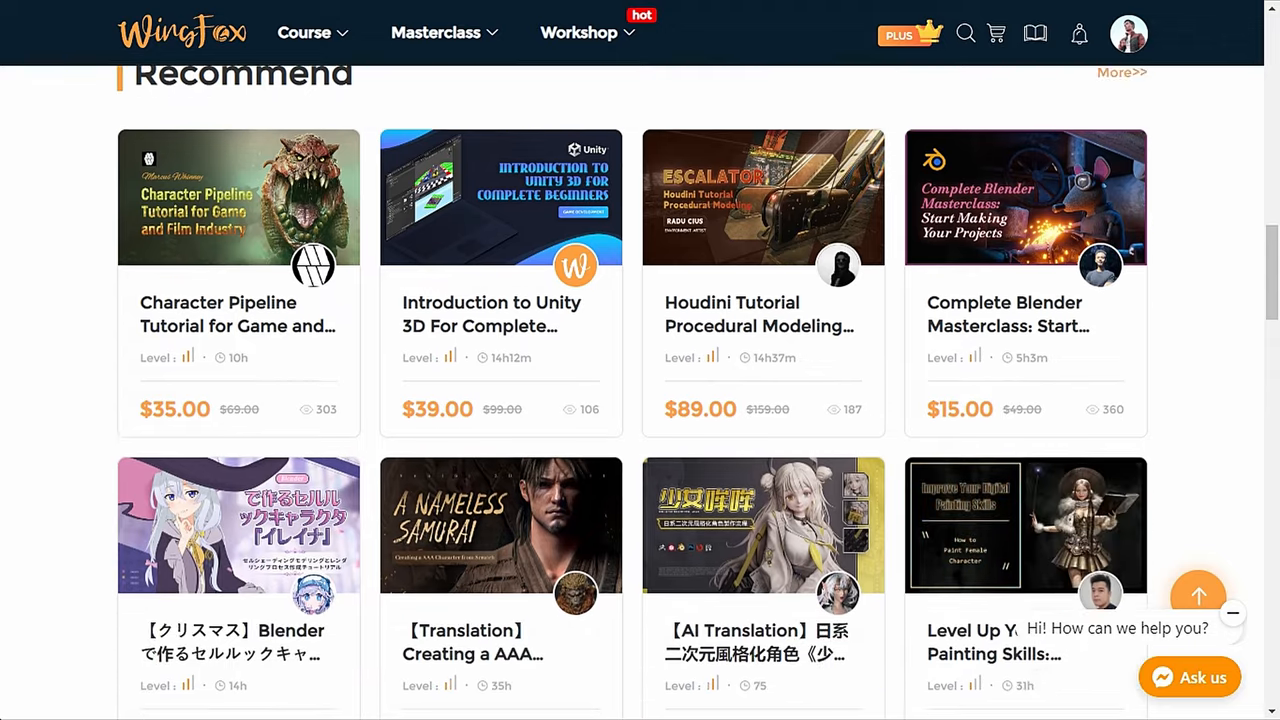
scroll("down", 3)
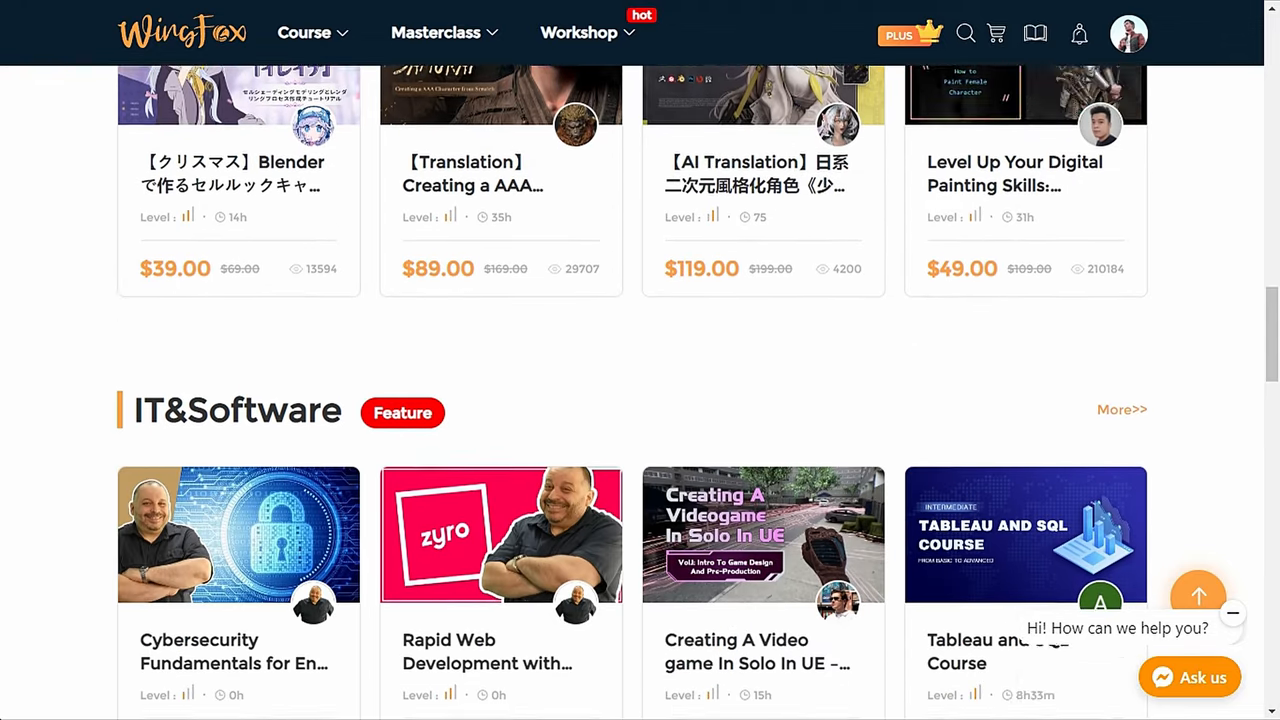
scroll("down", 3)
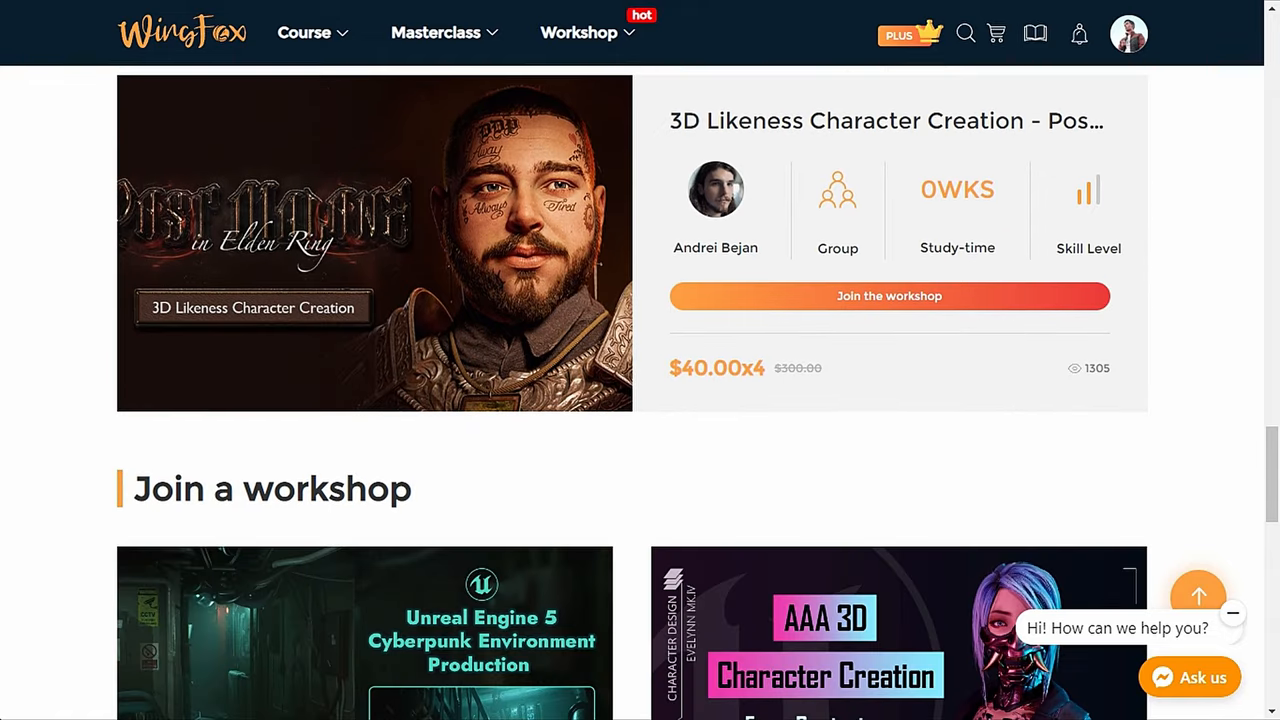
scroll("up", 3)
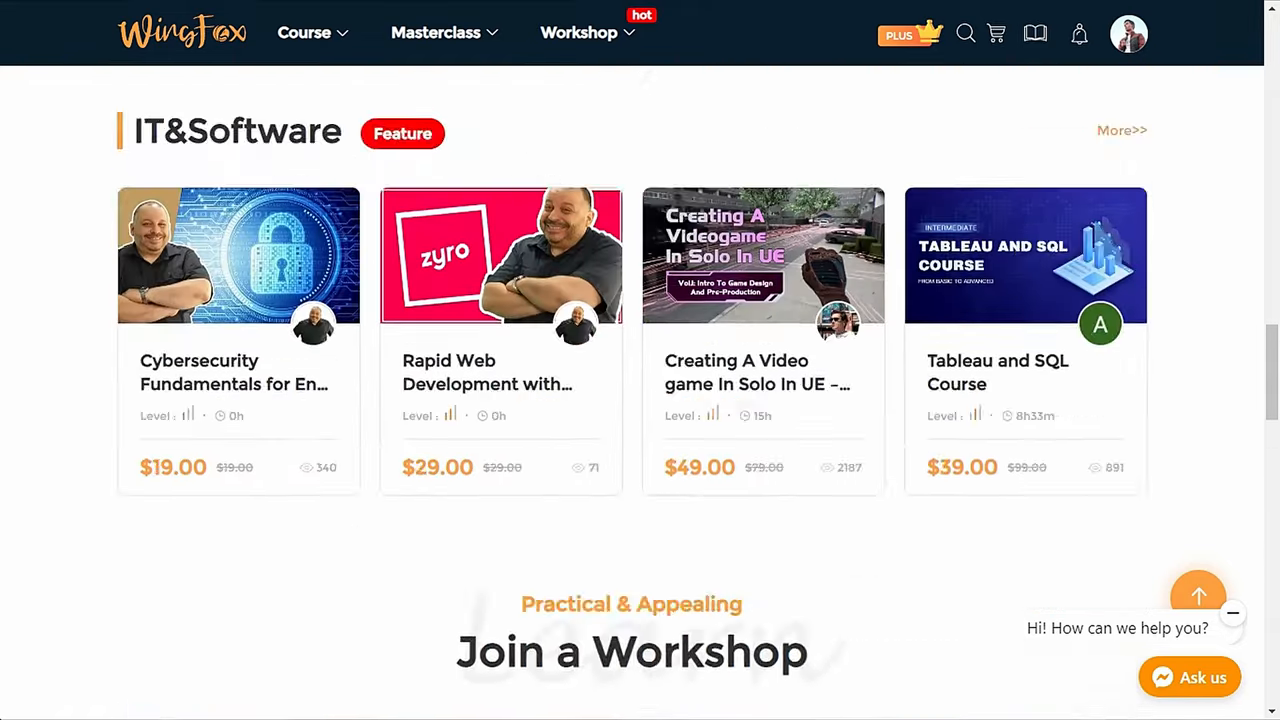
scroll("up", 3)
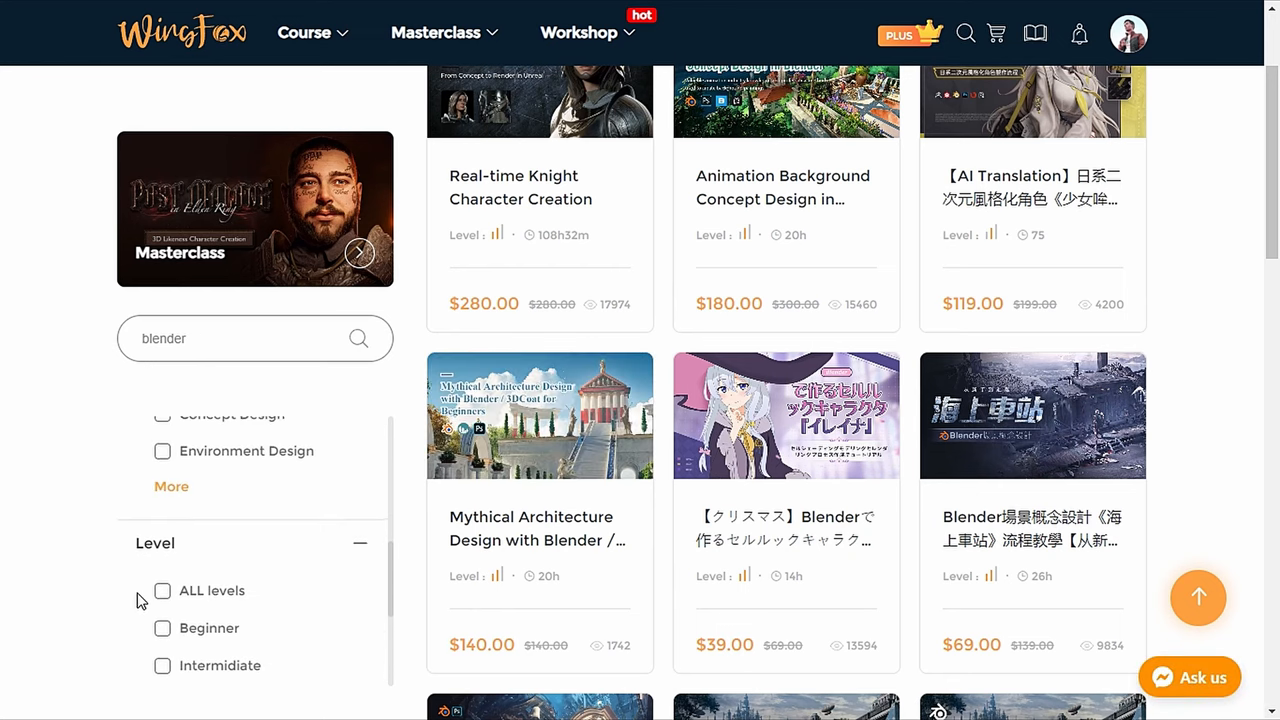
scroll("down", 3)
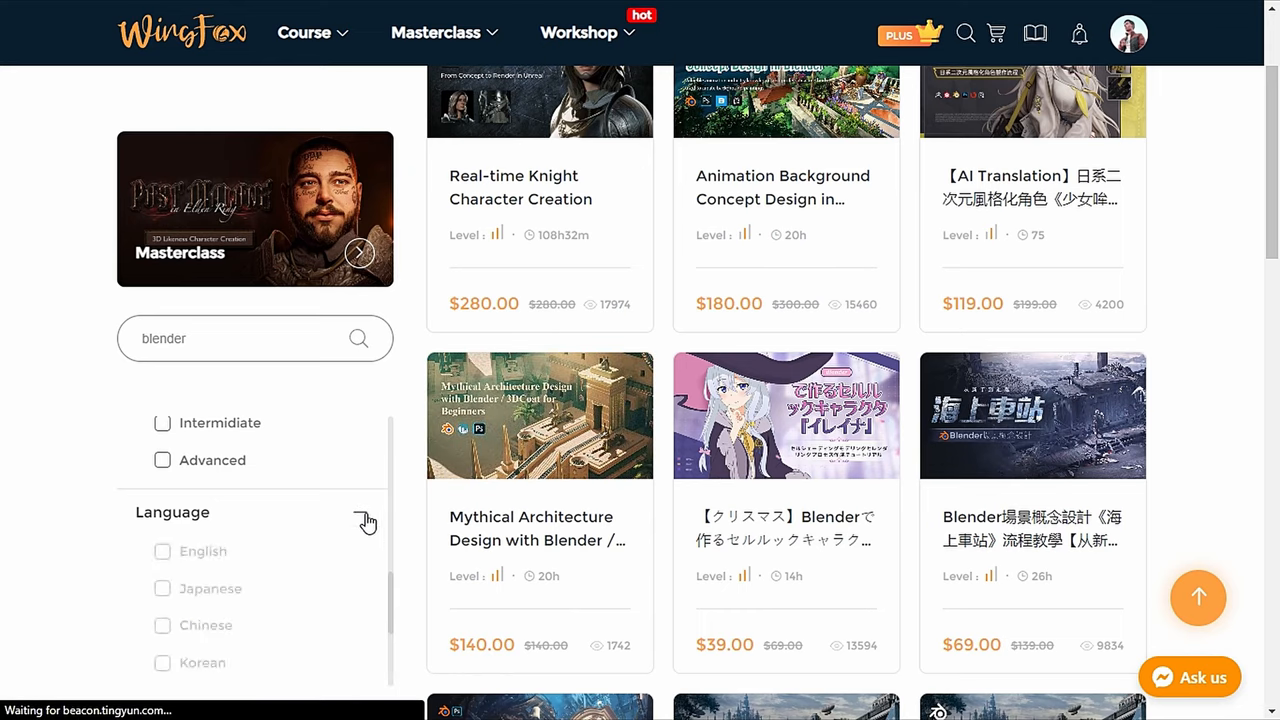
scroll("down", 3)
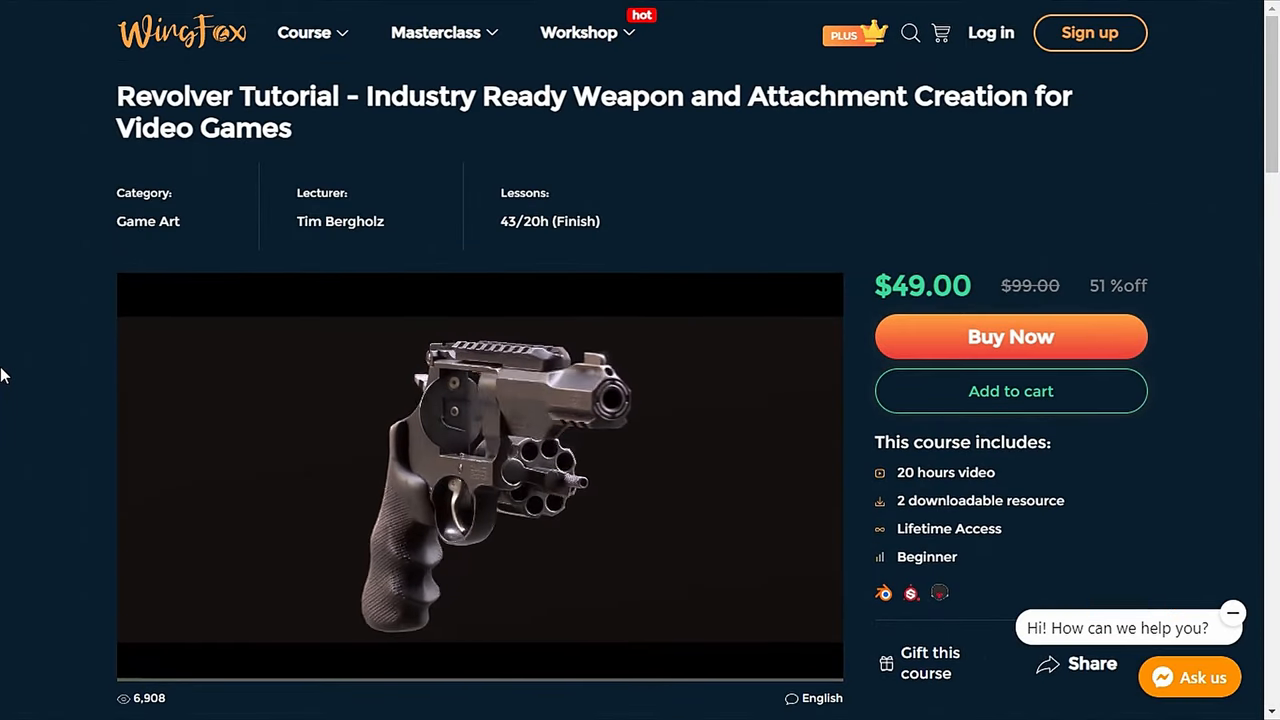
scroll("down", 3)
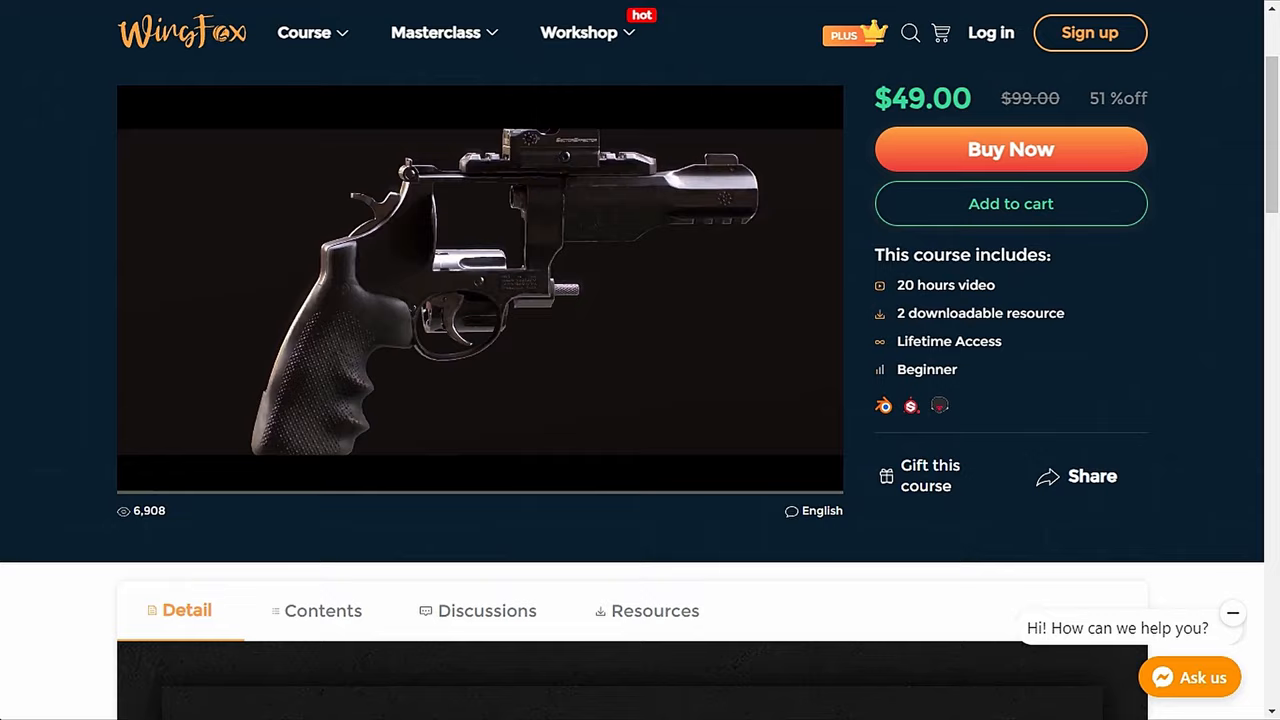
scroll("down", 3)
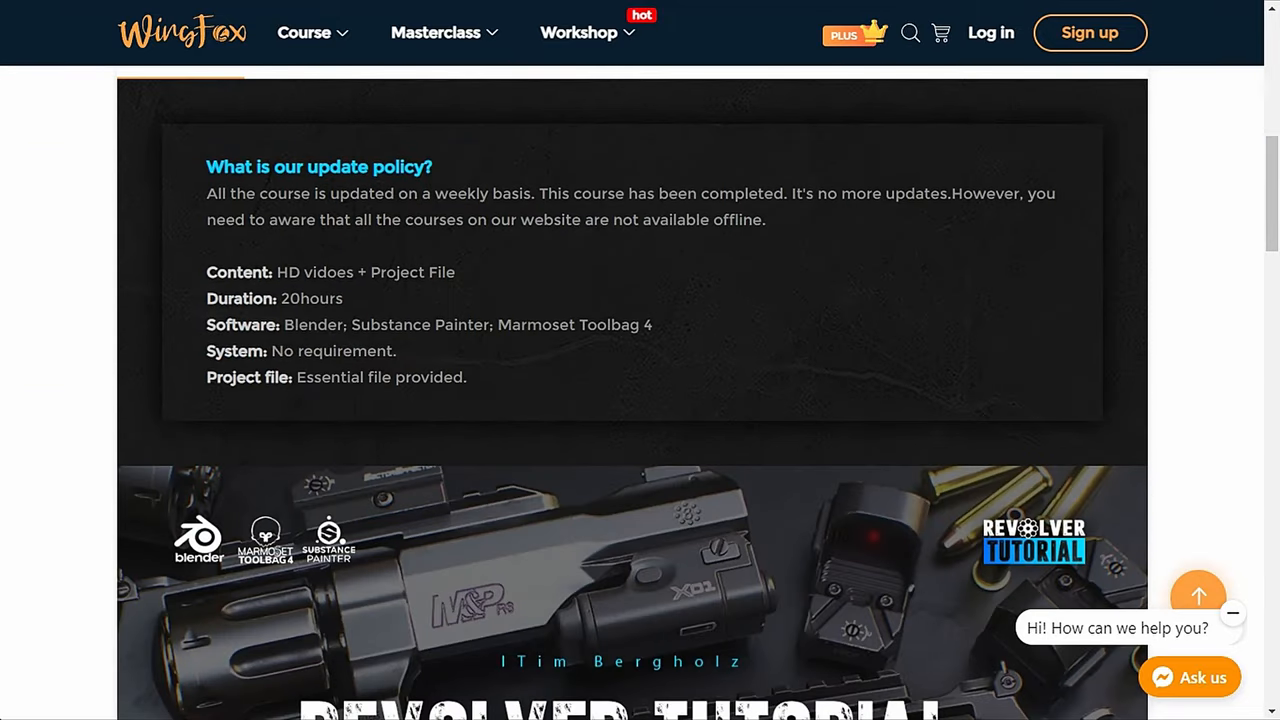
scroll("down", 3)
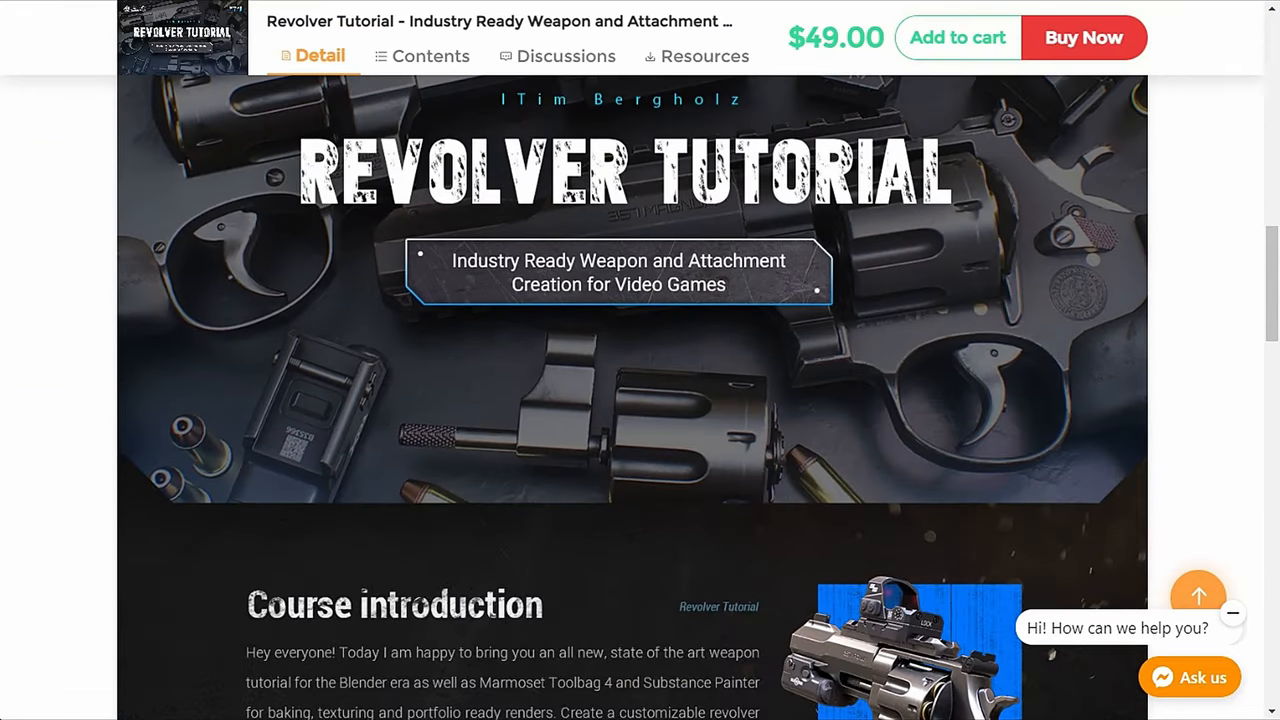
scroll("down", 3)
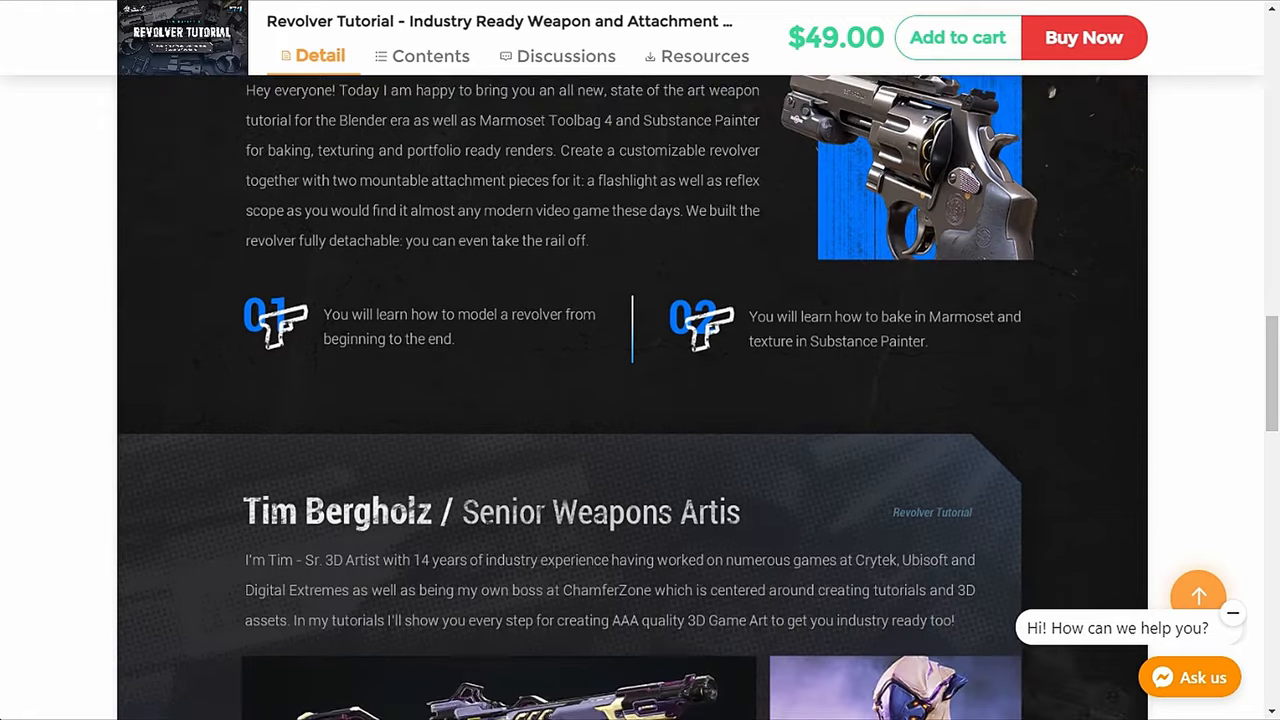
scroll("down", 3)
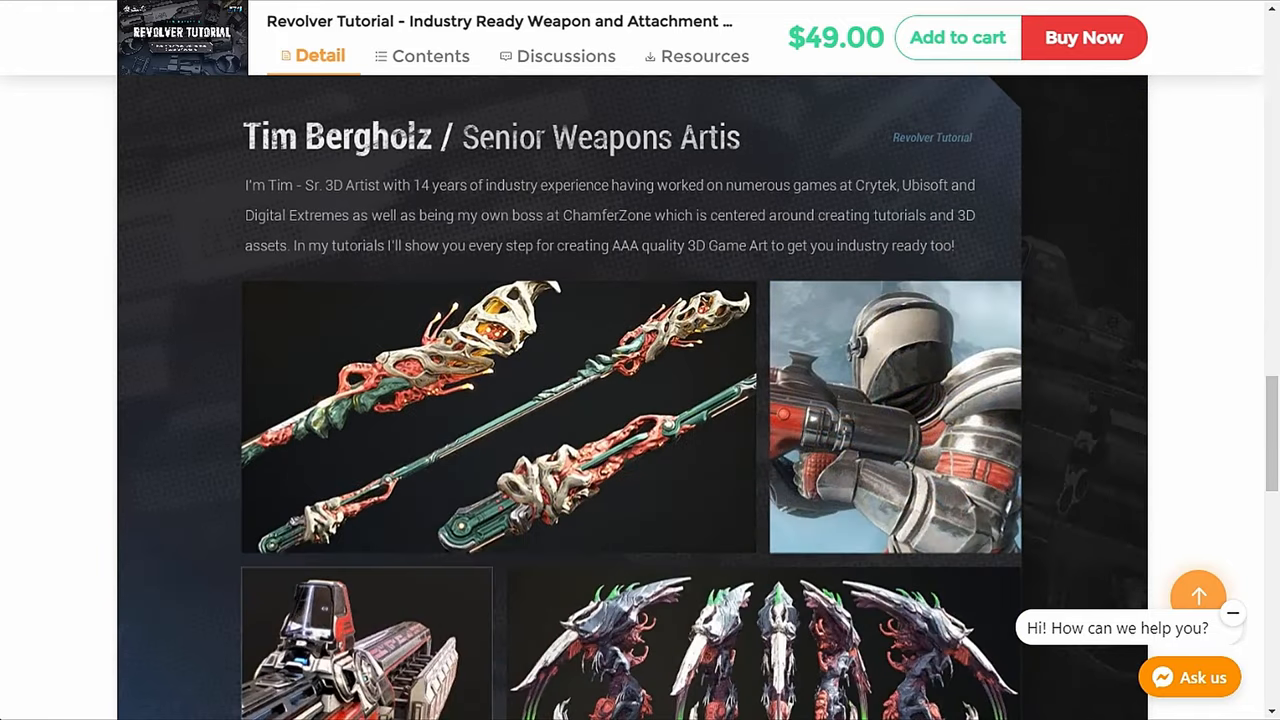
scroll("down", 3)
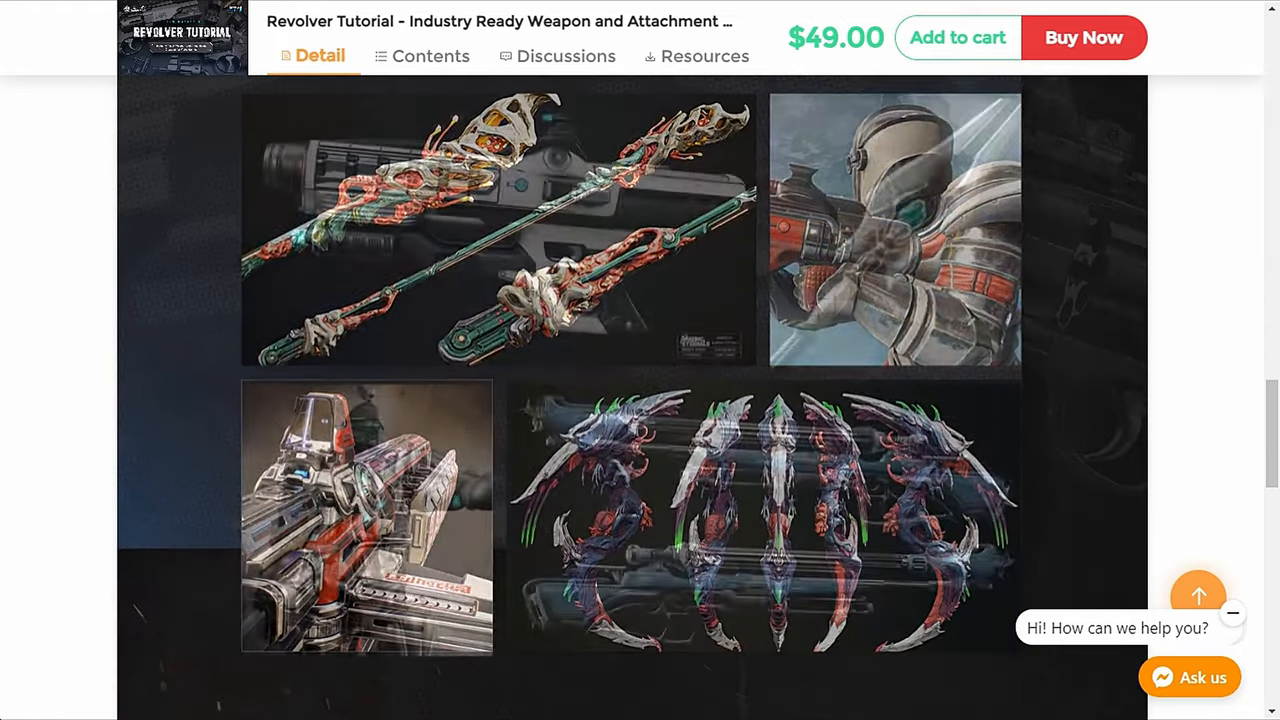
scroll("down", 3)
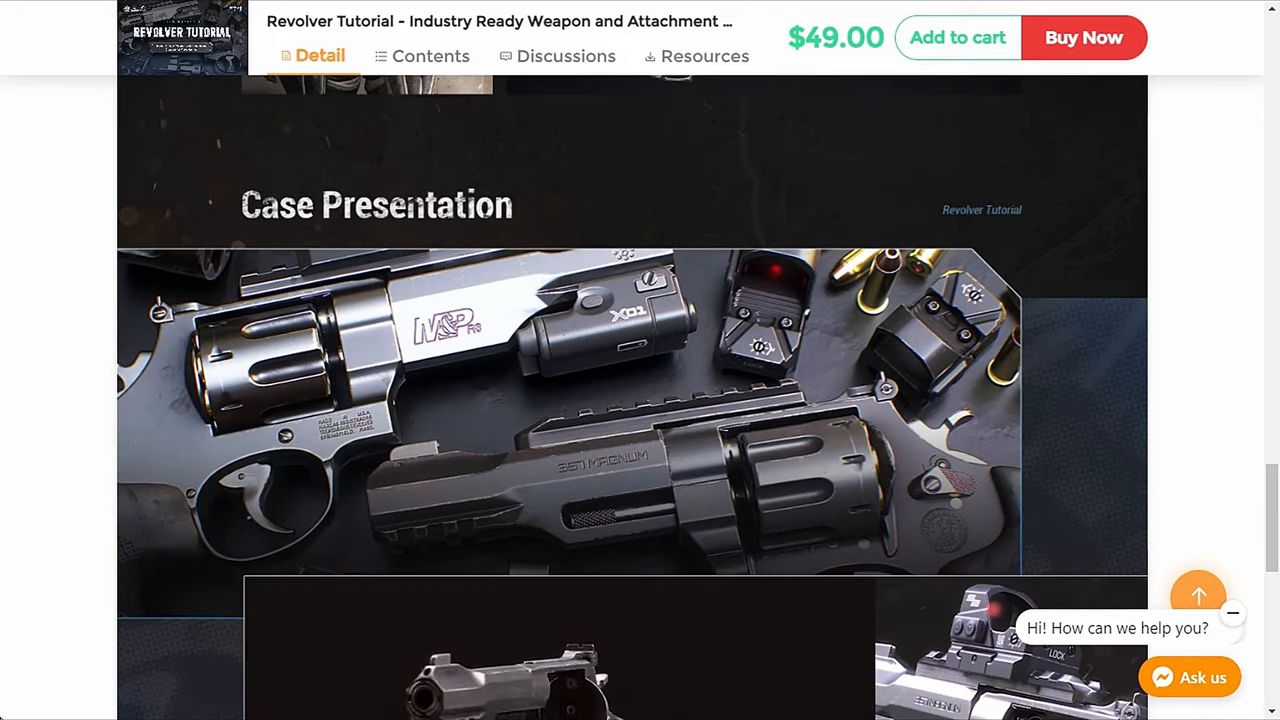
scroll("down", 3)
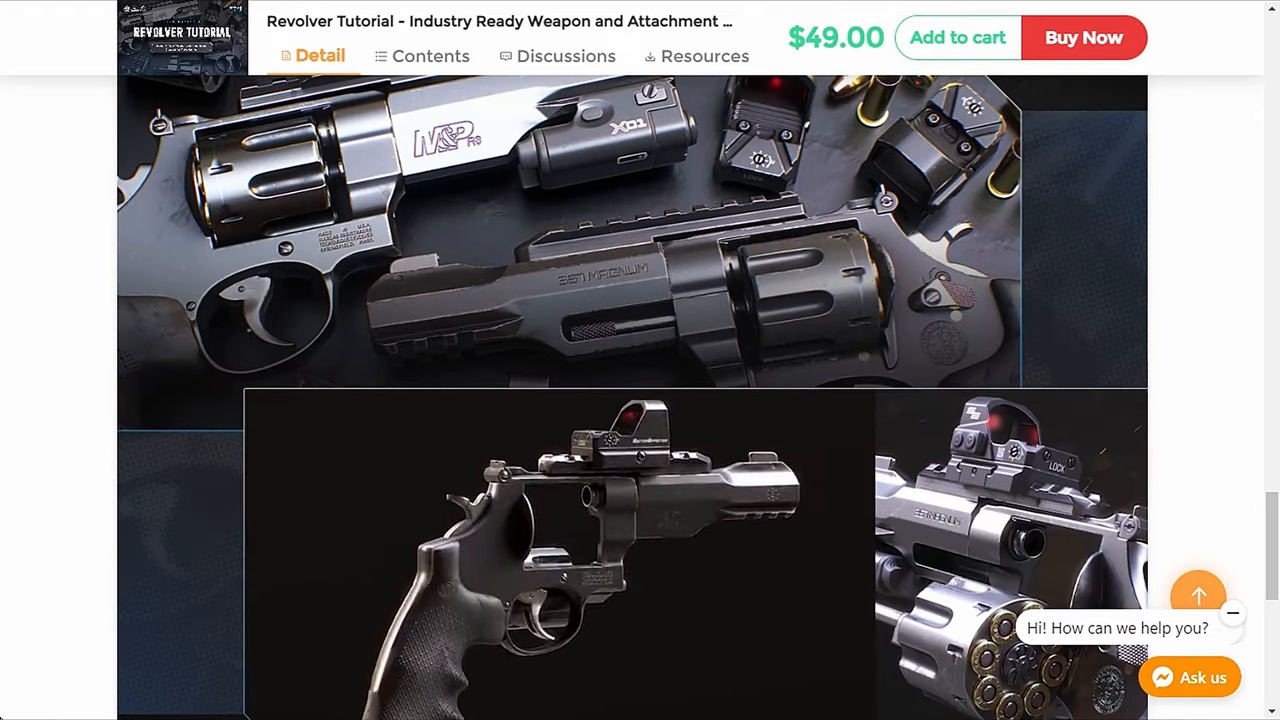
scroll("down", 3)
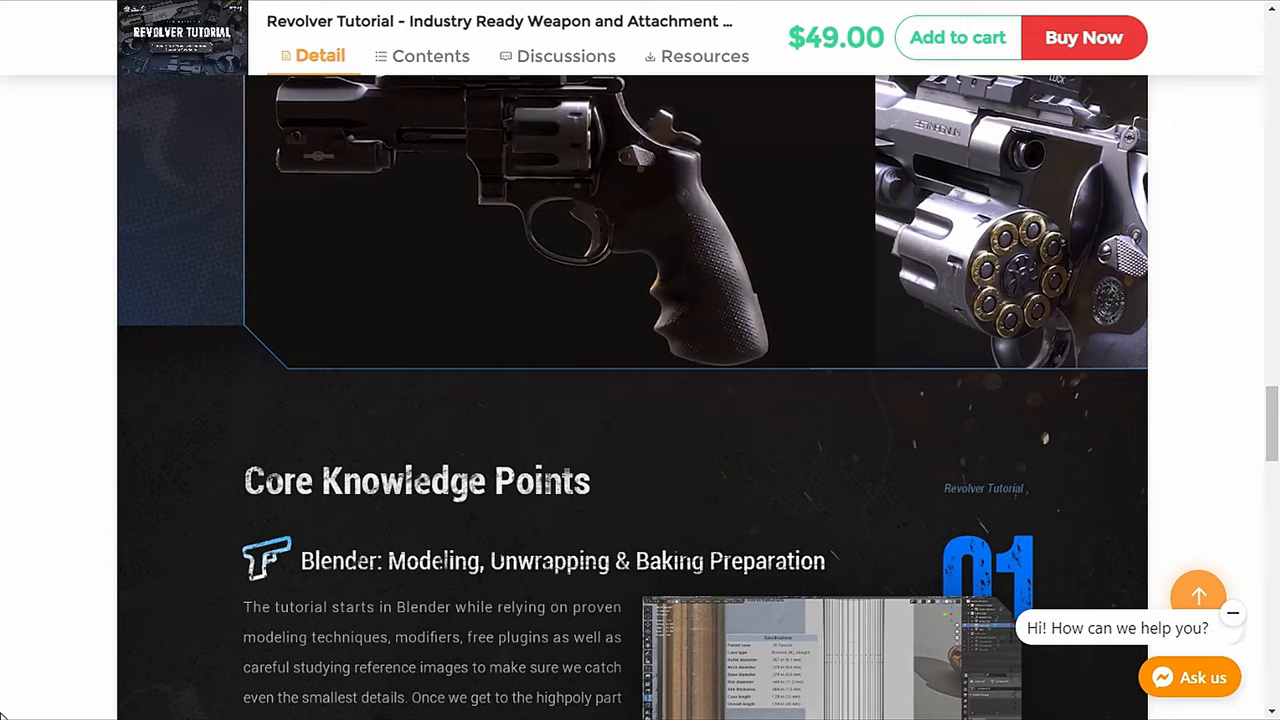
scroll("down", 3)
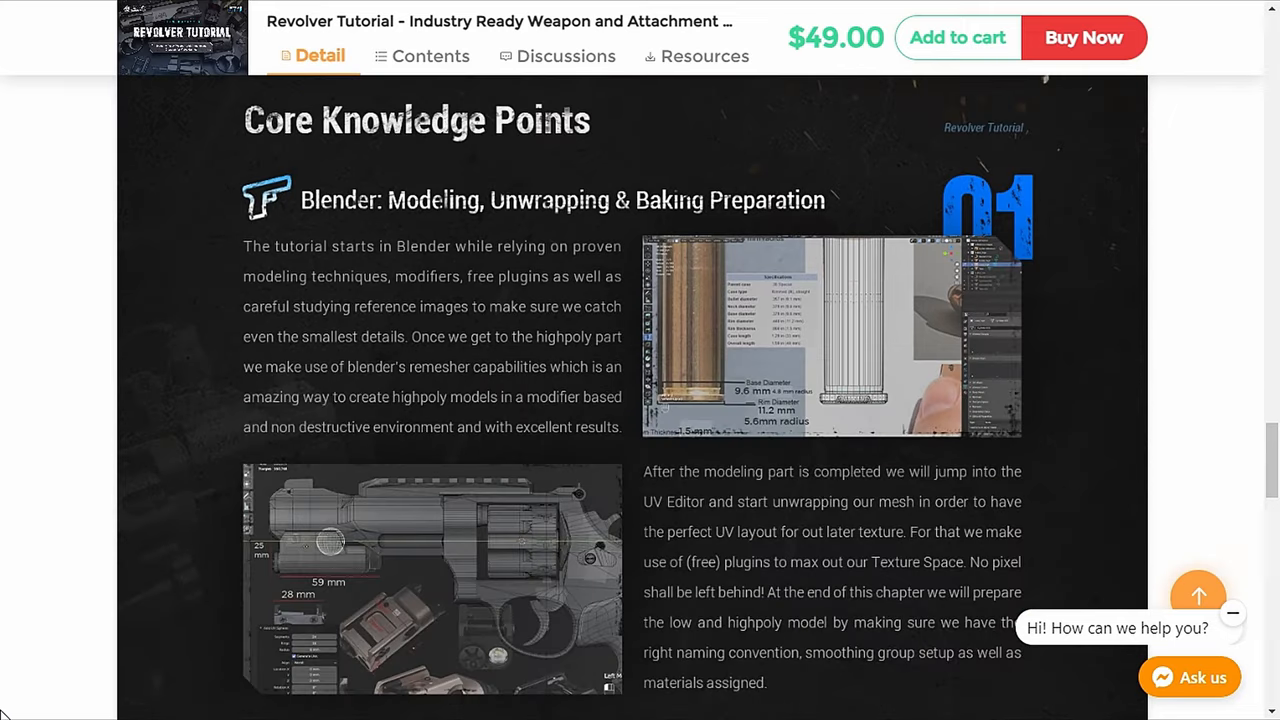
scroll("down", 3)
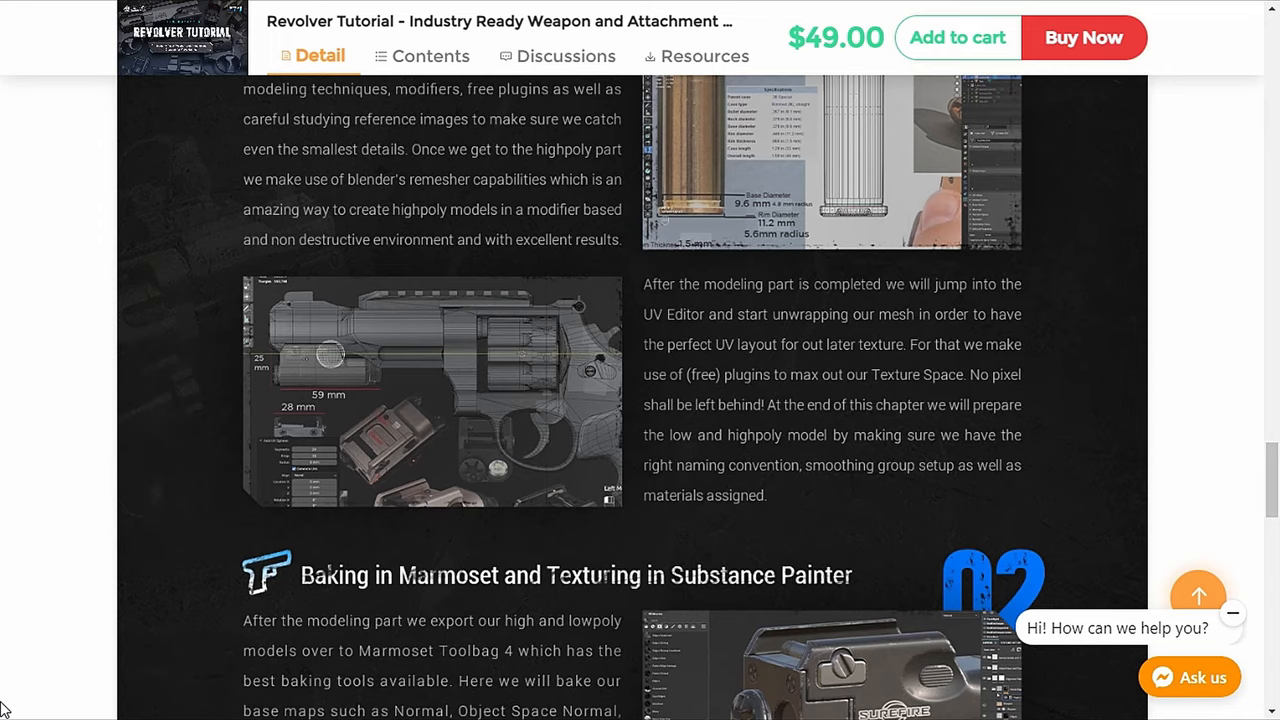
scroll("down", 3)
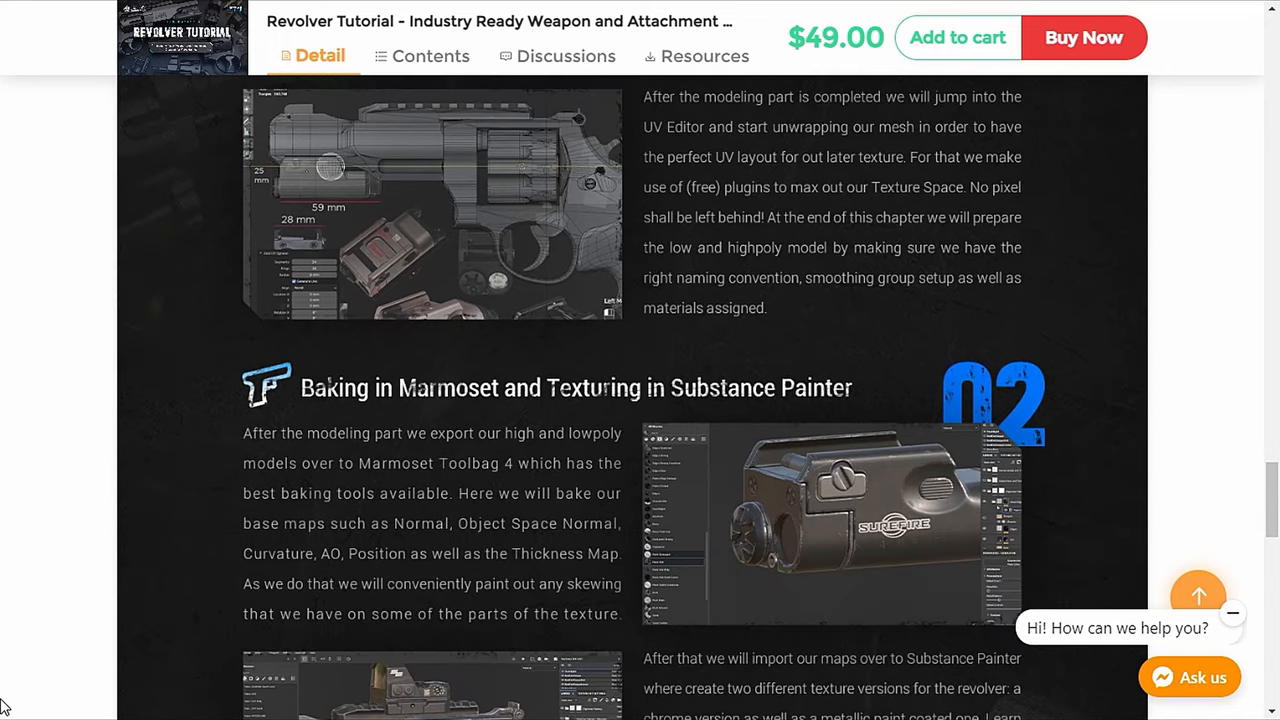
scroll("down", 3)
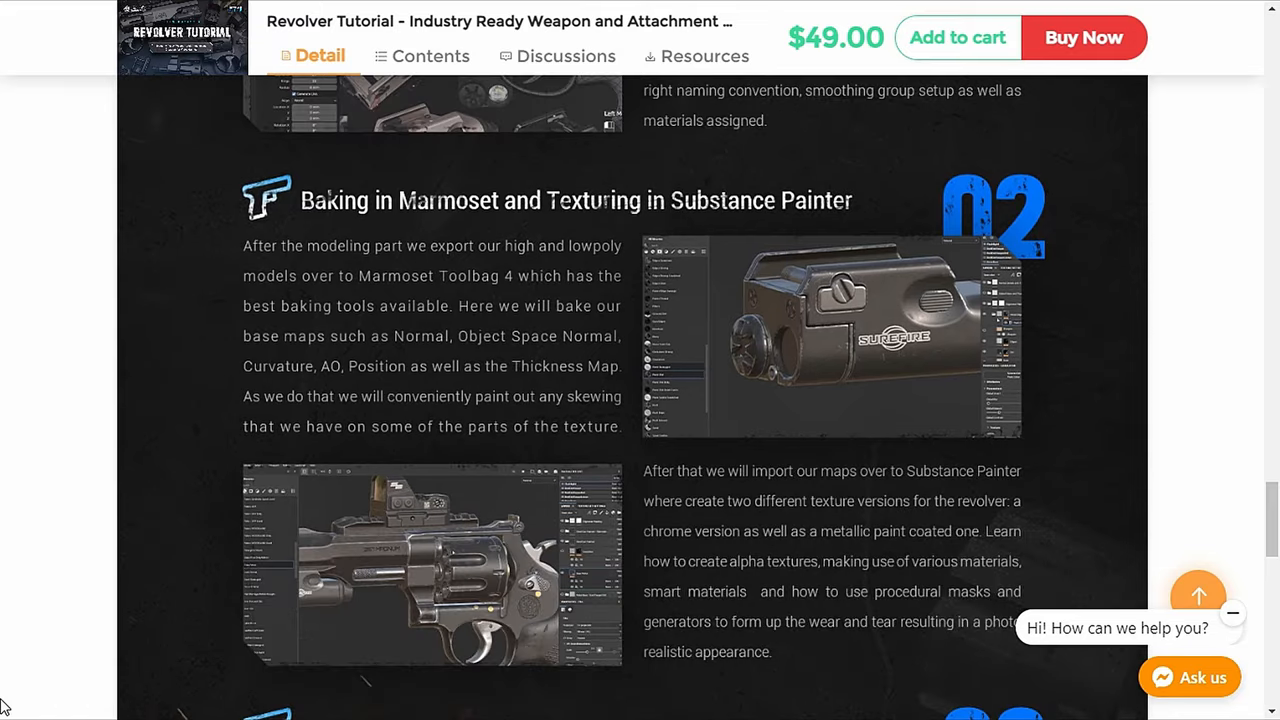
scroll("down", 3)
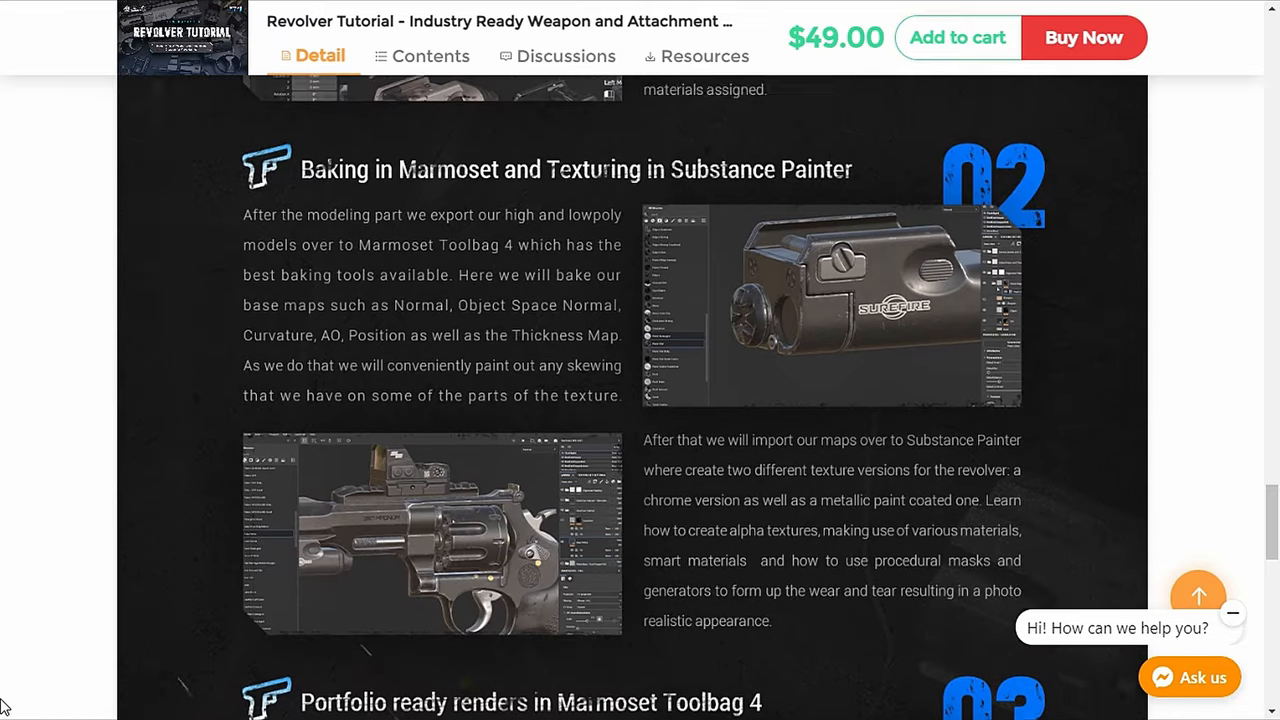
scroll("down", 3)
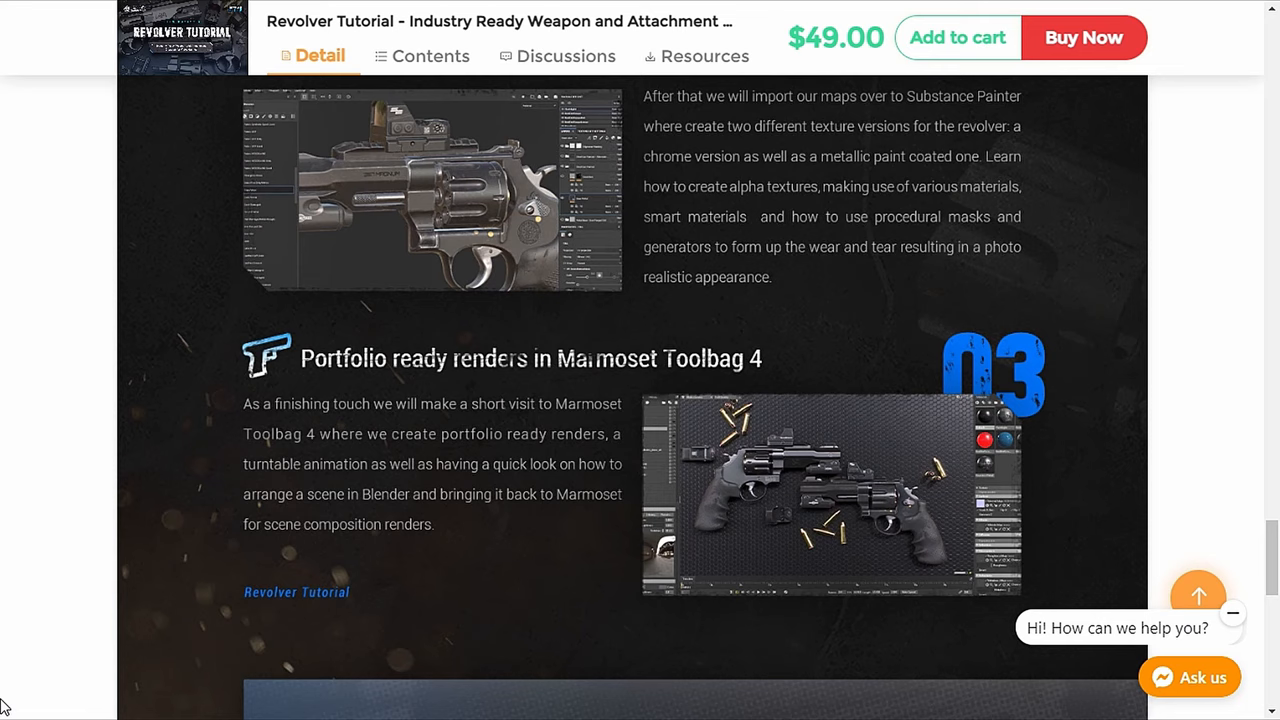
scroll("down", 3)
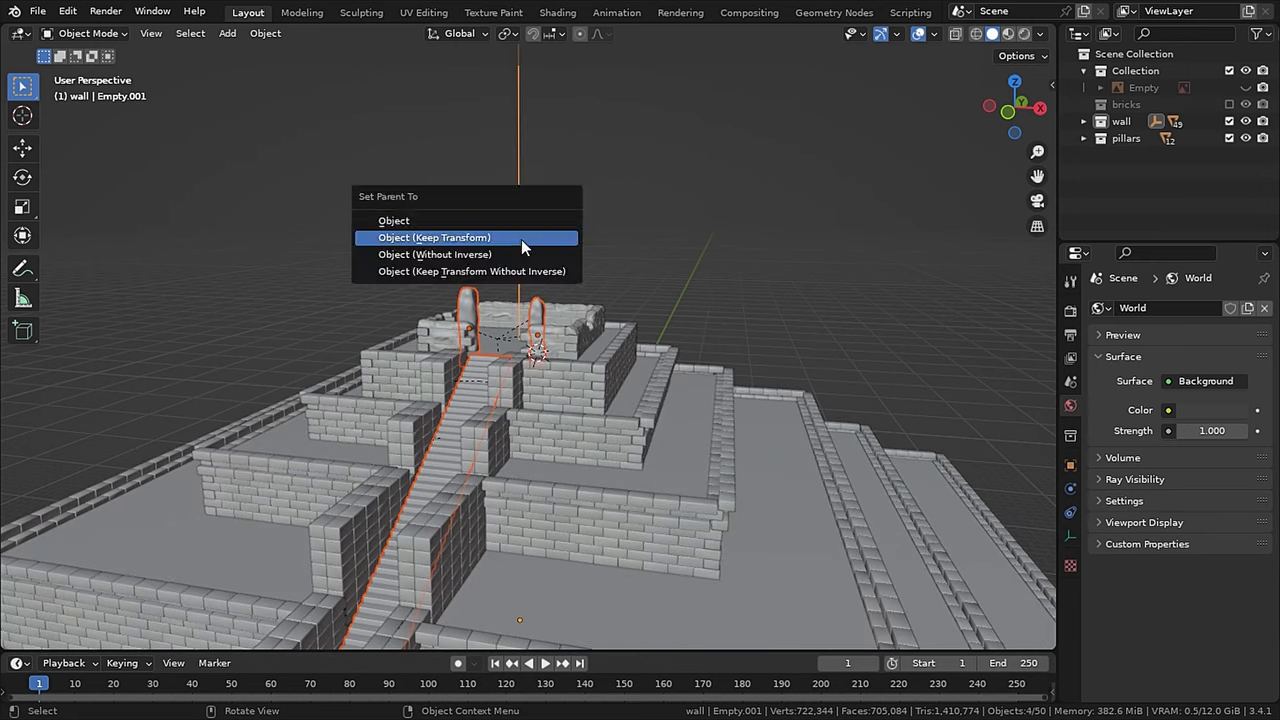
Parent the wall to Empty.001 keeping transform, then scale it up into the full pyramid
left_click(432, 236)
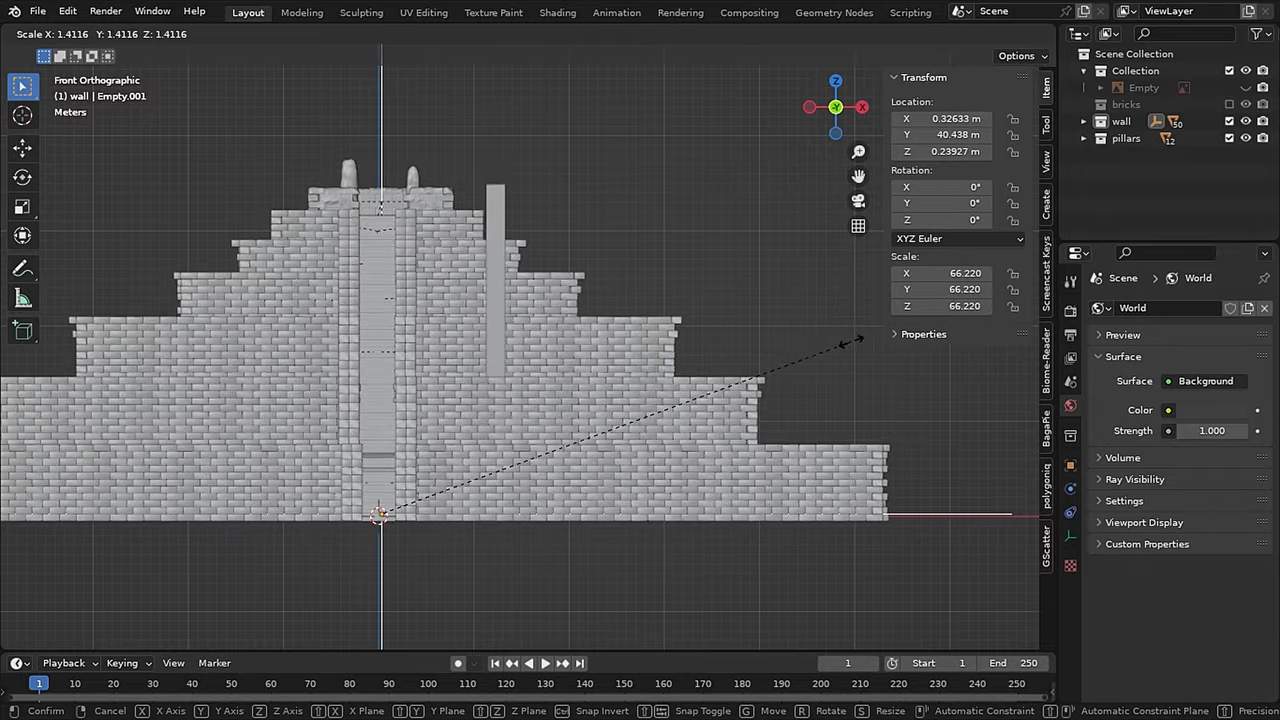
left_click(556, 12)
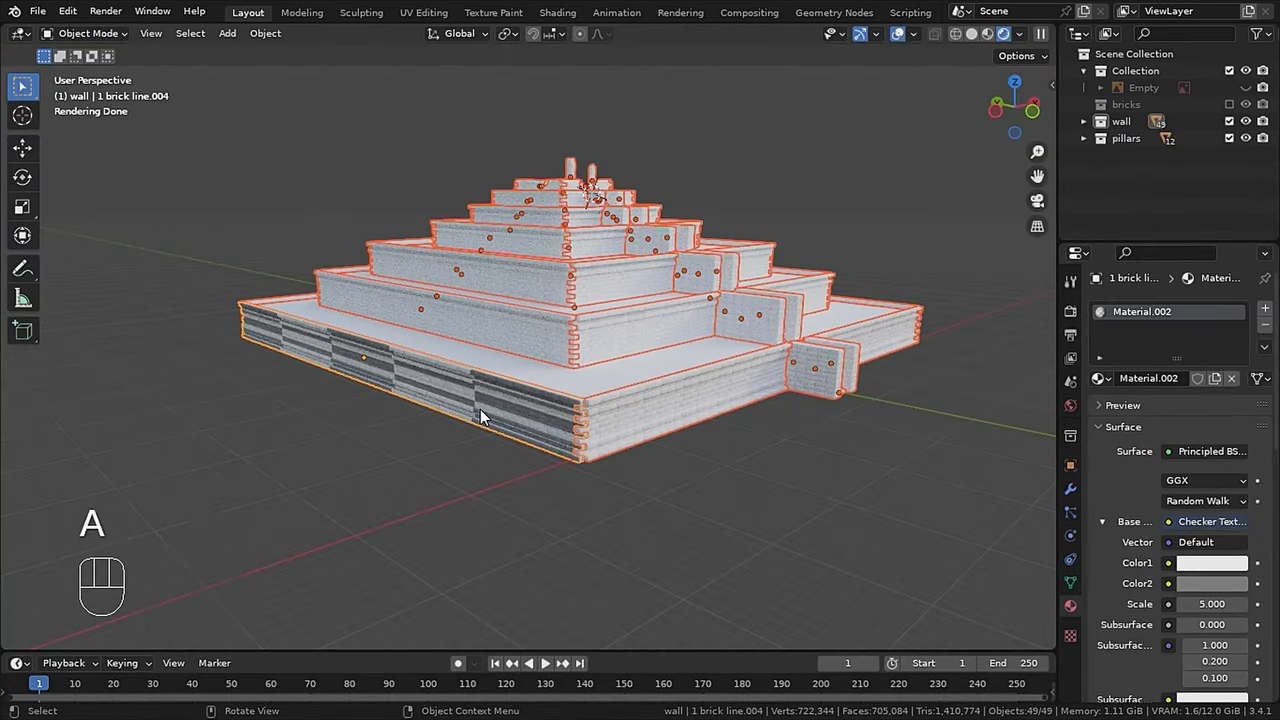
Link the active brick's checker material to all selected temple pieces via Ctrl+L > Link Materials
key("ctrl+l")
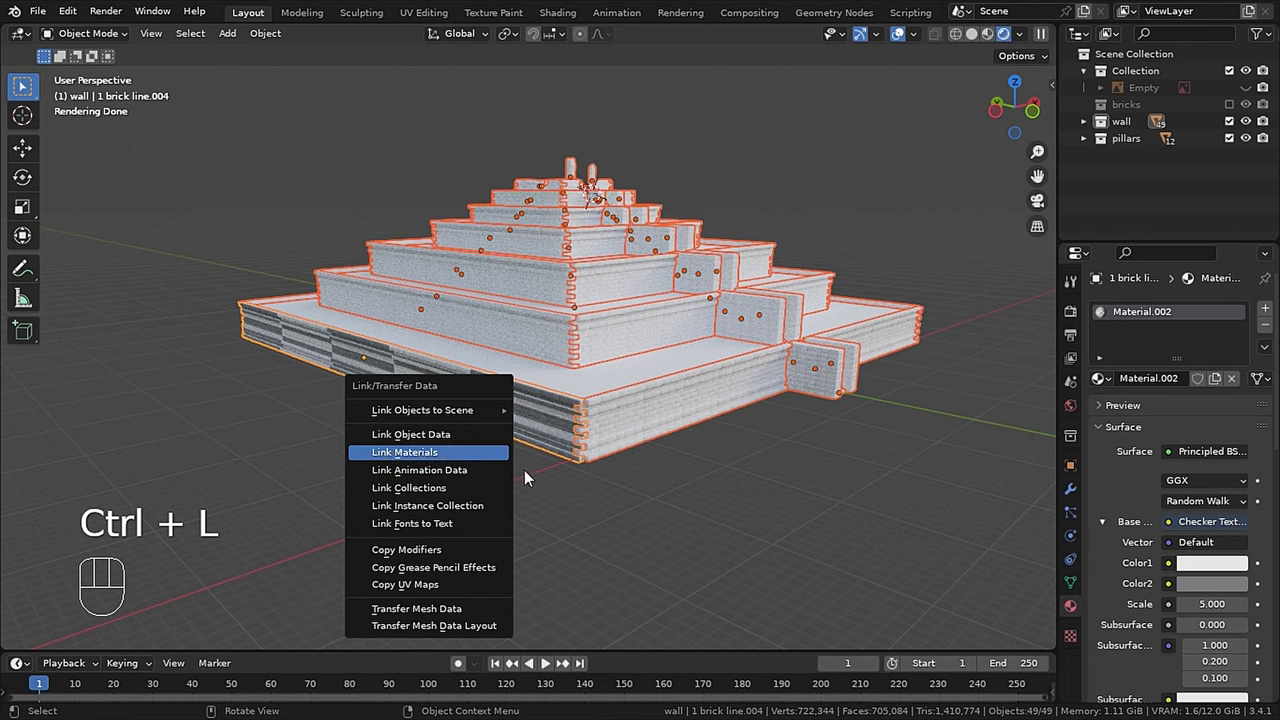
left_click(424, 12)
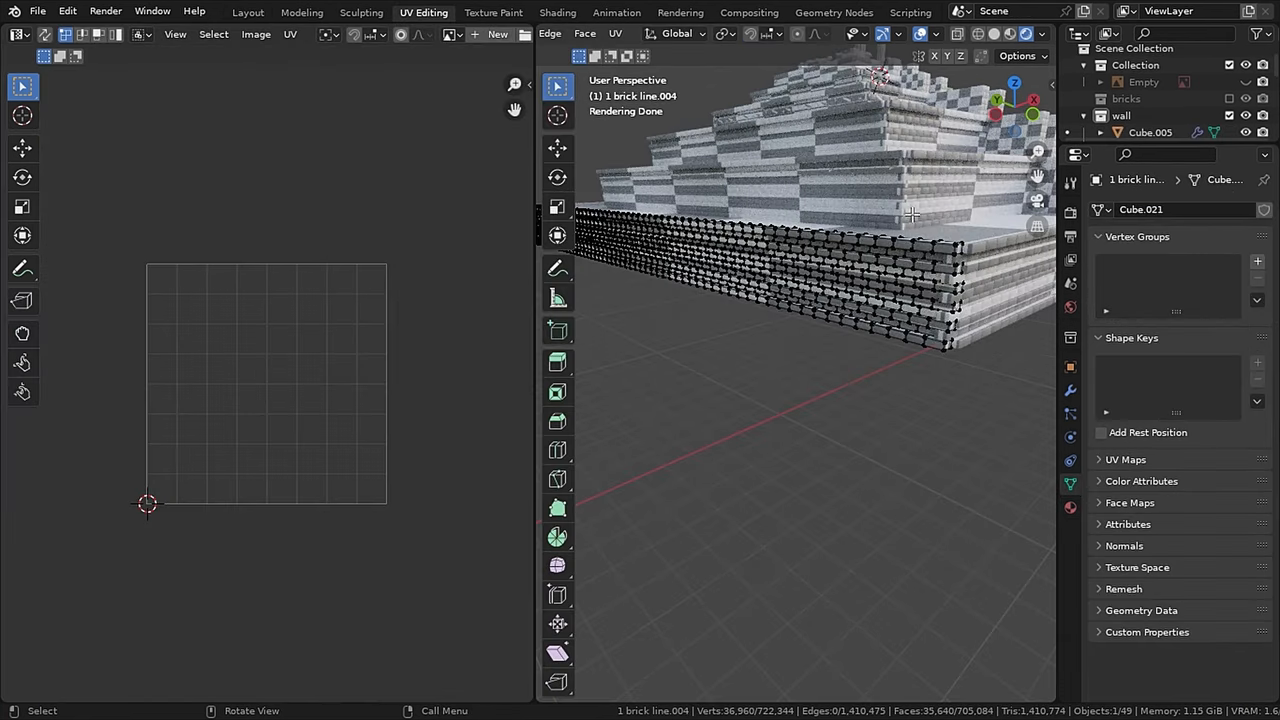
Unwrap the selected brick mesh with UV > Unwrap and check the result around the temple
left_click(616, 32)
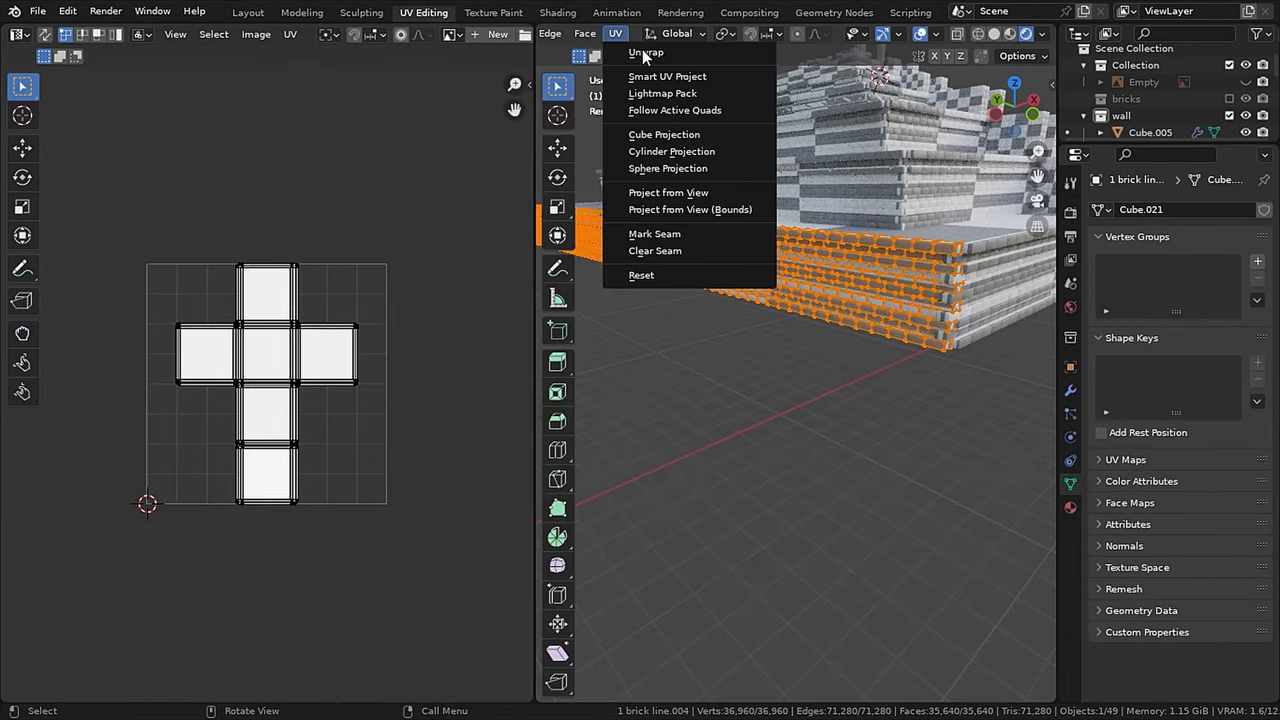
left_click(664, 134)
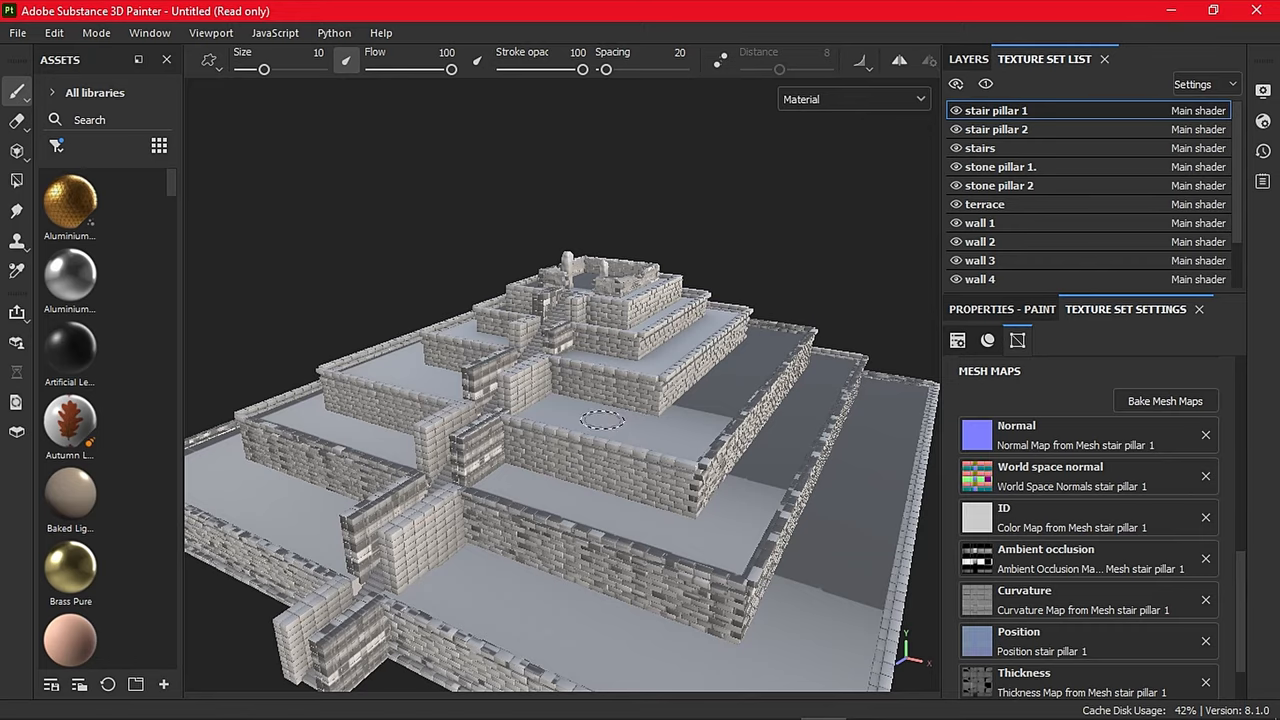
left_click_drag(604, 420, 504, 418)
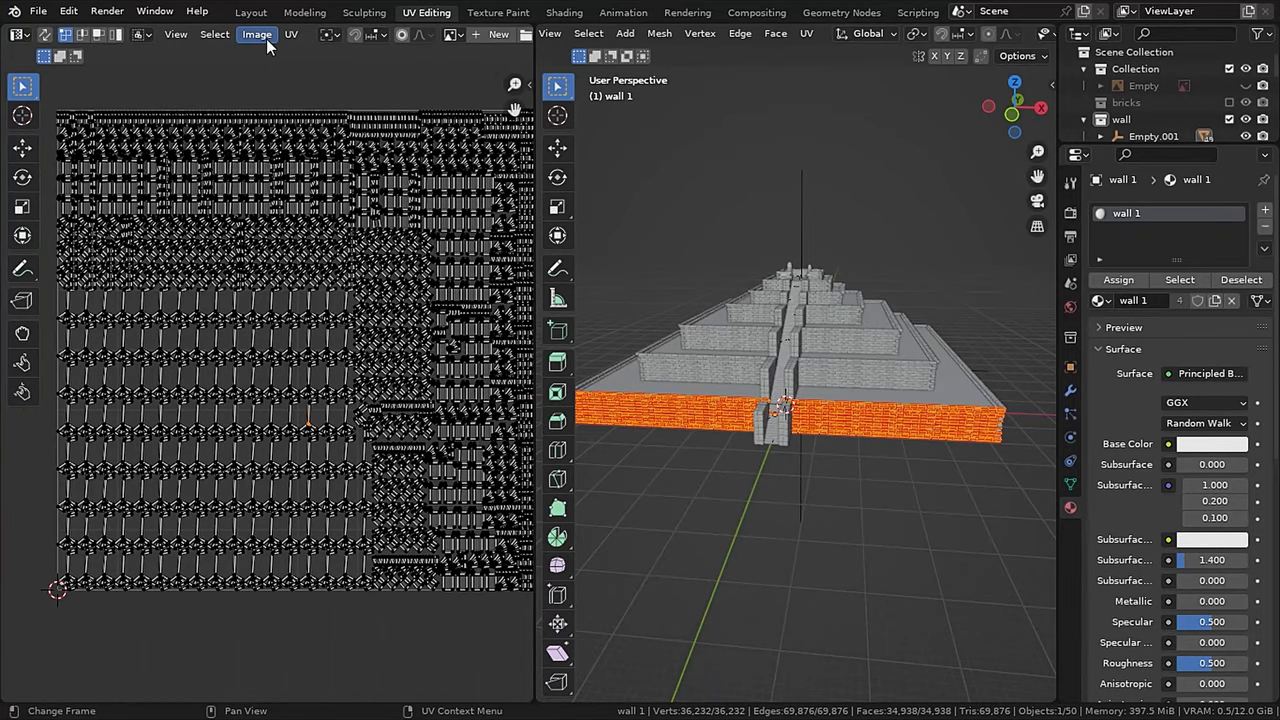
Select wall 1's overlapping UV islands and re-lay them with Smart UV Project and an island margin
left_click(214, 32)
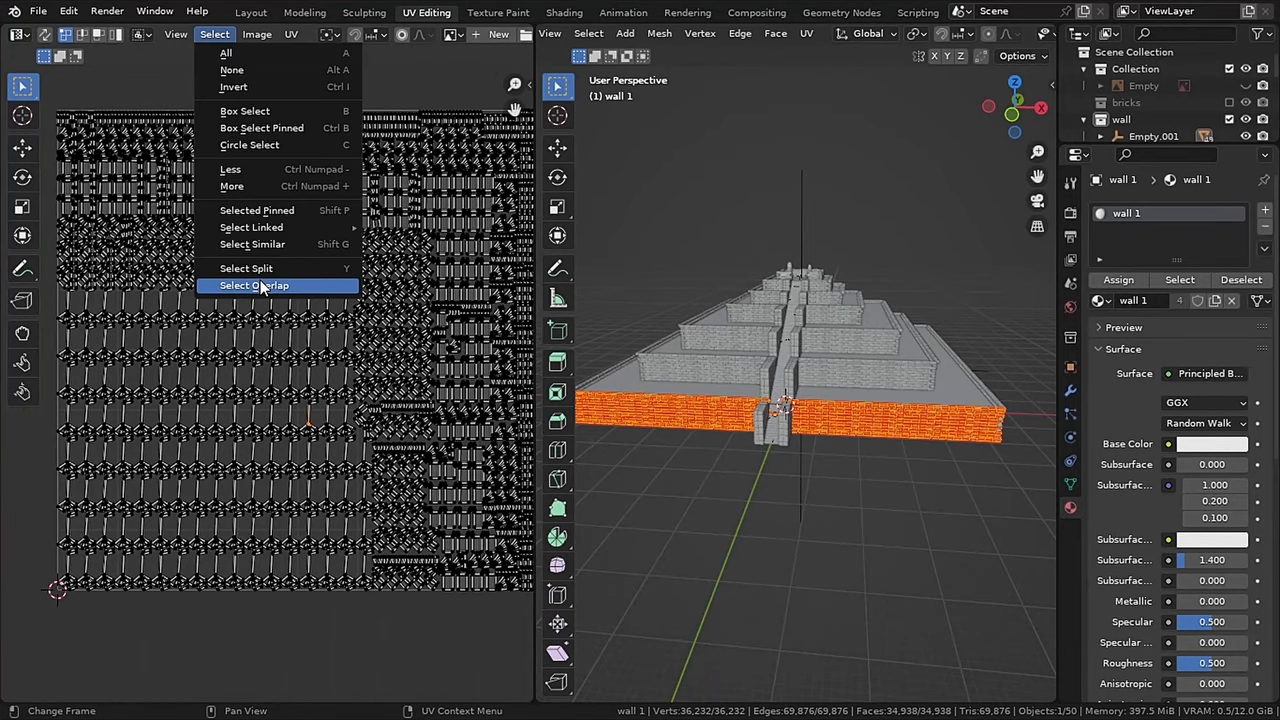
left_click(252, 284)
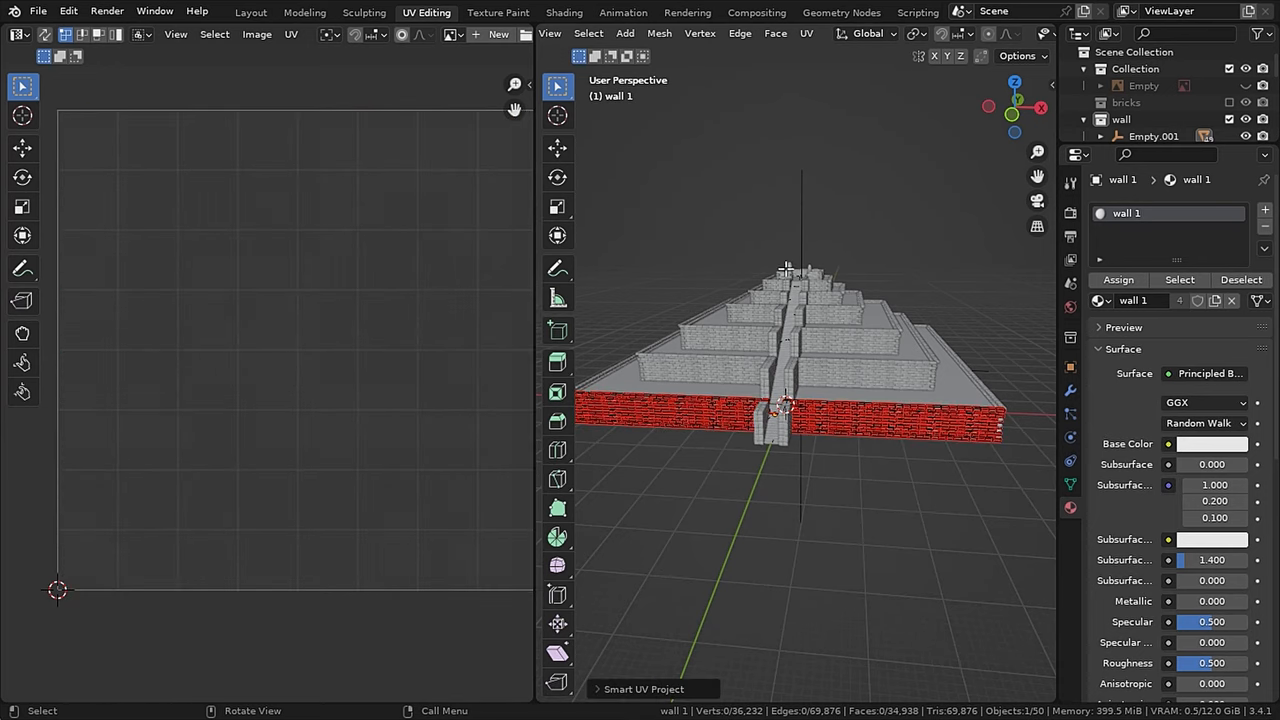
left_click(806, 32)
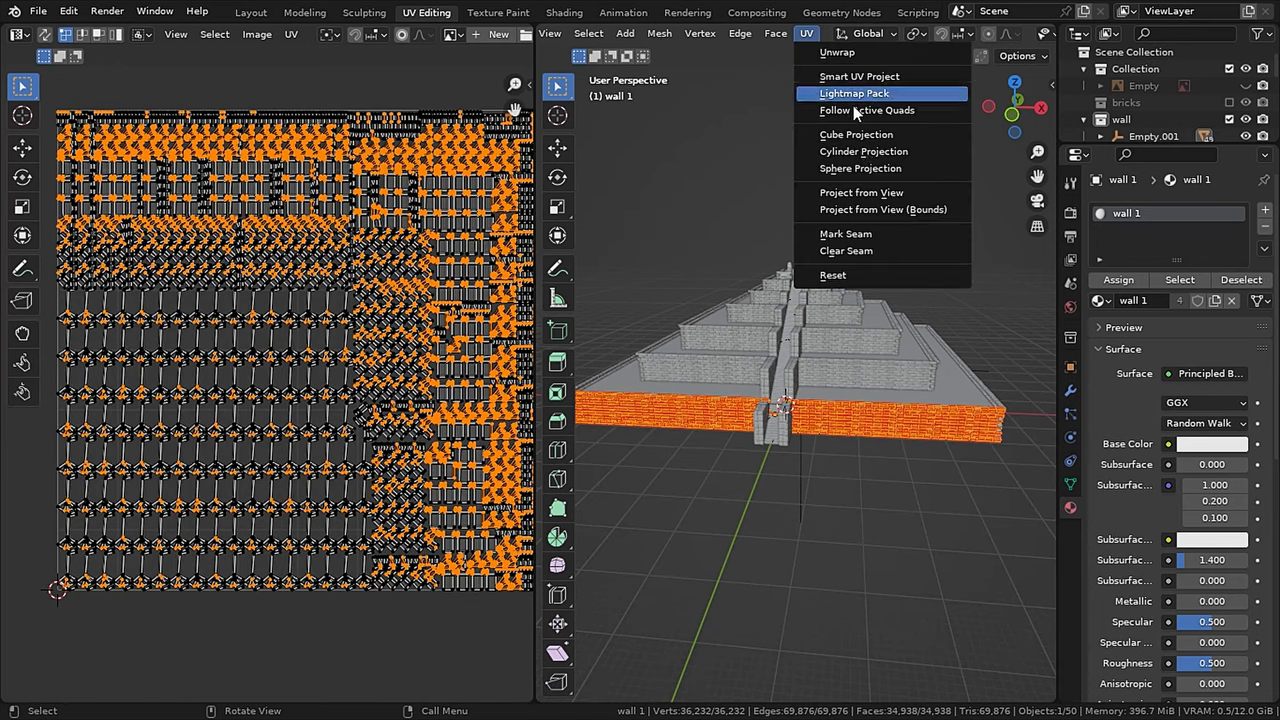
left_click(860, 76)
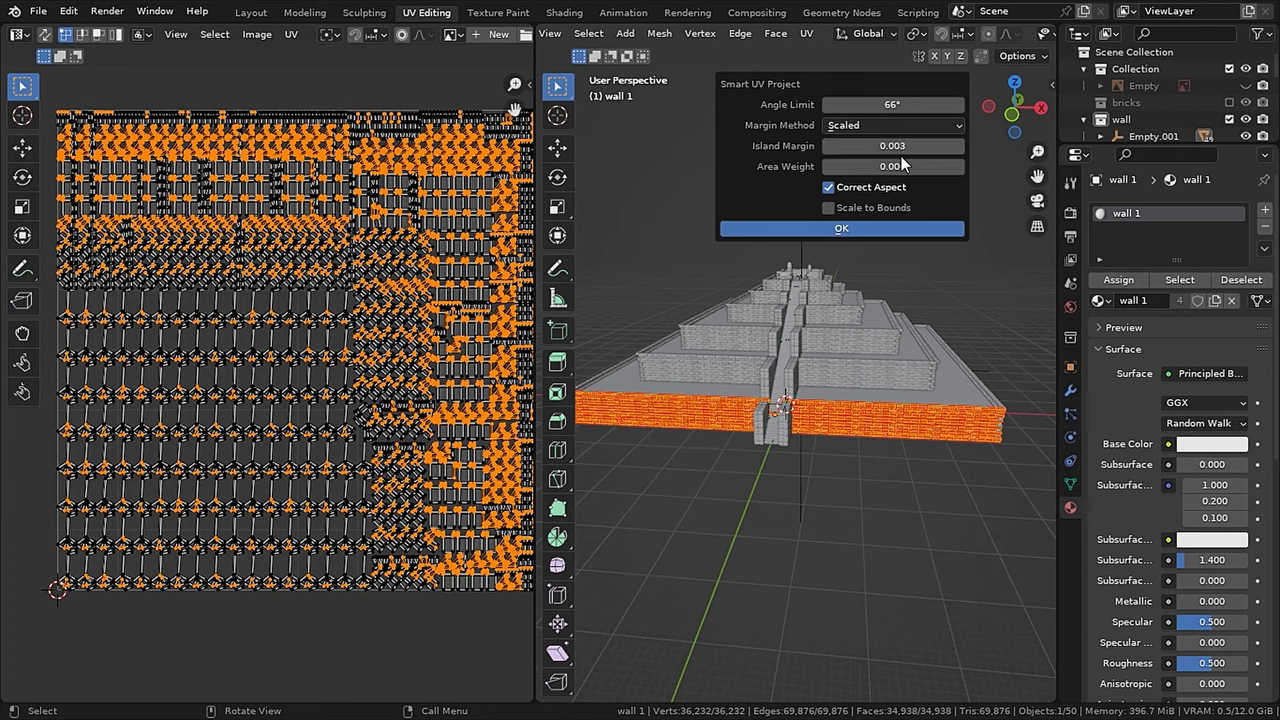
left_click(890, 144)
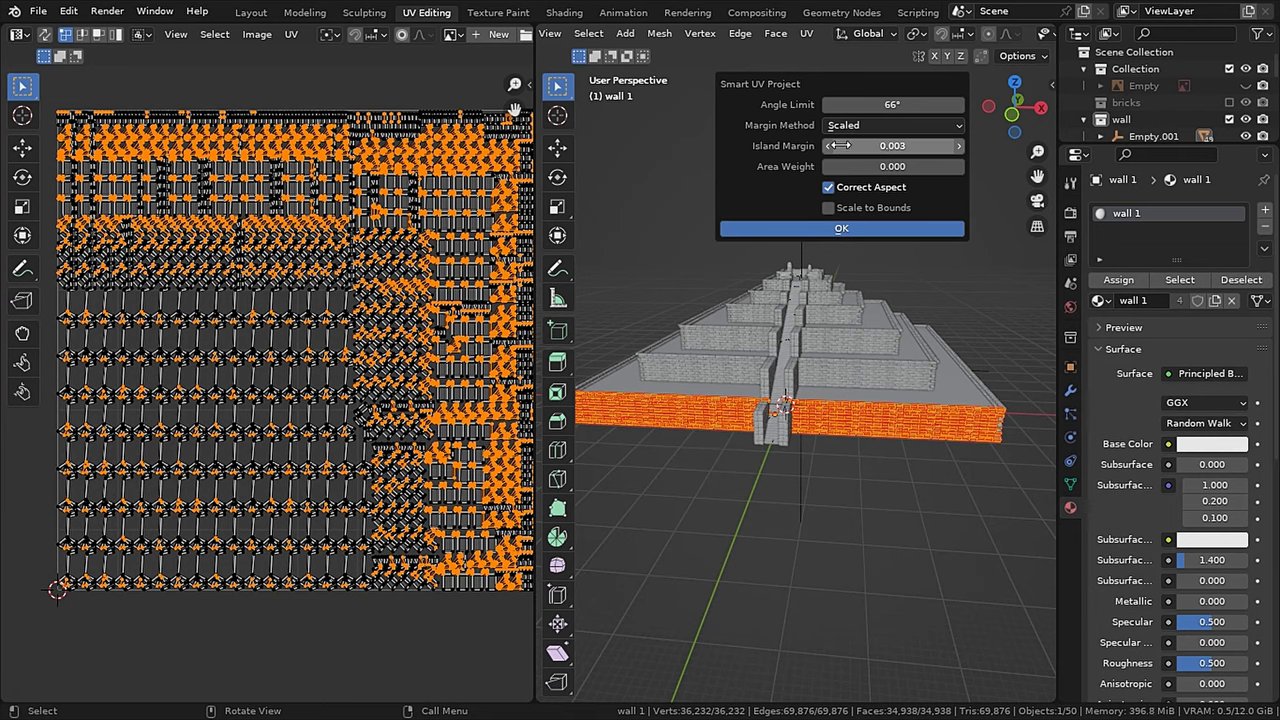
left_click(840, 228)
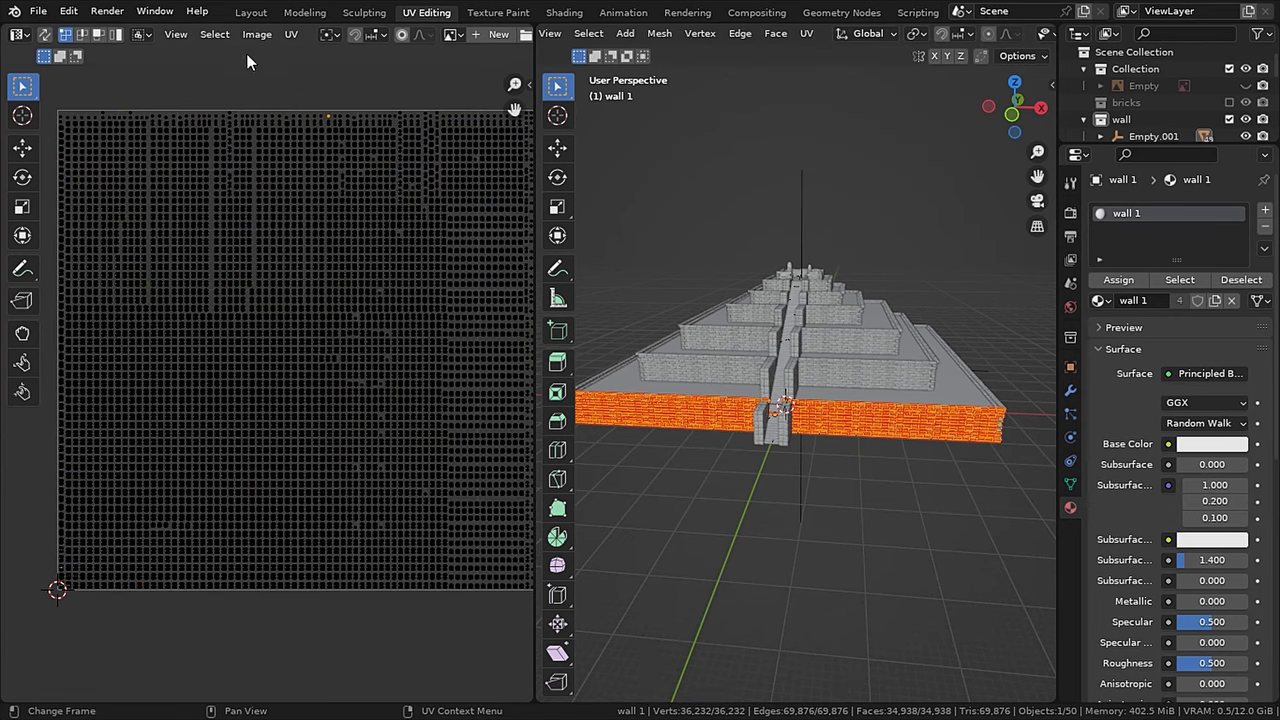
left_click(214, 32)
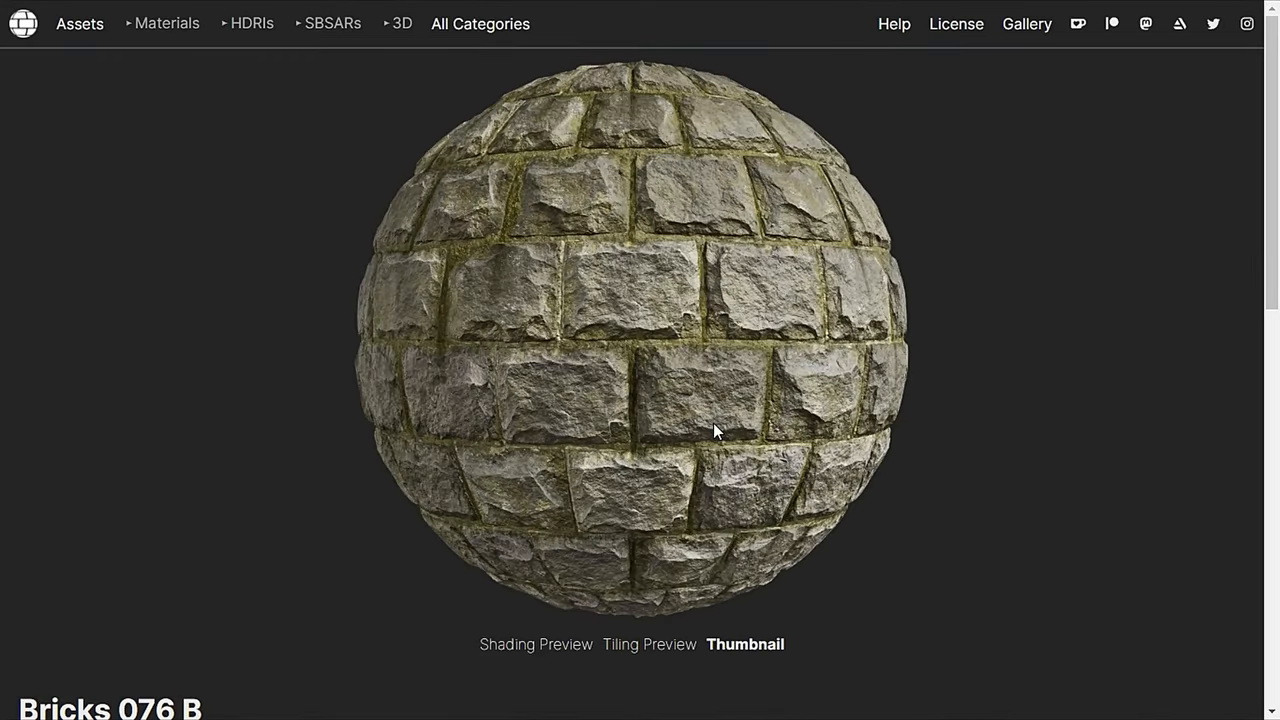
scroll("down", 3)
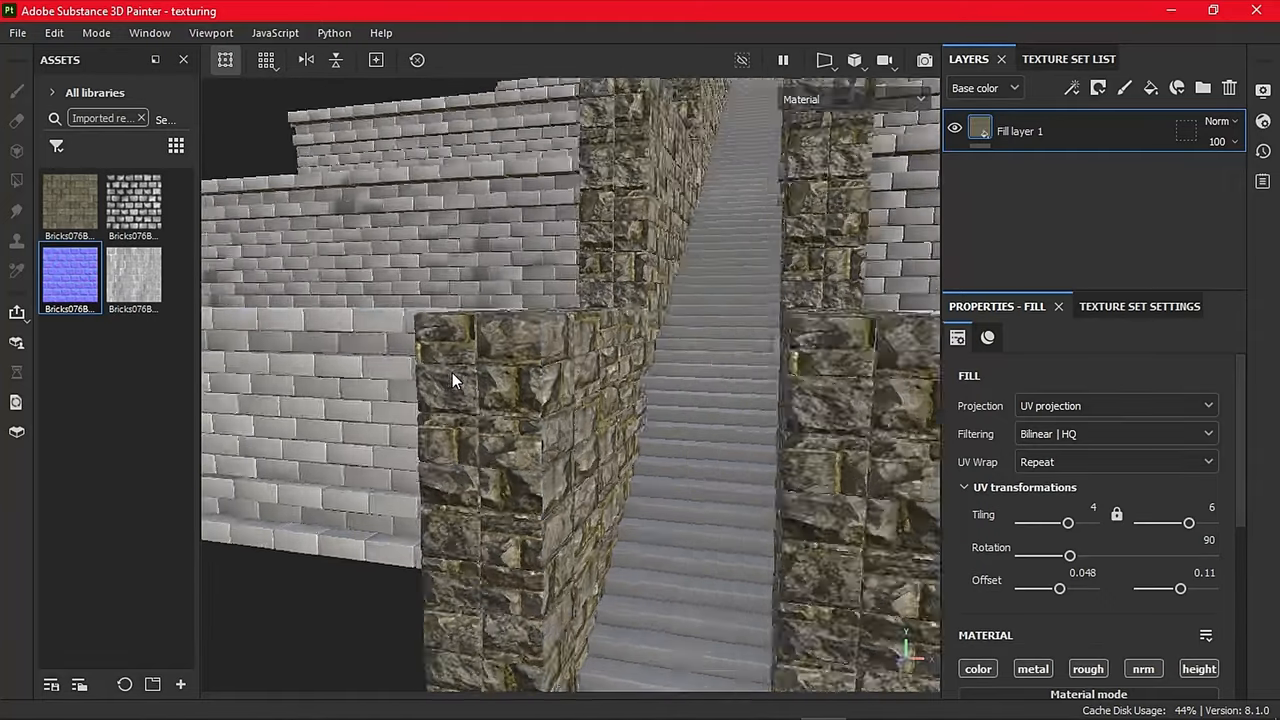
Mask the darker stone fill layer with a Dirt generator and tune its Dirt Level
left_click_drag(456, 380, 600, 390)
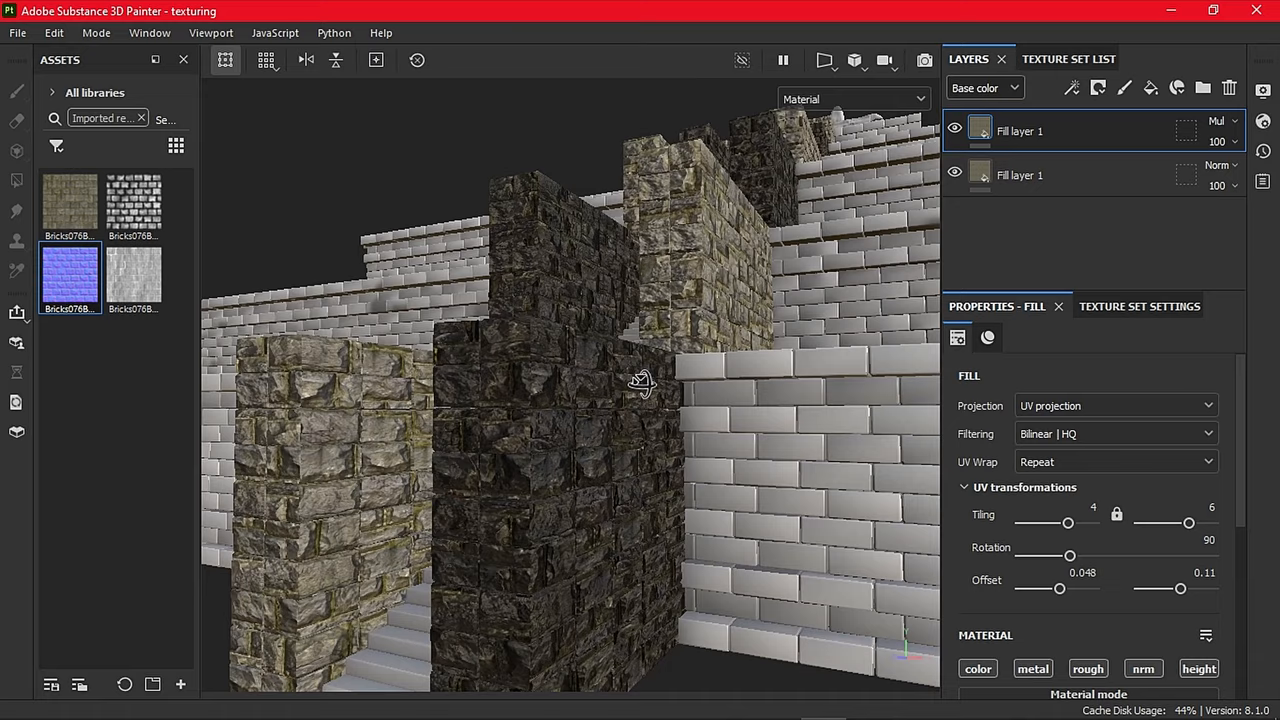
left_click(1098, 88)
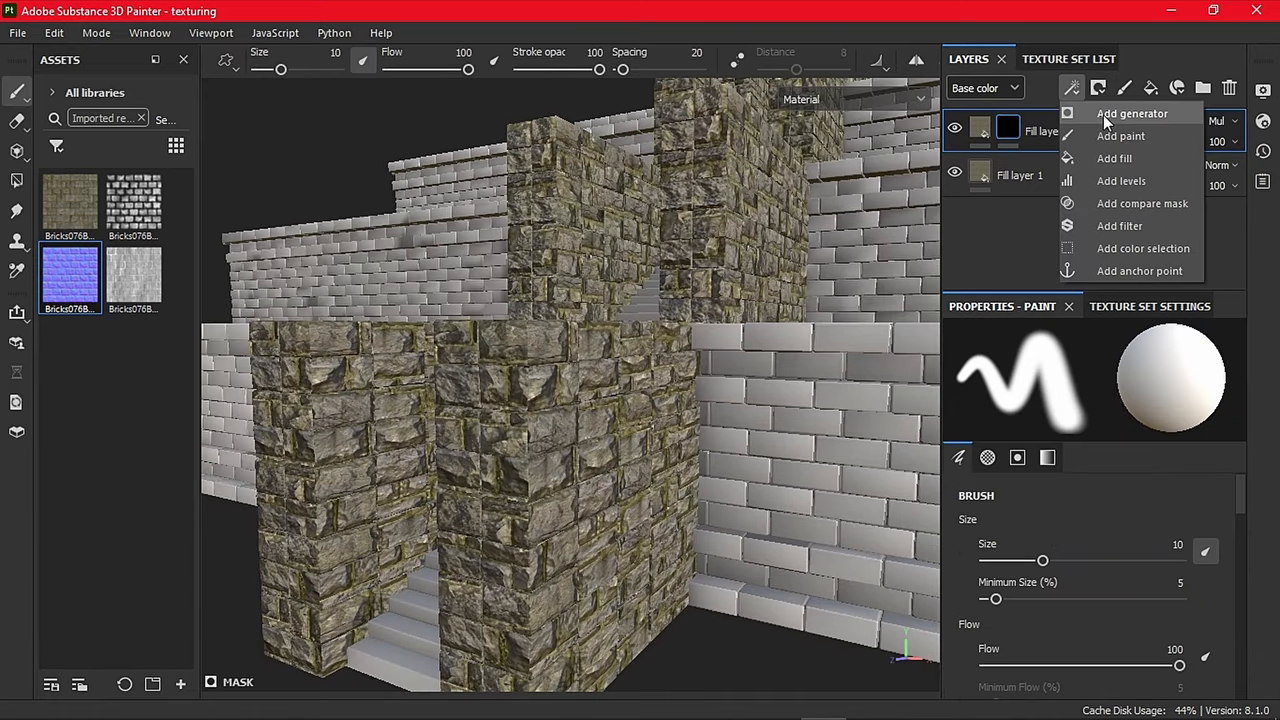
left_click(1132, 112)
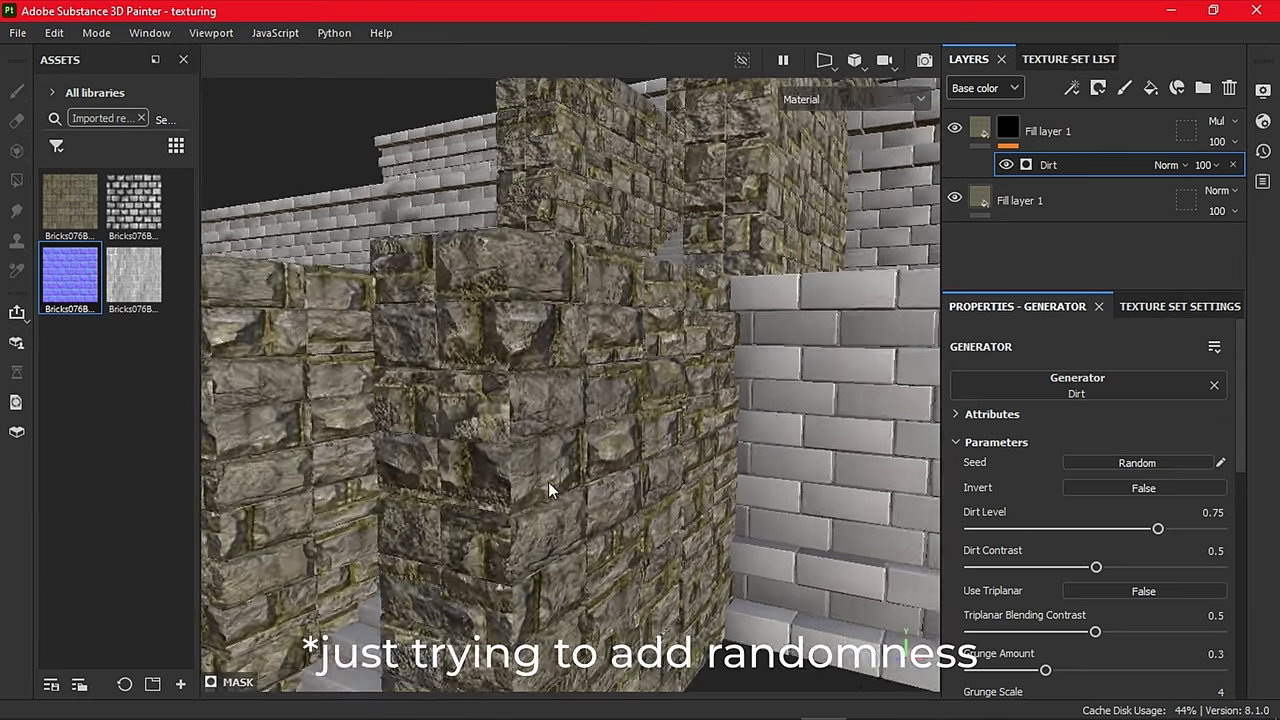
left_click_drag(1158, 528, 1172, 528)
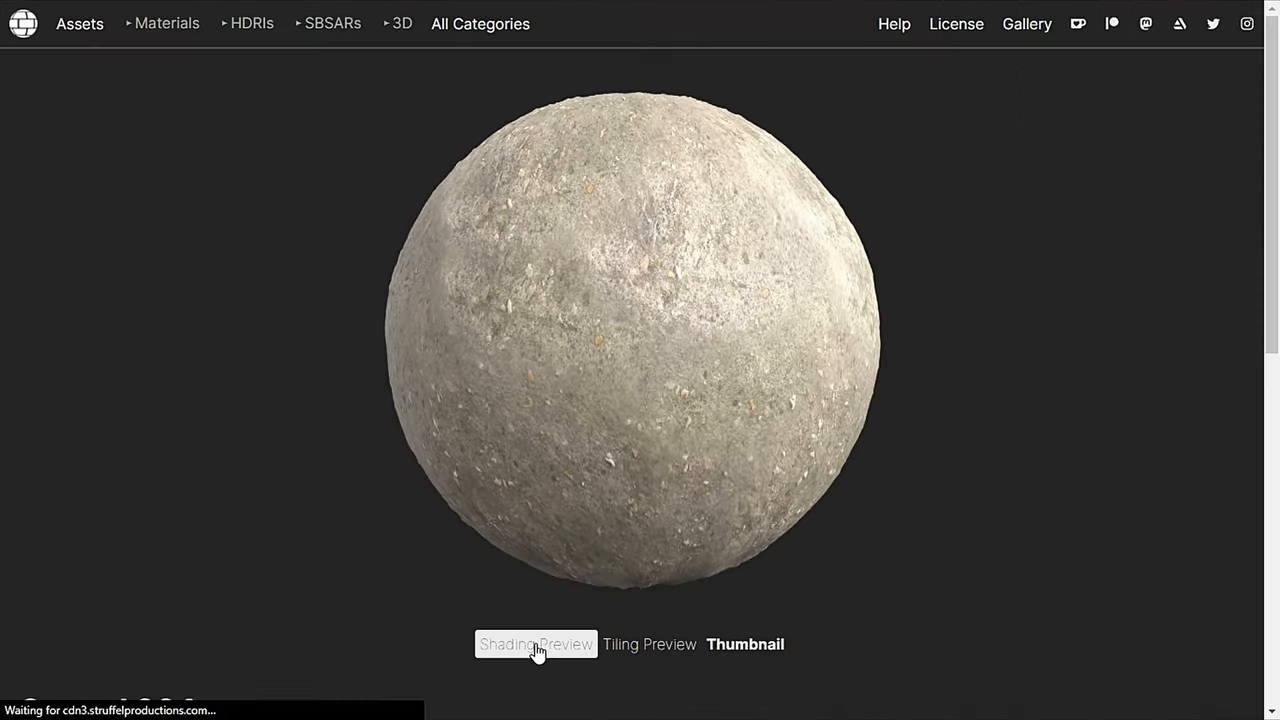
Show the rough grey stone material's shading preview on a sphere
left_click(536, 644)
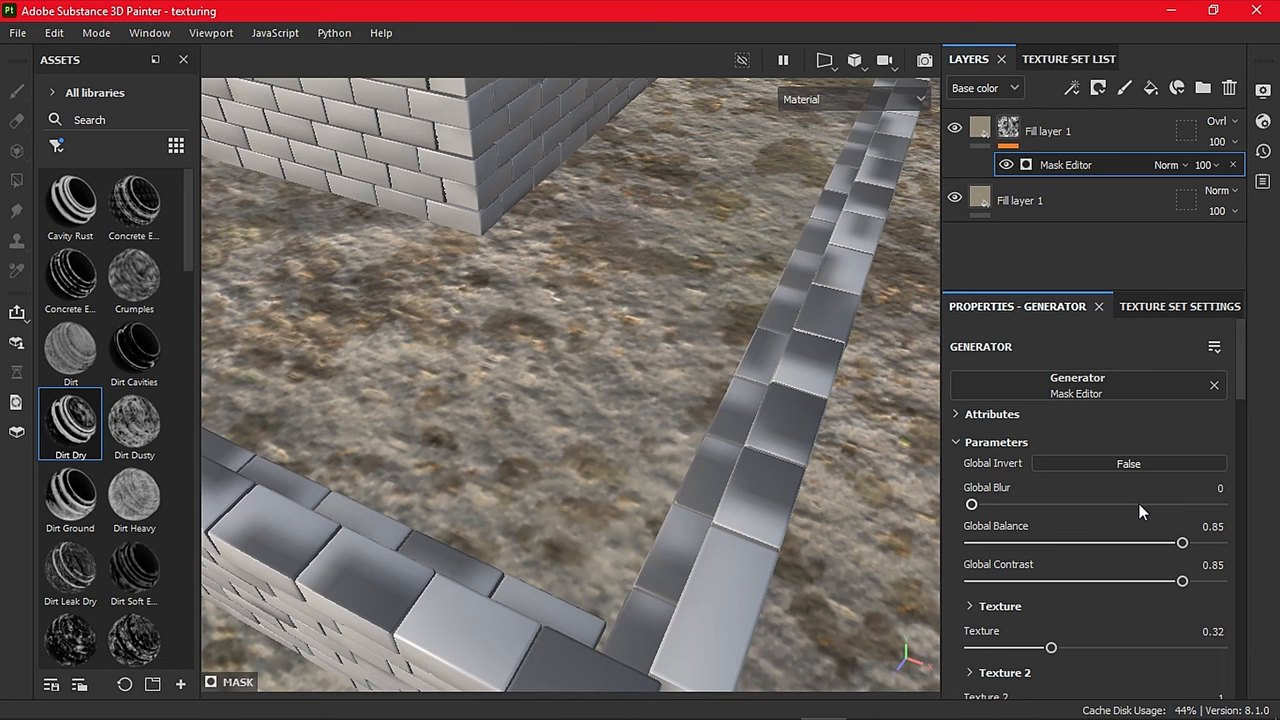
Tune the ground dirt blur, stair moss scatter, wall moss contrast and pillar grunge balance sliders
left_click_drag(972, 504, 1010, 504)
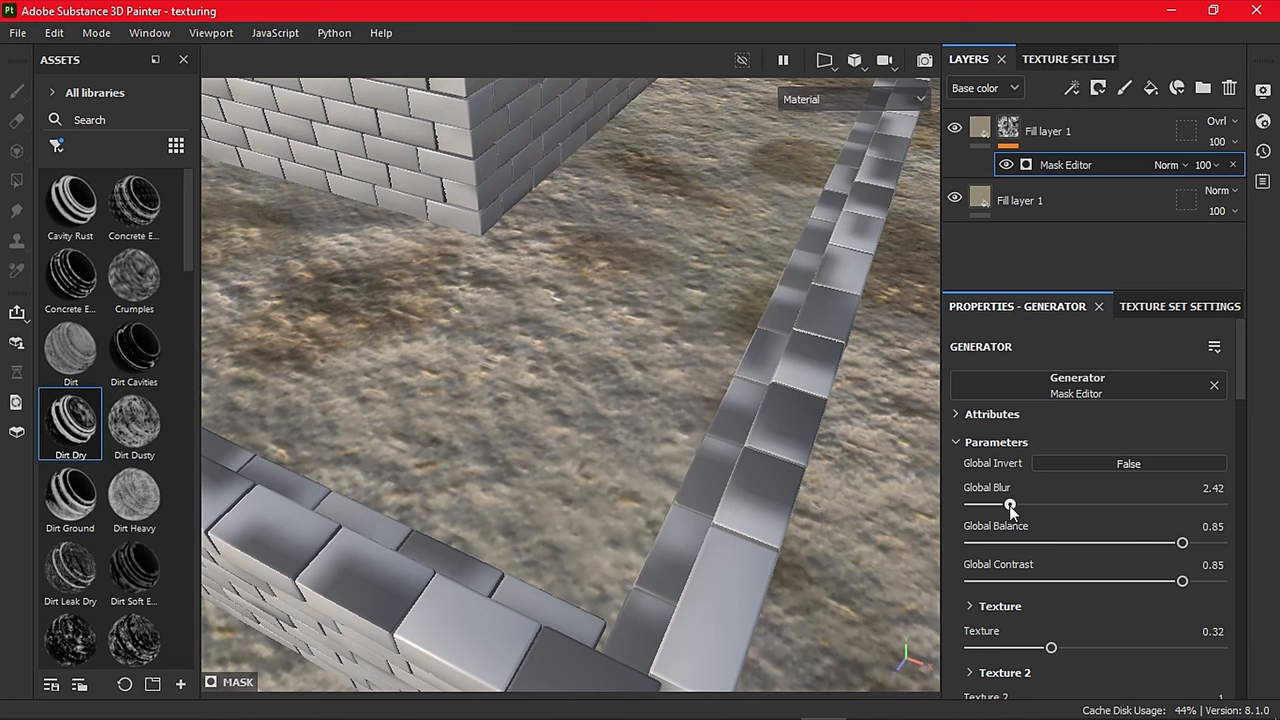
left_click_drag(1010, 504, 970, 504)
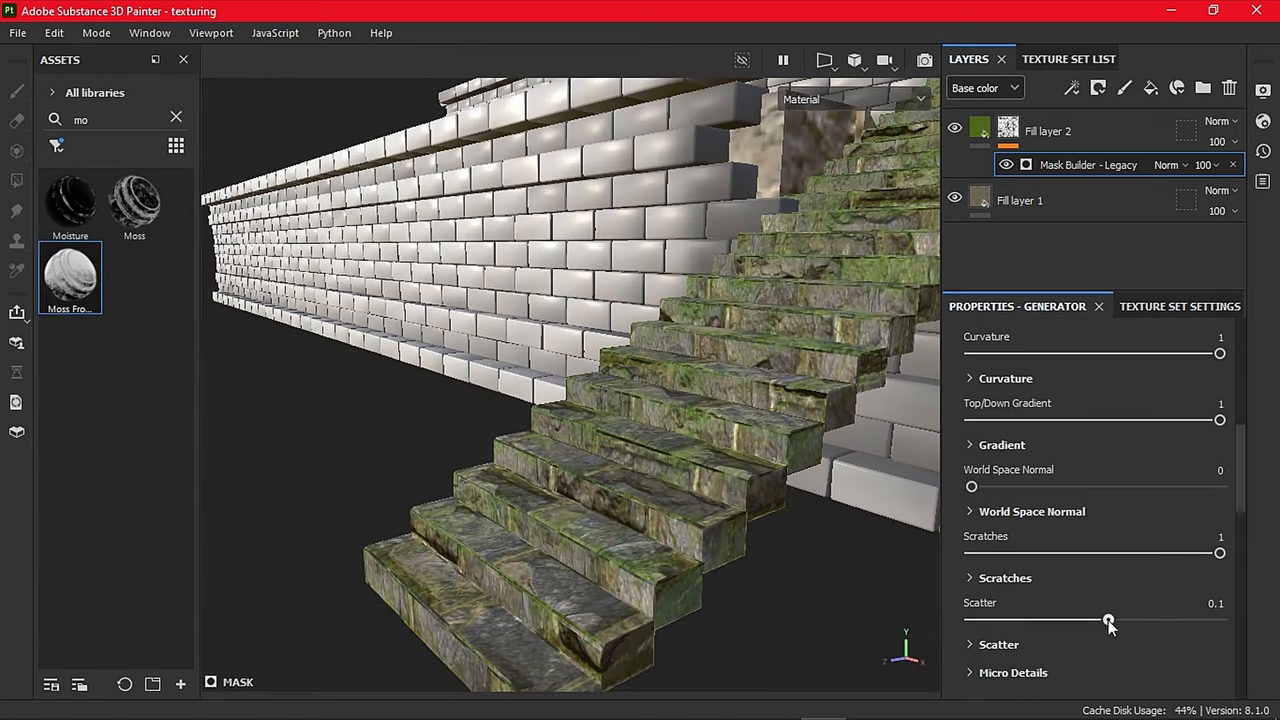
left_click_drag(1108, 620, 1040, 620)
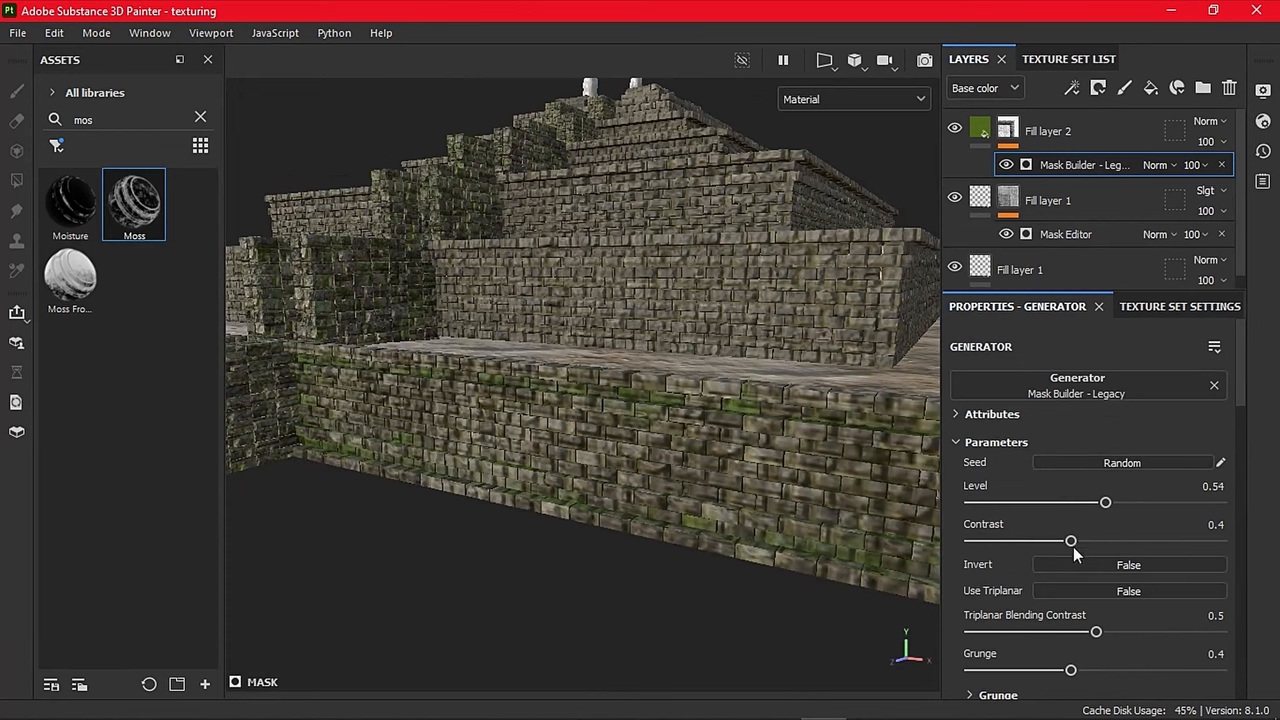
left_click_drag(1070, 540, 970, 540)
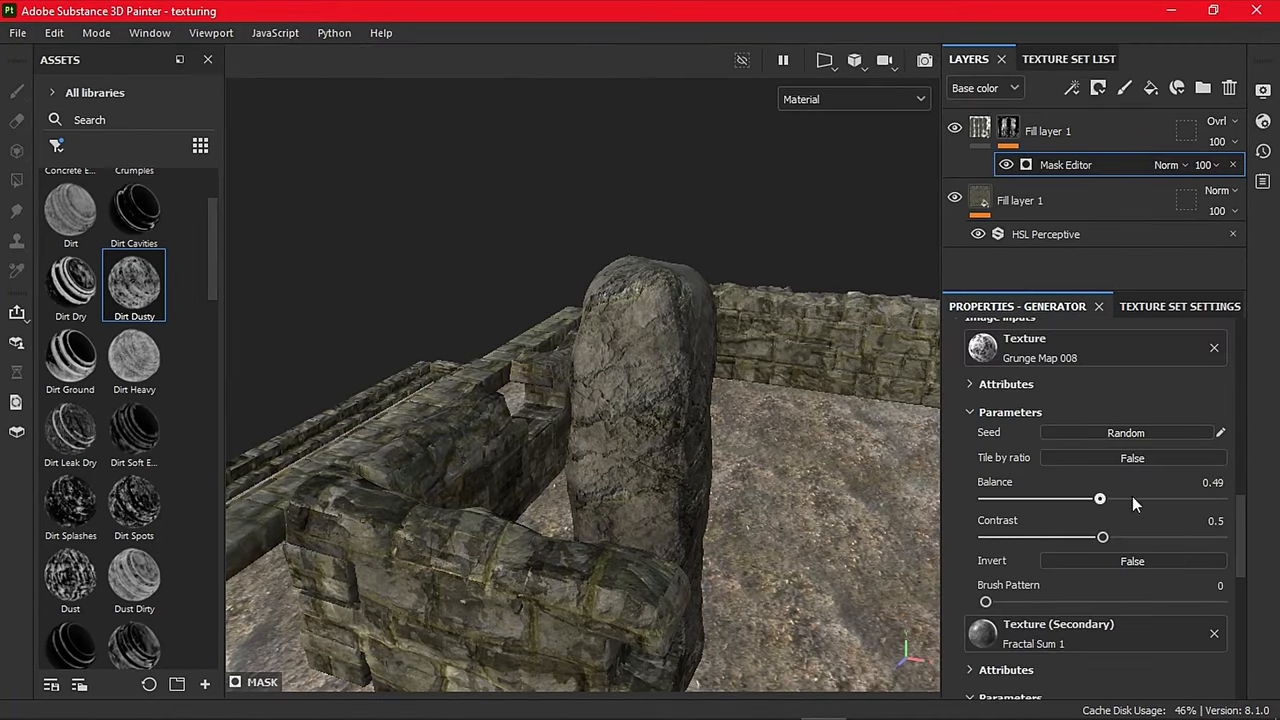
left_click_drag(1100, 498, 1220, 498)
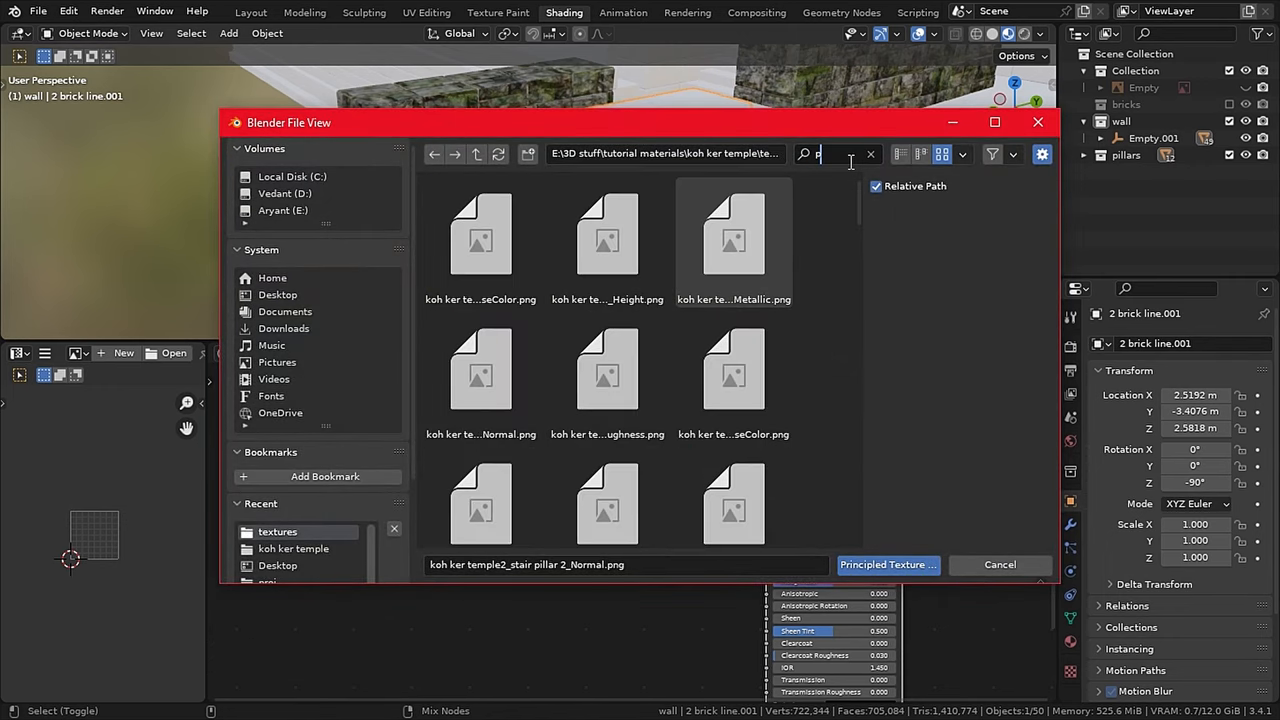
Filter the texture maps to 'pillar 1' and build the Principled material from them
type("illar 1")
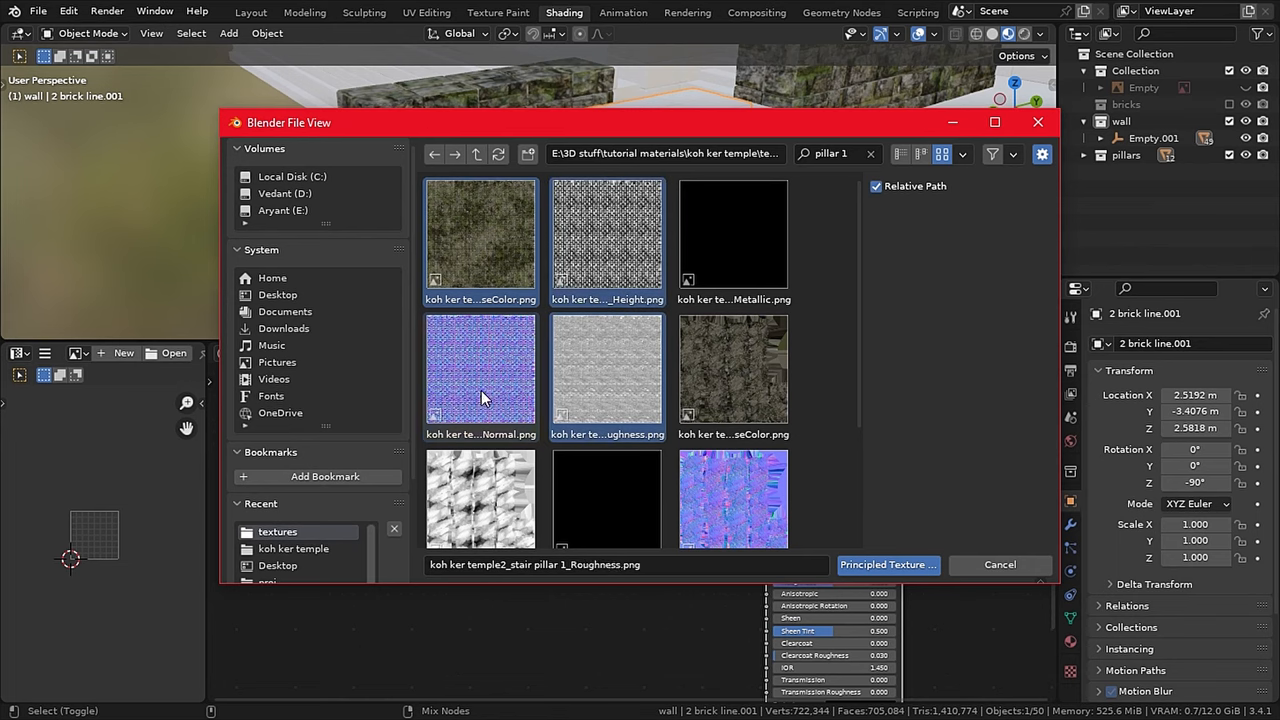
left_click(886, 564)
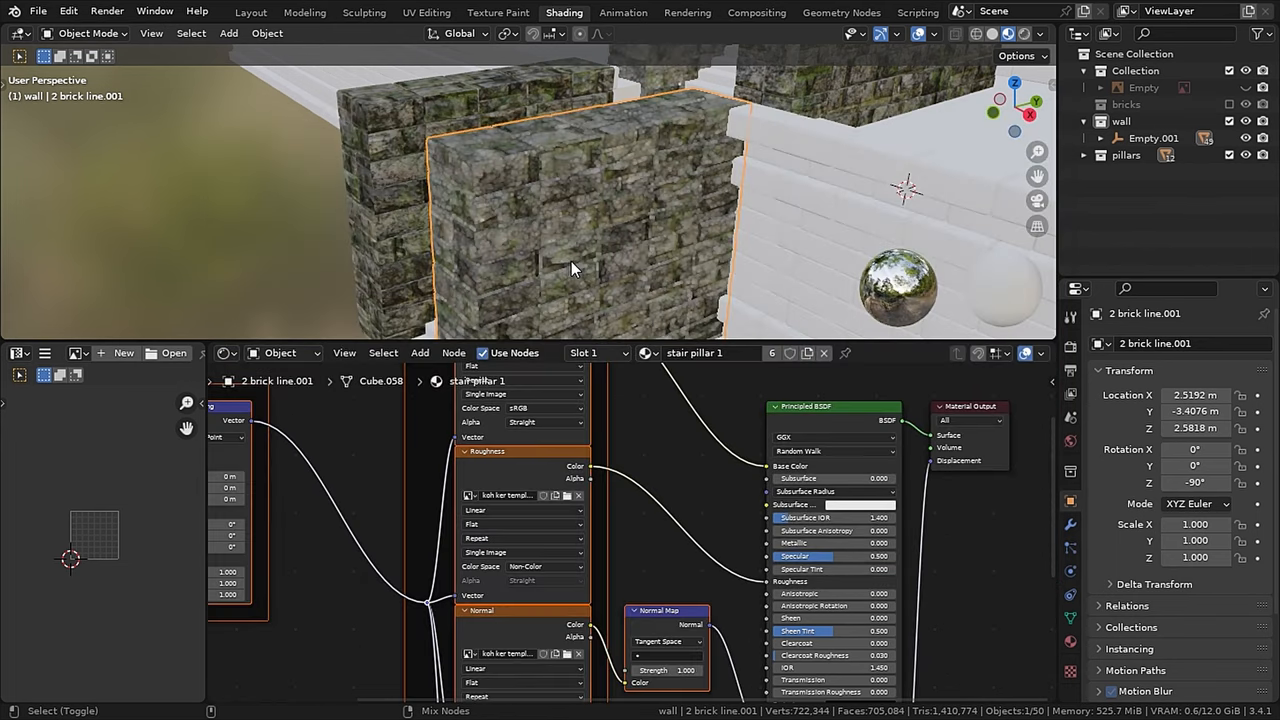
left_click(252, 12)
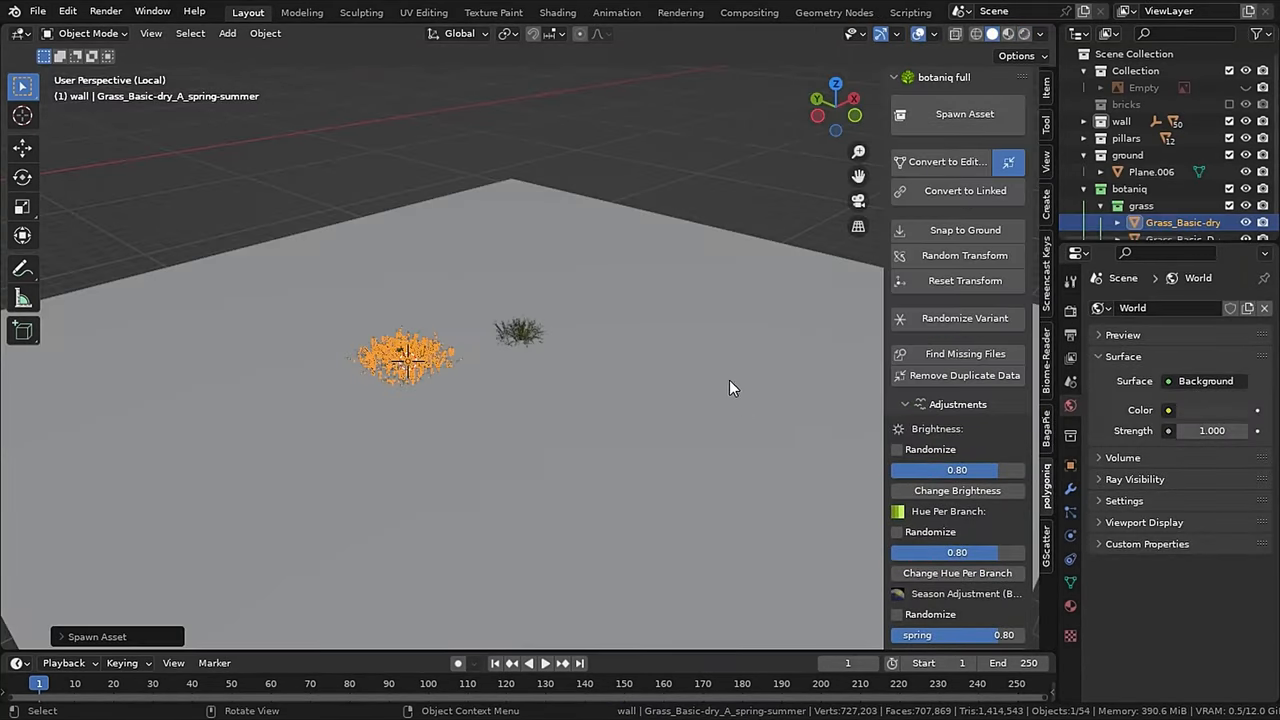
Spawn the spring-summer grass clump from the botaniq asset browser
left_click(964, 112)
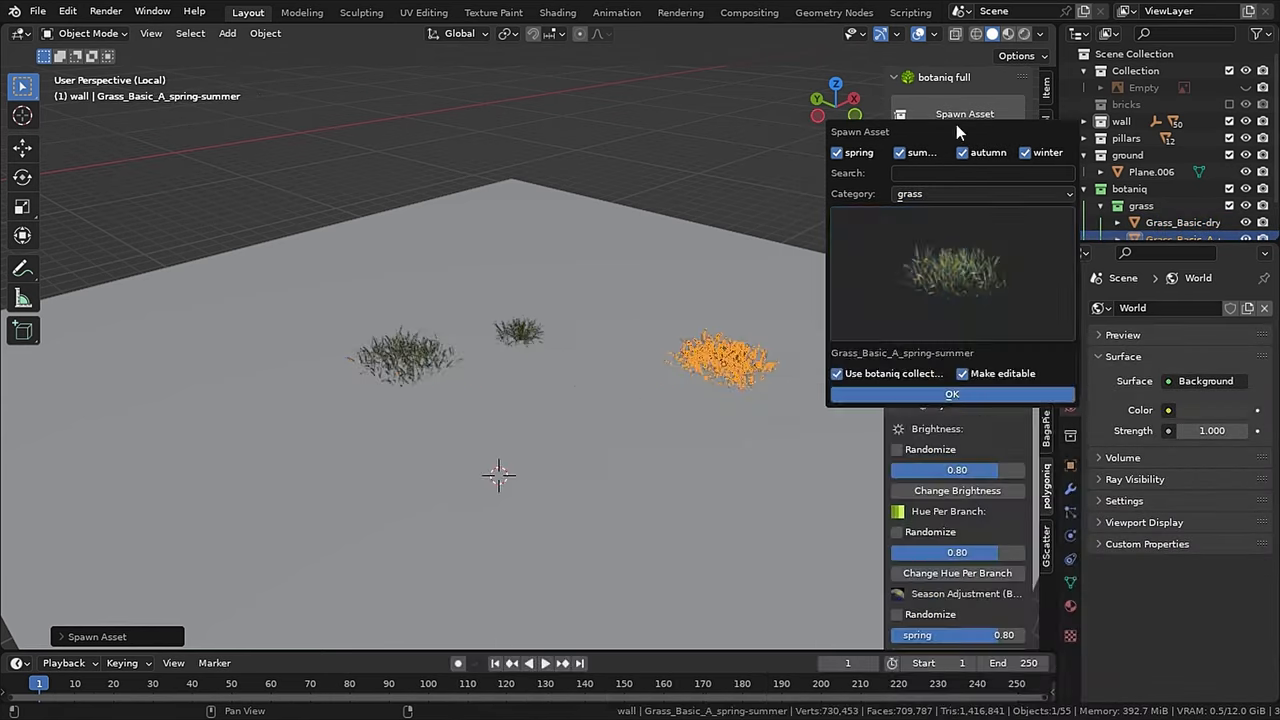
left_click(952, 392)
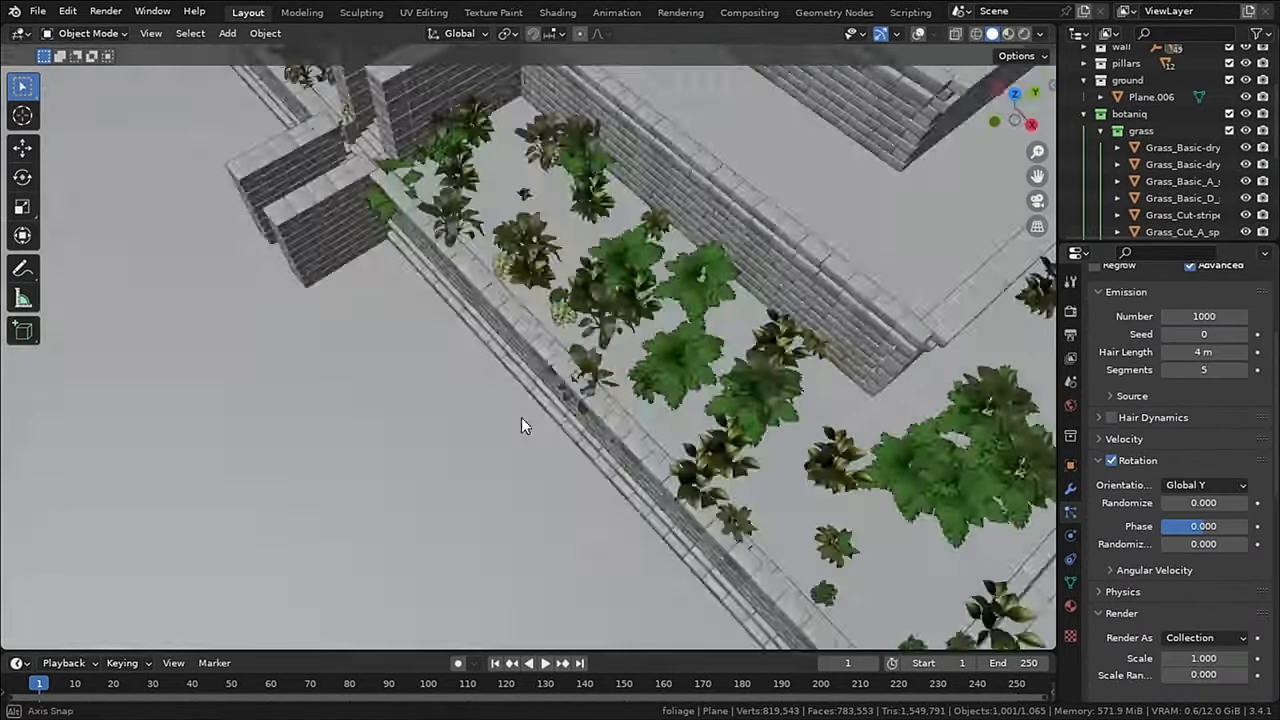
Set the plant scatter's Random Value range to 0.010–0.100 in Geometry Nodes
left_click(832, 12)
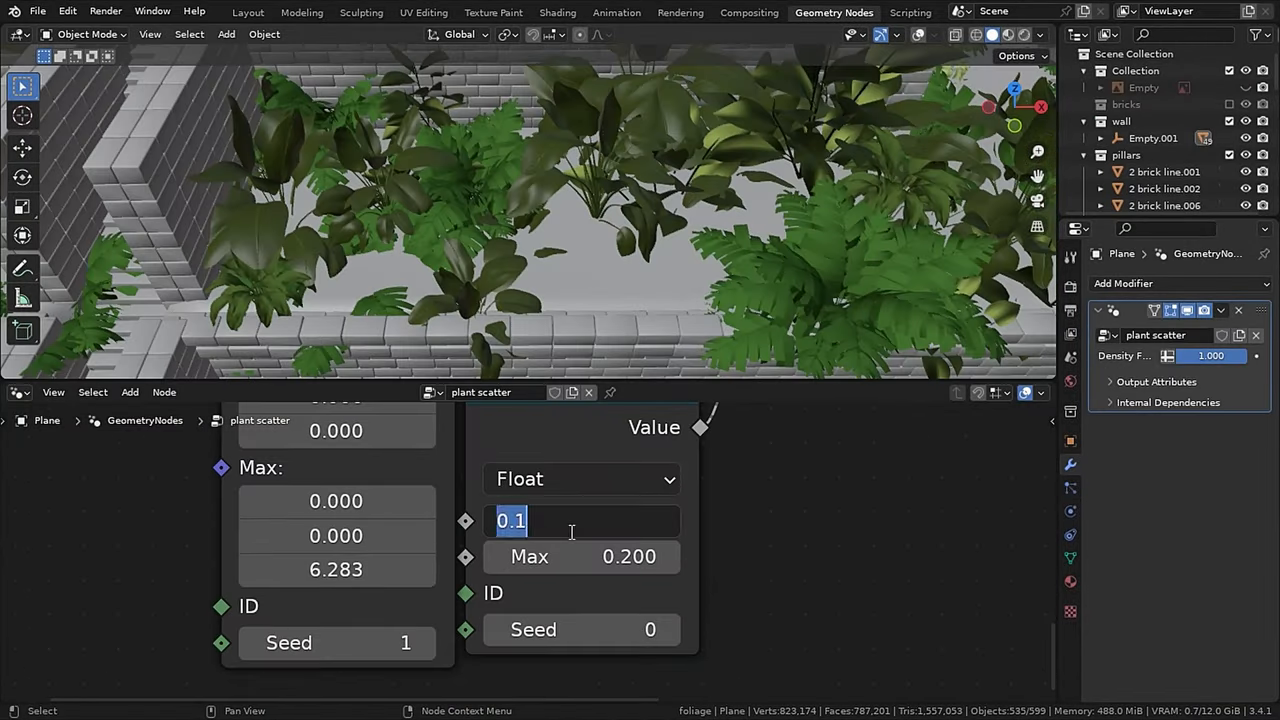
type("0.010")
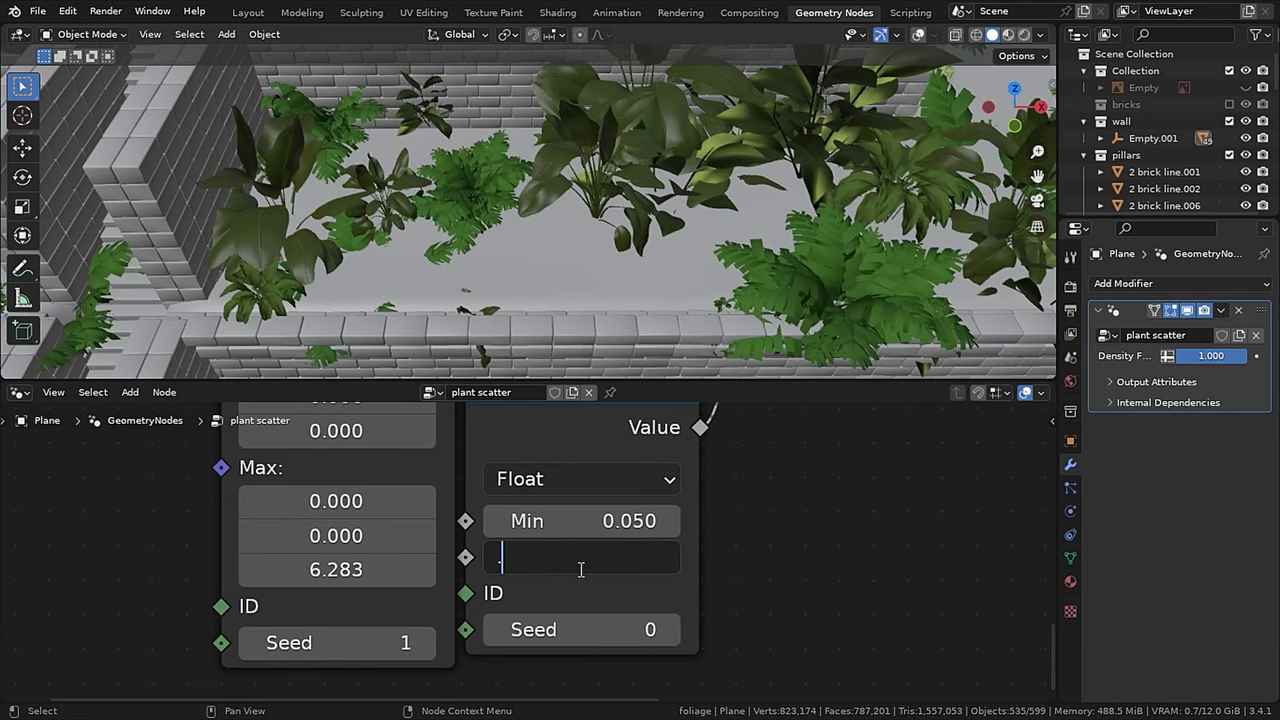
type("0.100")
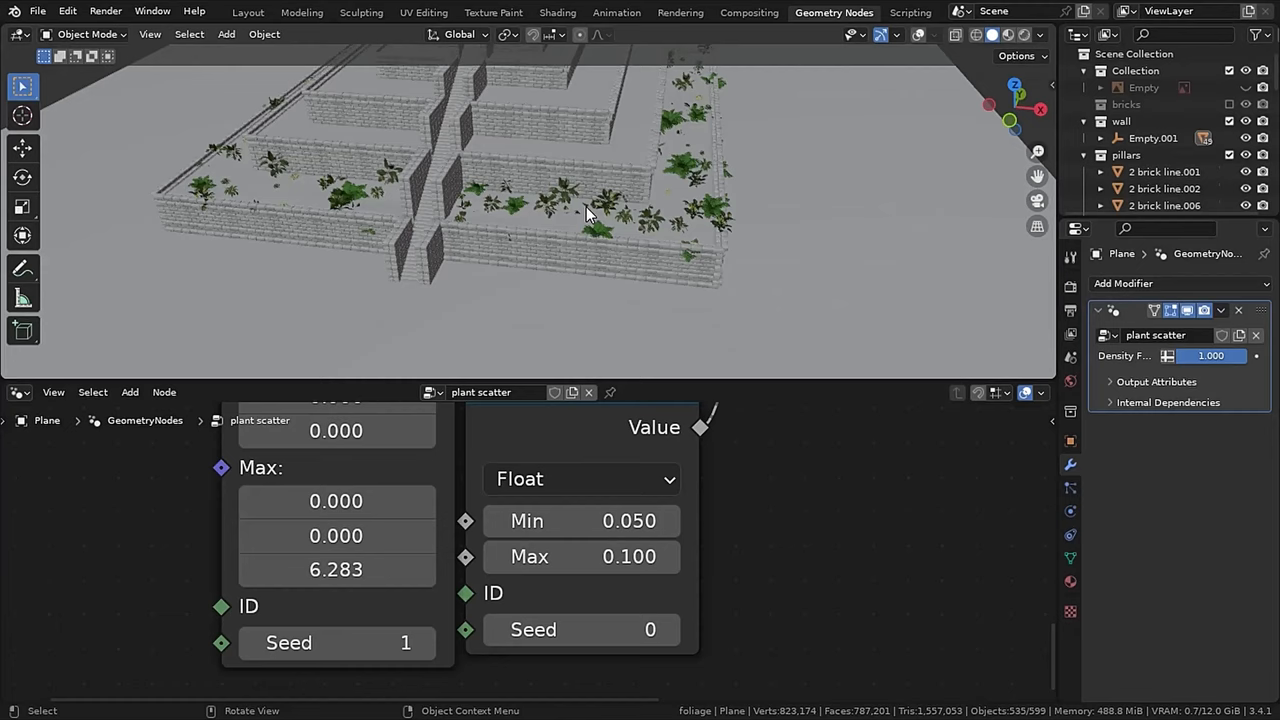
key("Tab")
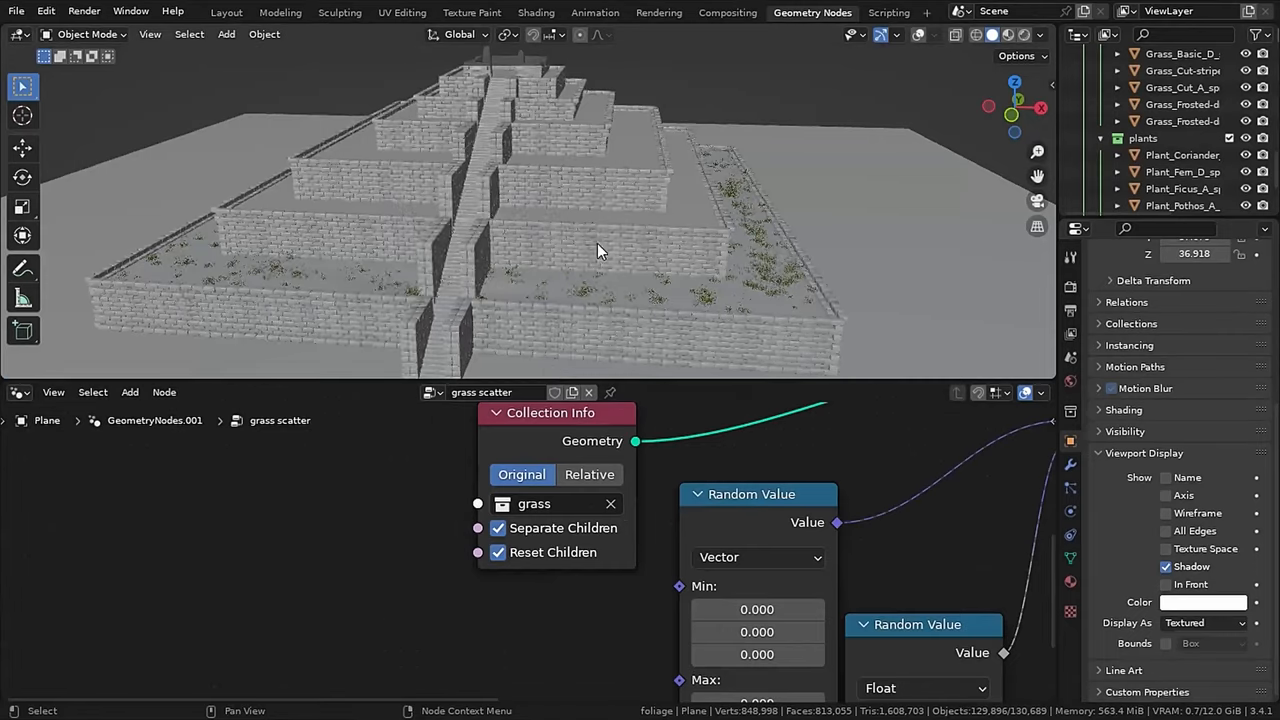
left_click_drag(600, 250, 510, 300)
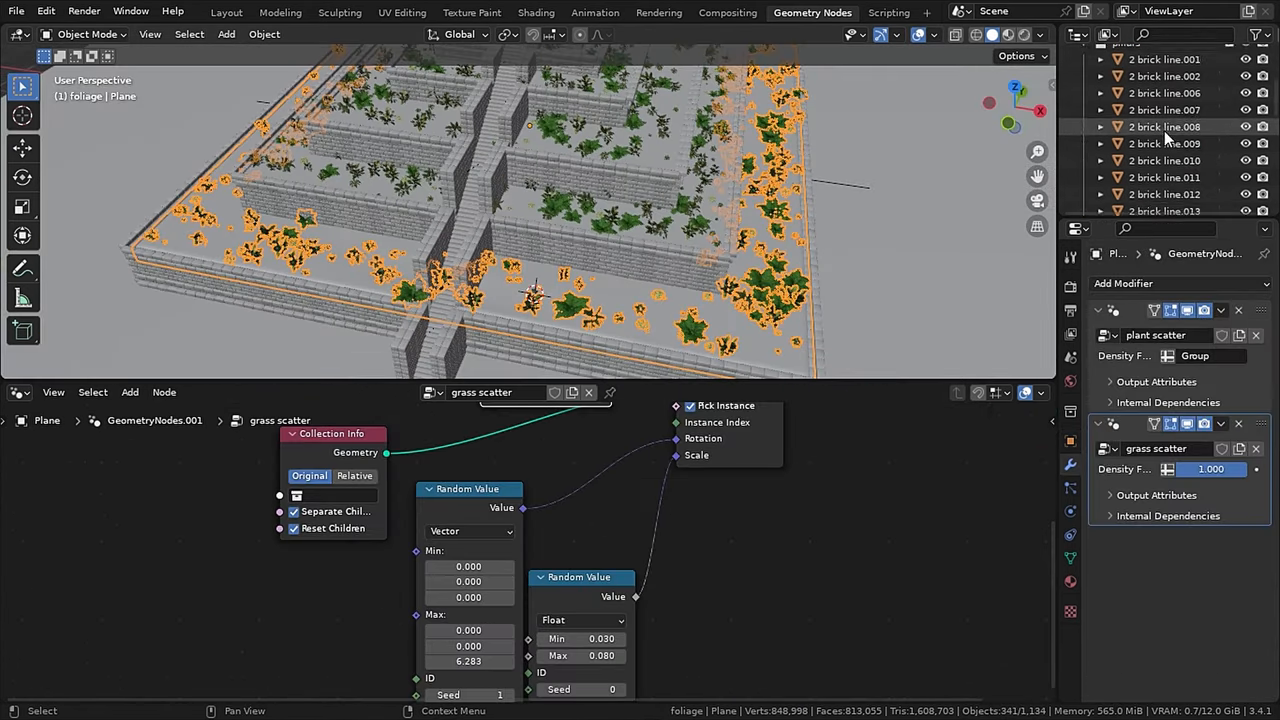
scroll("down", 3)
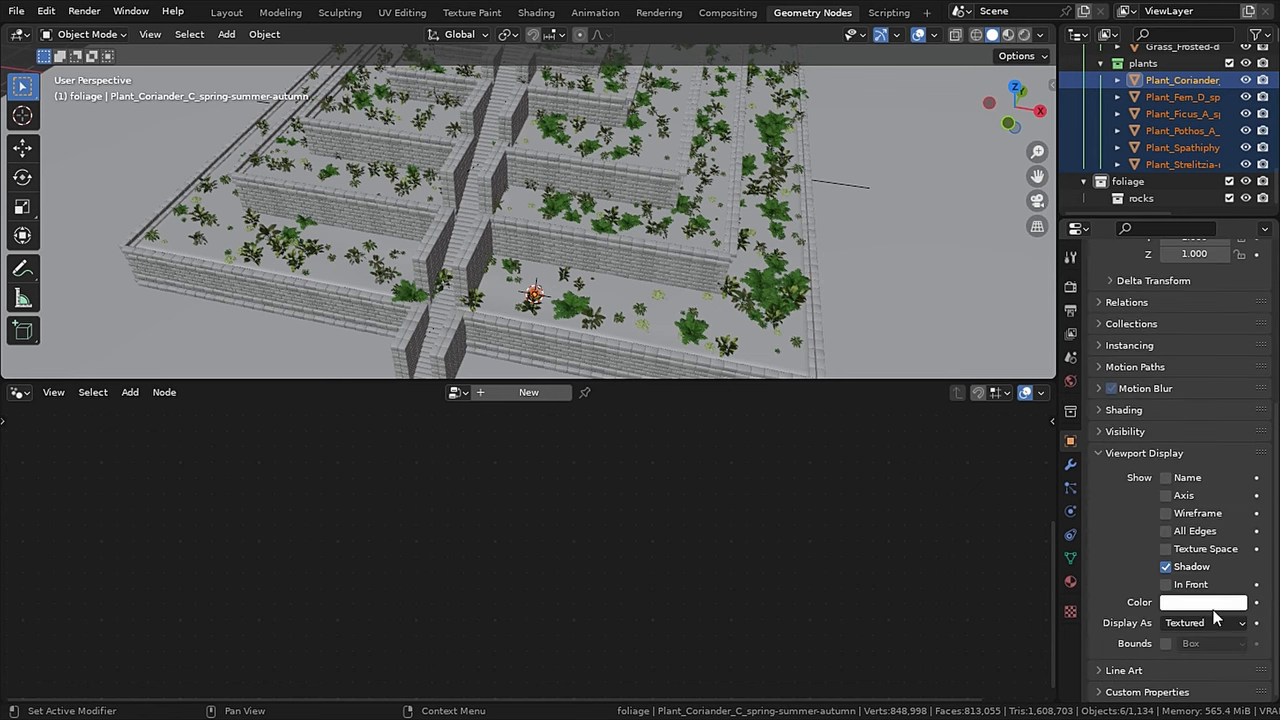
Set up the particle grass collection and select the helper Empty.002 in the Outliner
left_click(1204, 622)
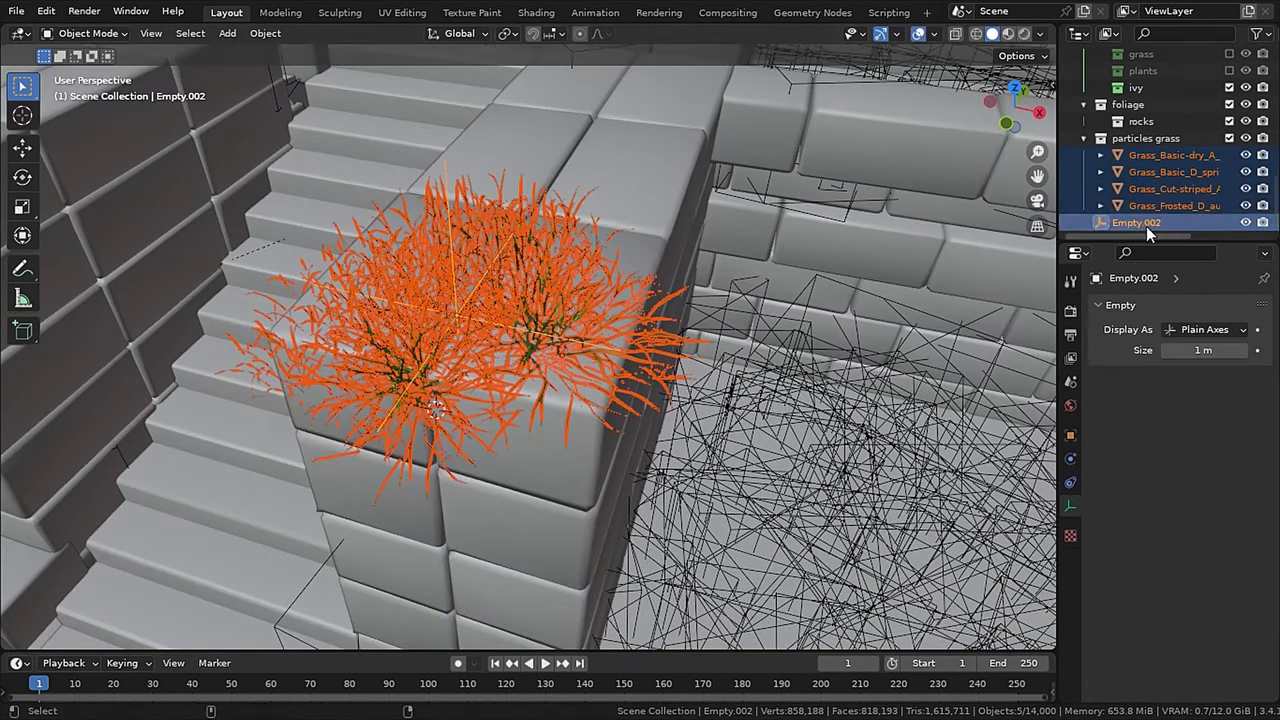
left_click(1136, 222)
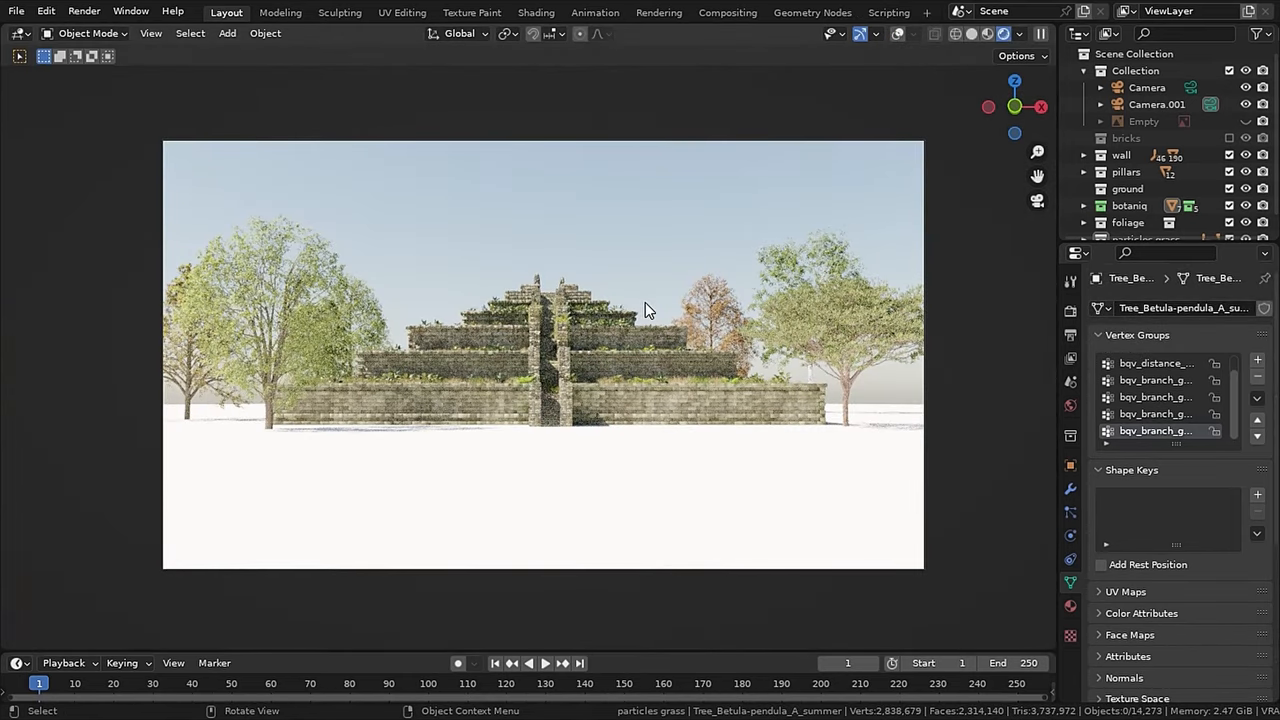
Reposition and scale a leafy tree so it frames the temple pyramid in the camera view
left_click(548, 292)
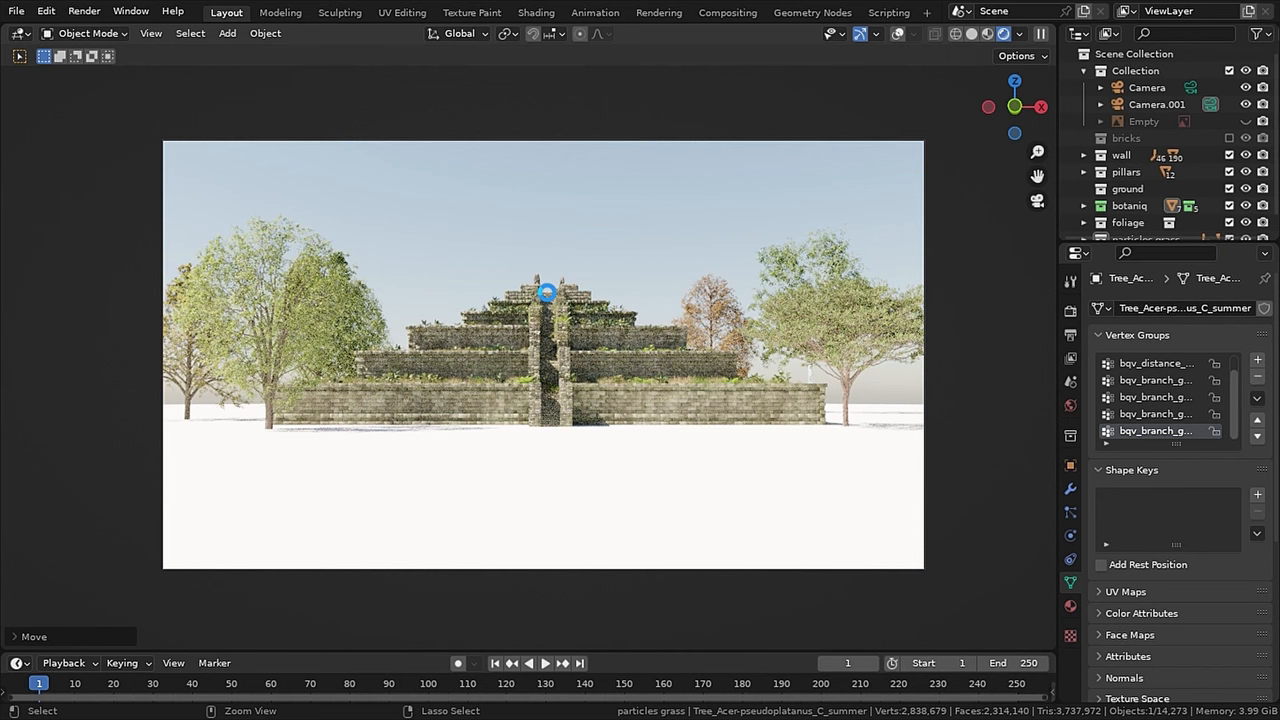
key("s")
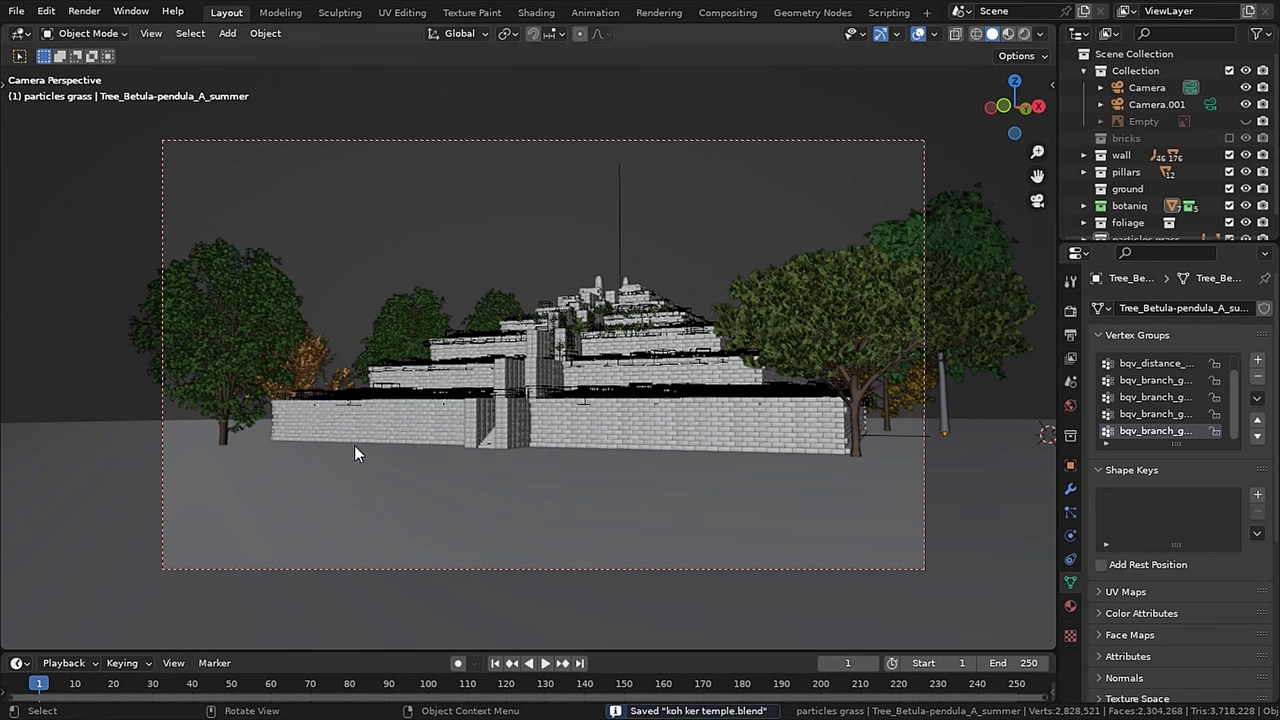
mouse_move(770, 352)
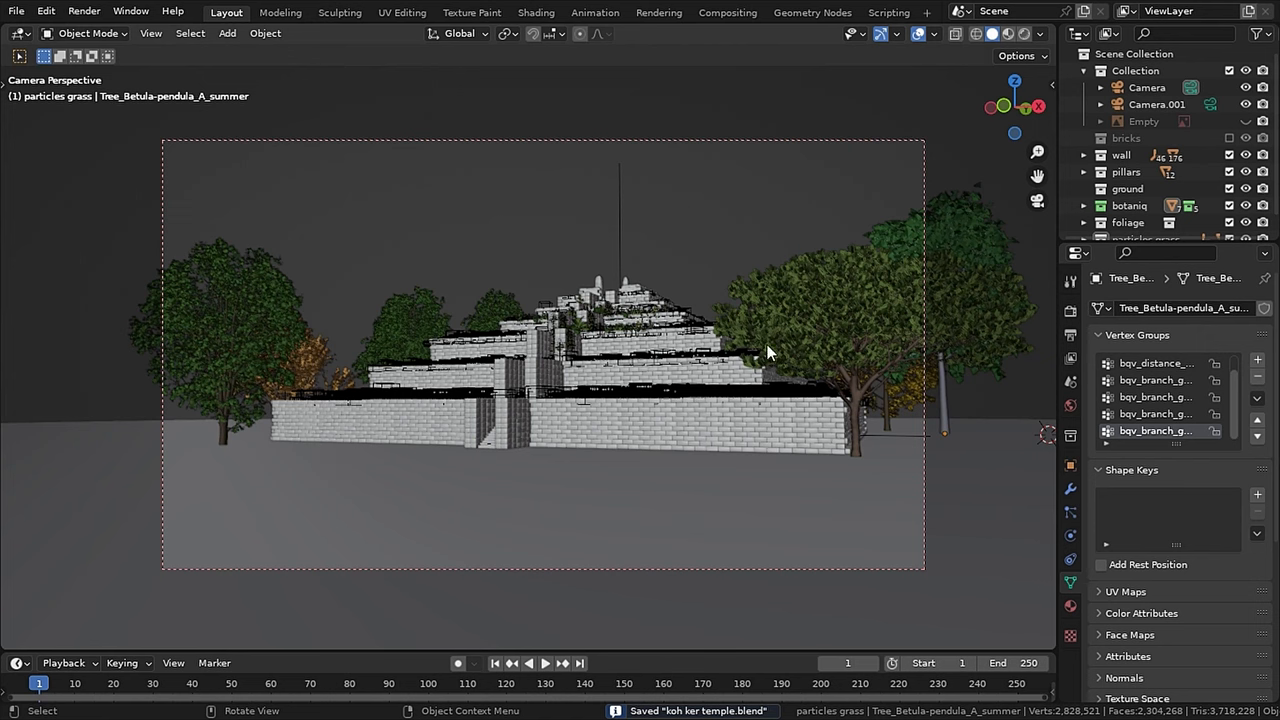
left_click(944, 400)
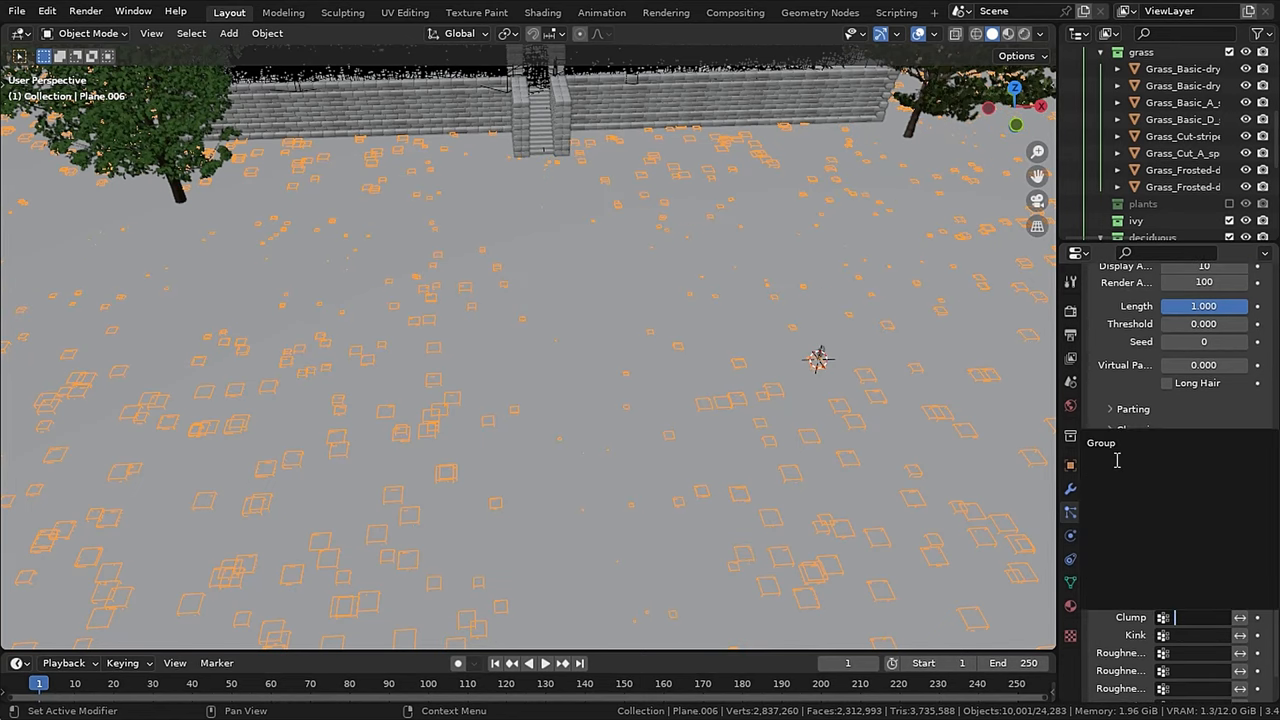
Add a hair particle system scattering grass clumps across the ground plane
left_click(542, 12)
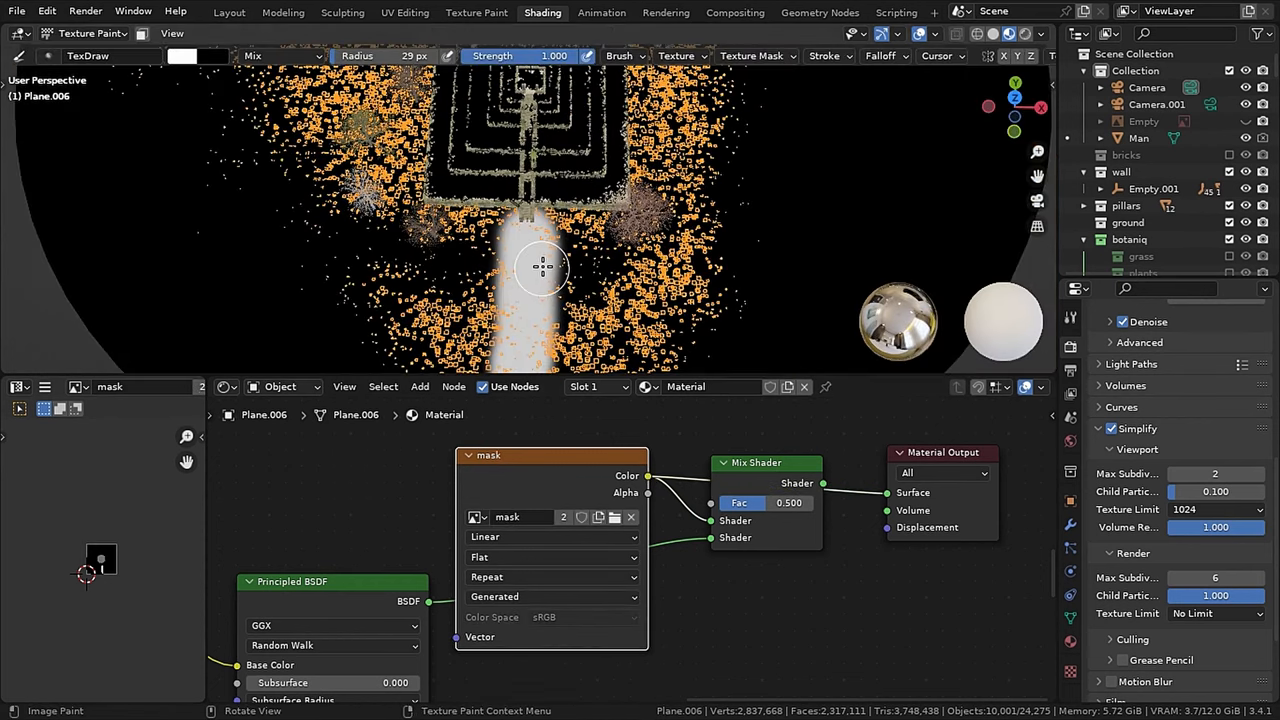
Paint a pale path into the ground's shader mask and save the mask image
left_click(88, 32)
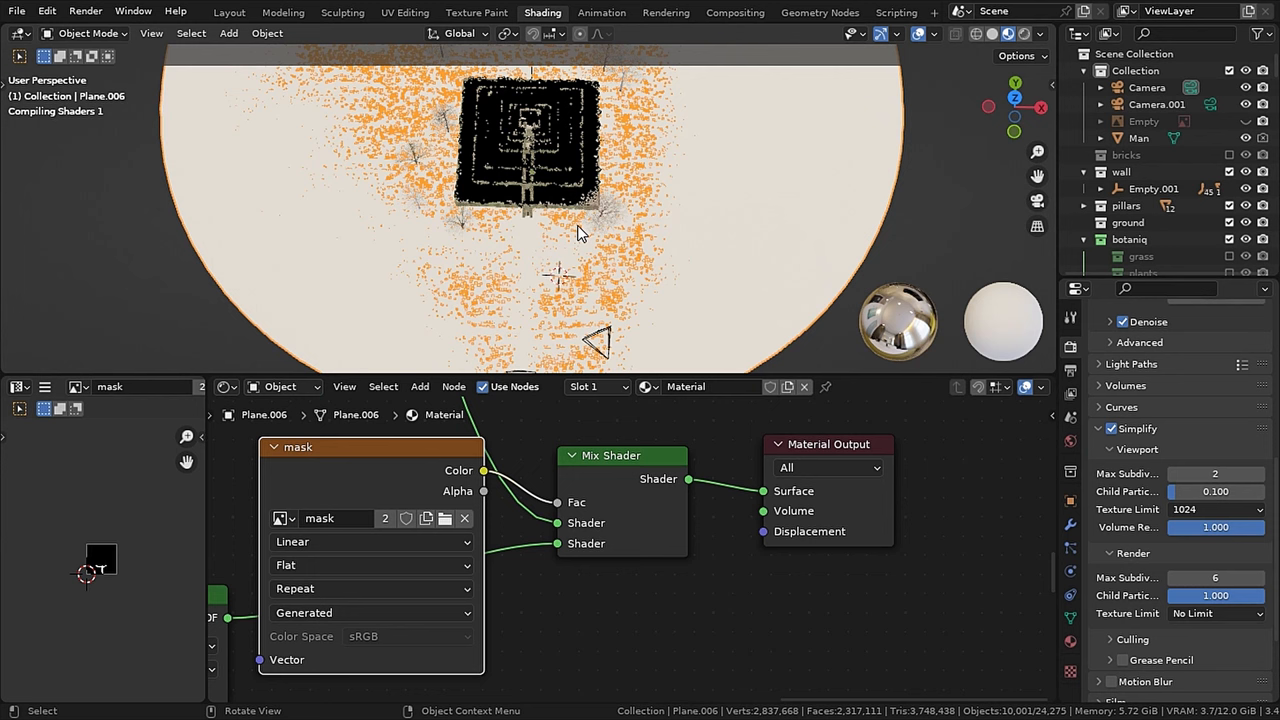
mouse_move(578, 304)
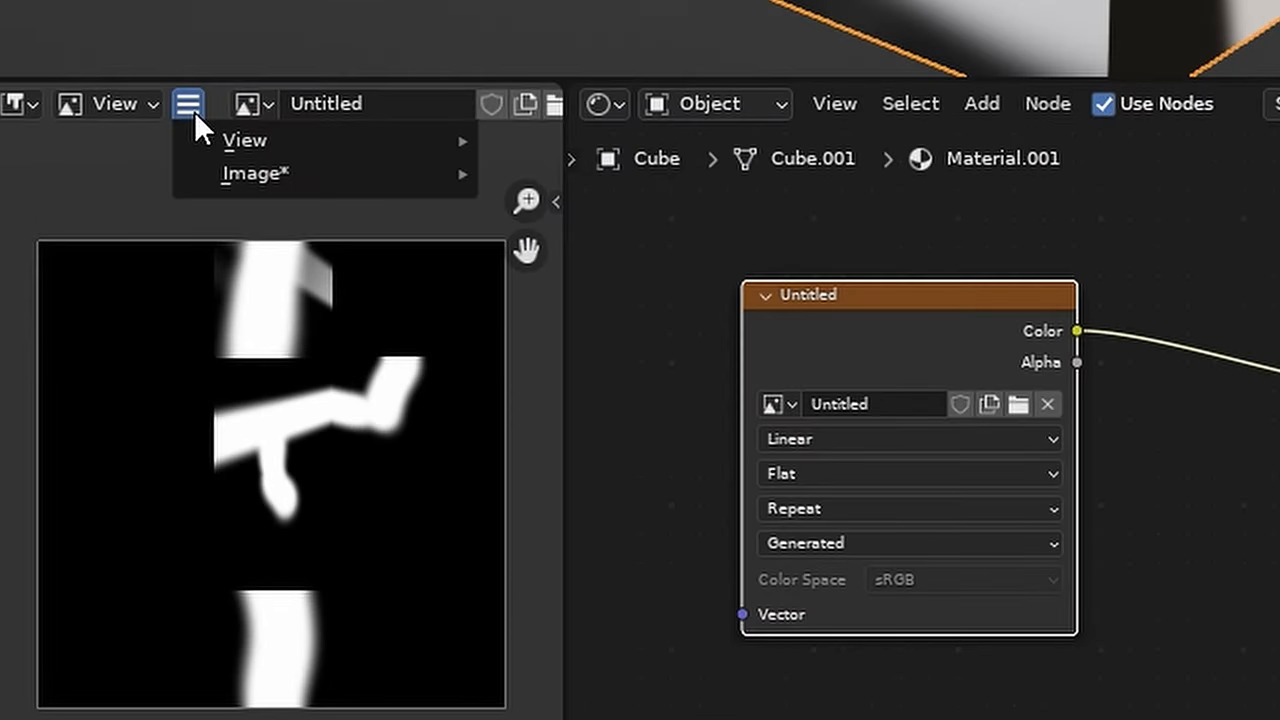
mouse_move(256, 172)
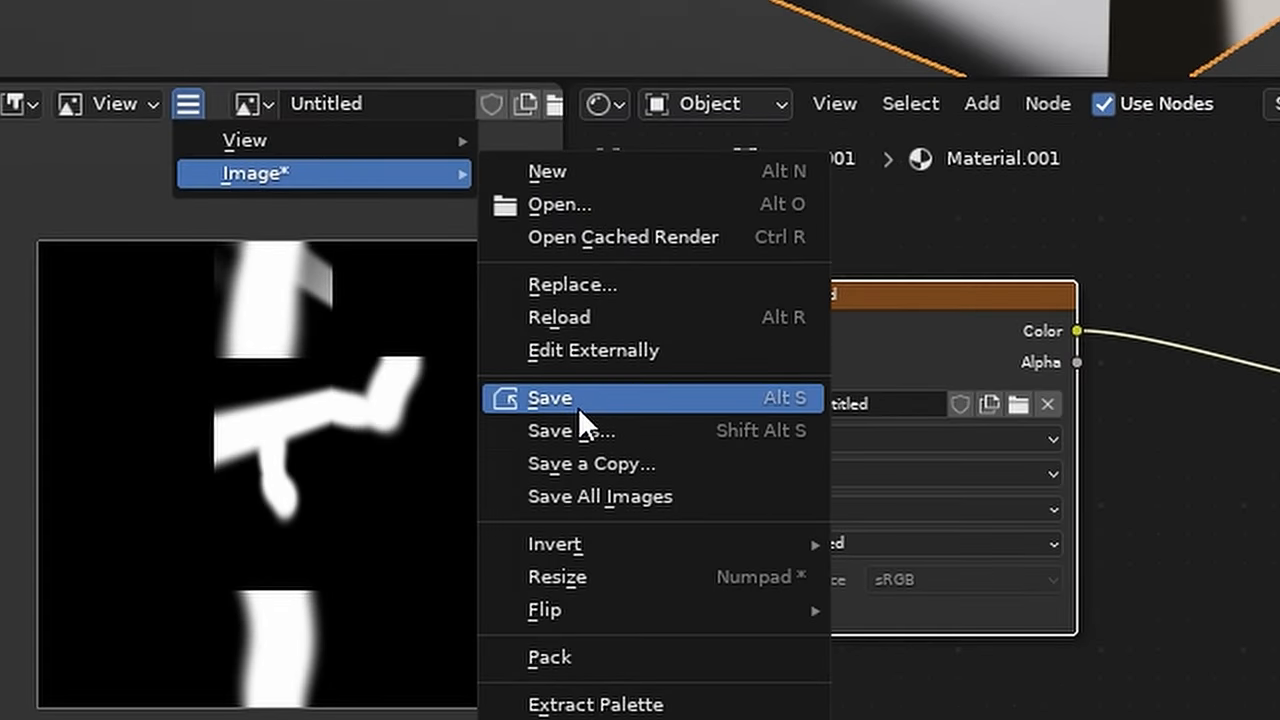
left_click(548, 396)
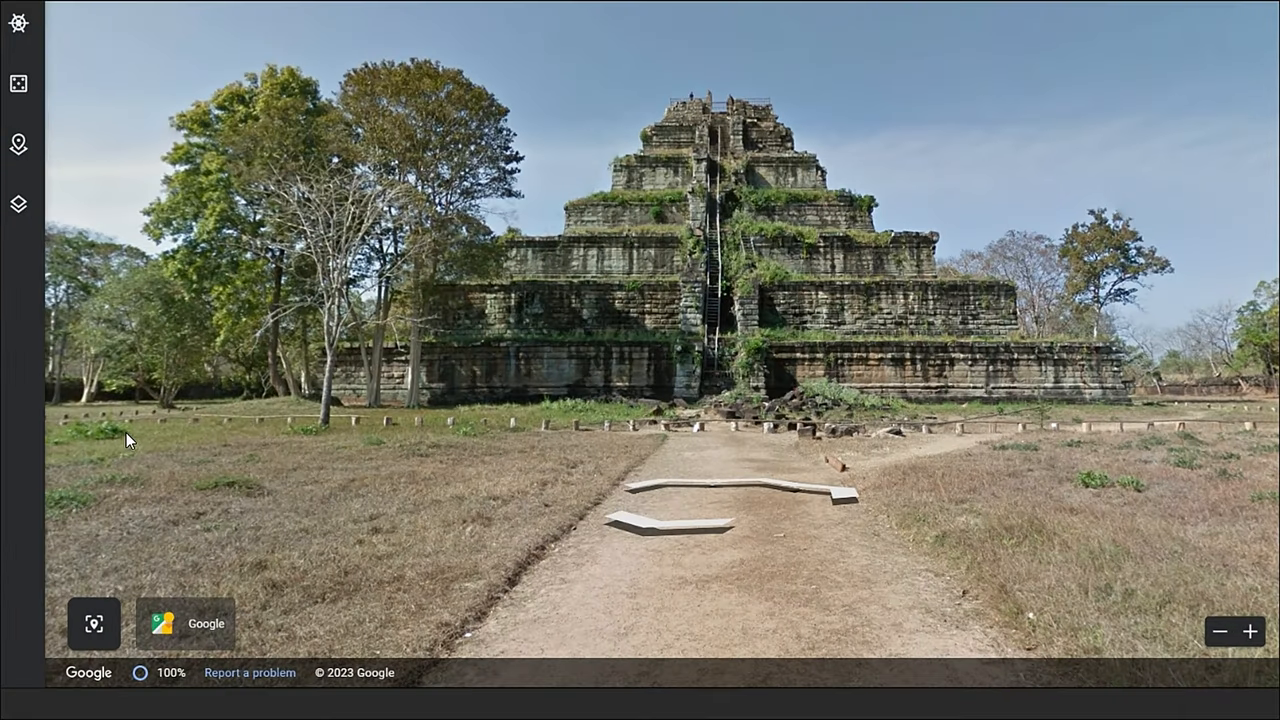
mouse_move(828, 438)
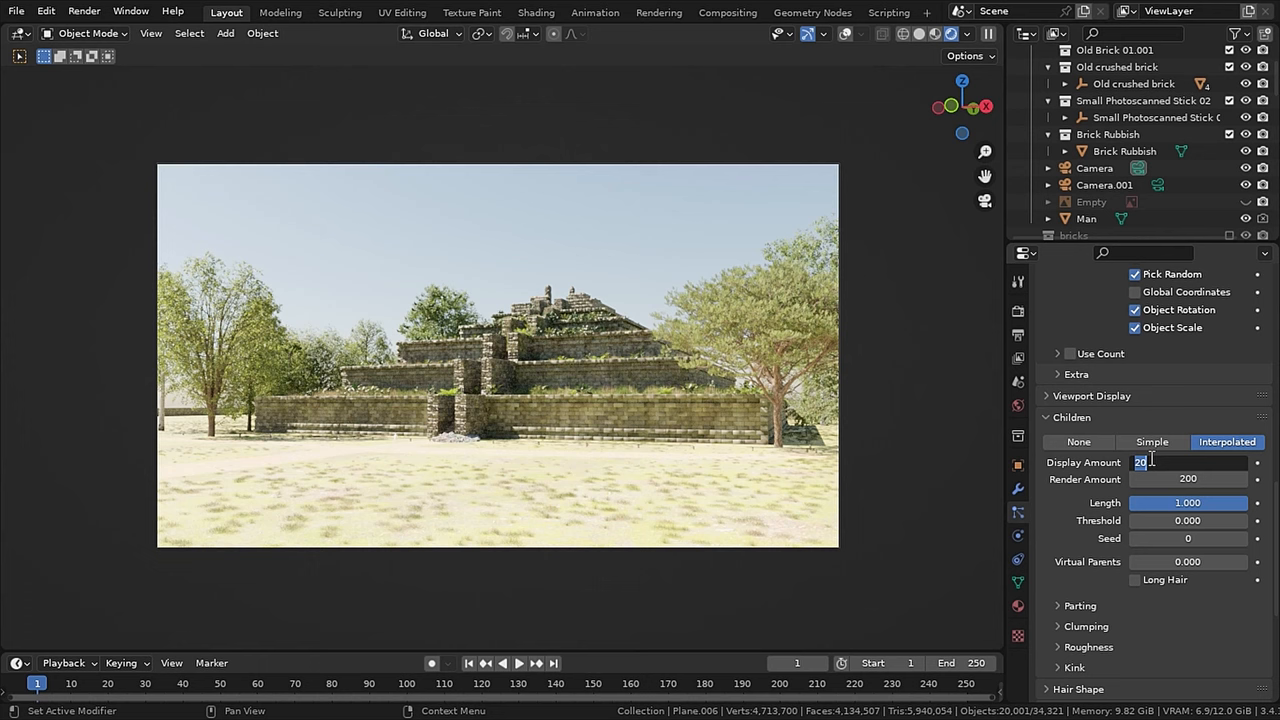
Set the grass particles' interpolated children Display Amount to 200
type("200")
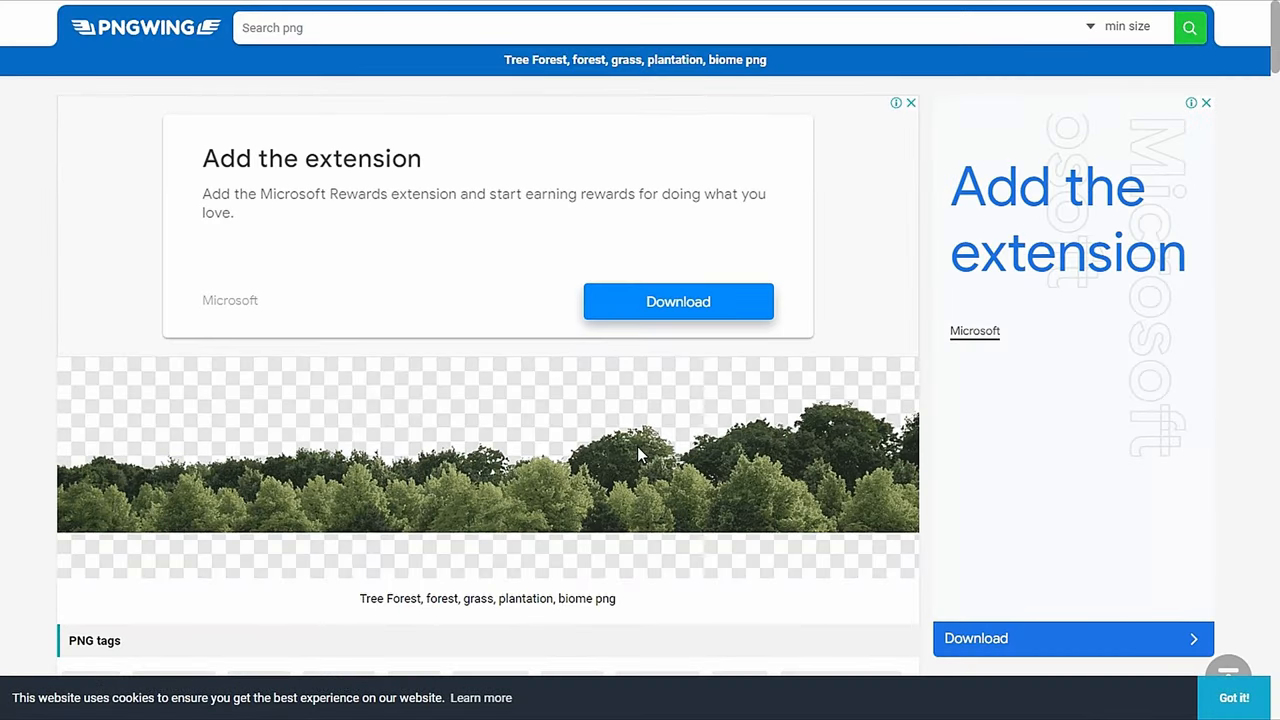
Scroll the PNGWing Tree Forest page down toward the treeline image download
scroll("down", 3)
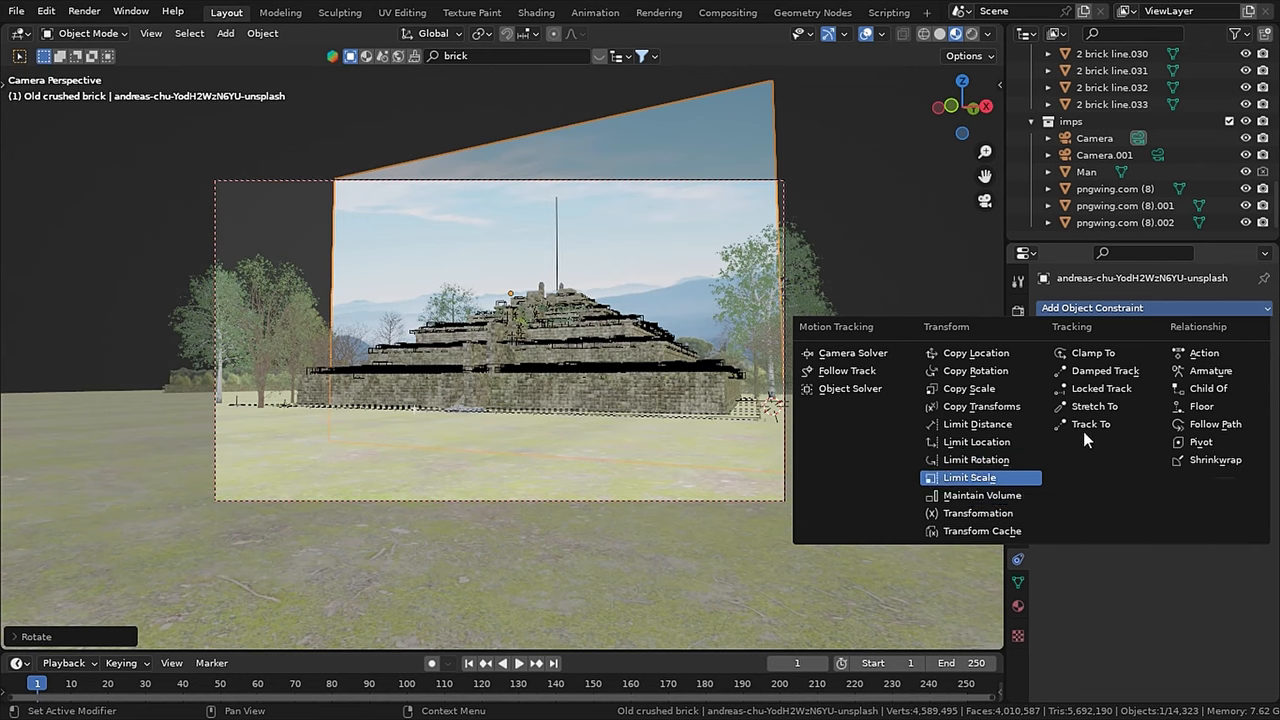
Constrain the image plane, set view Clip End to 3000 m, and return to Layout
left_click(1090, 424)
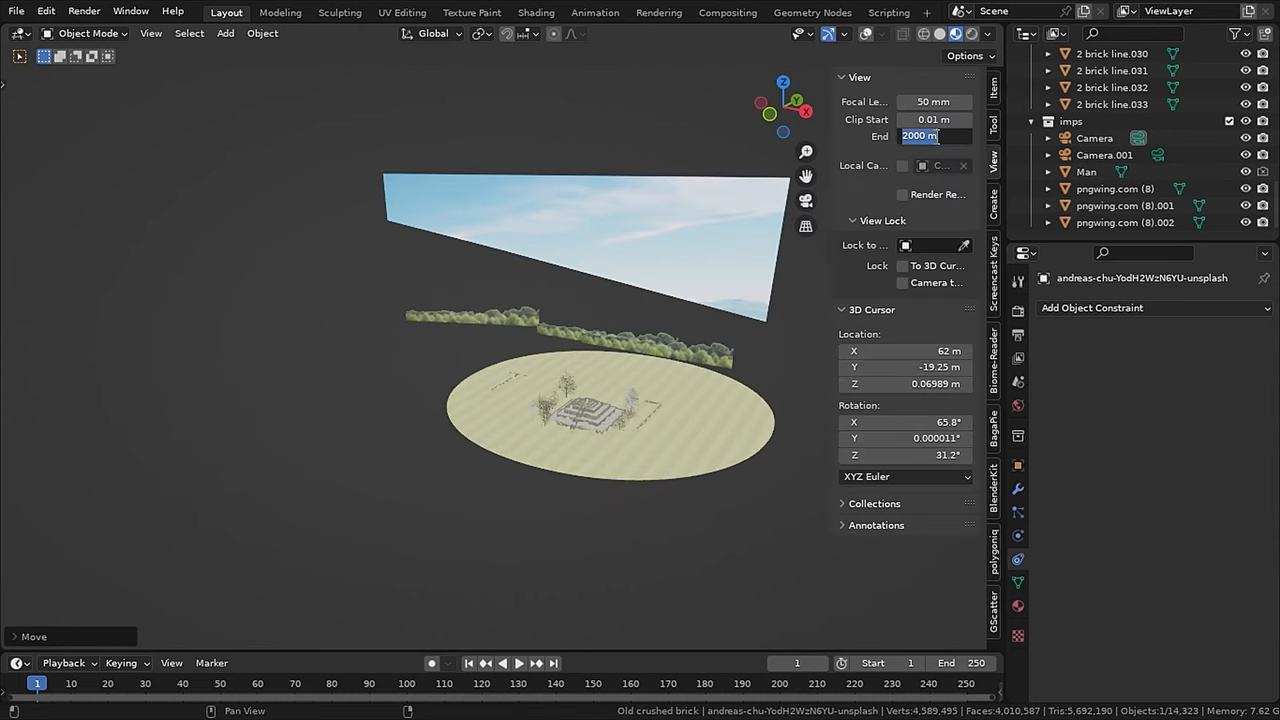
type("3000")
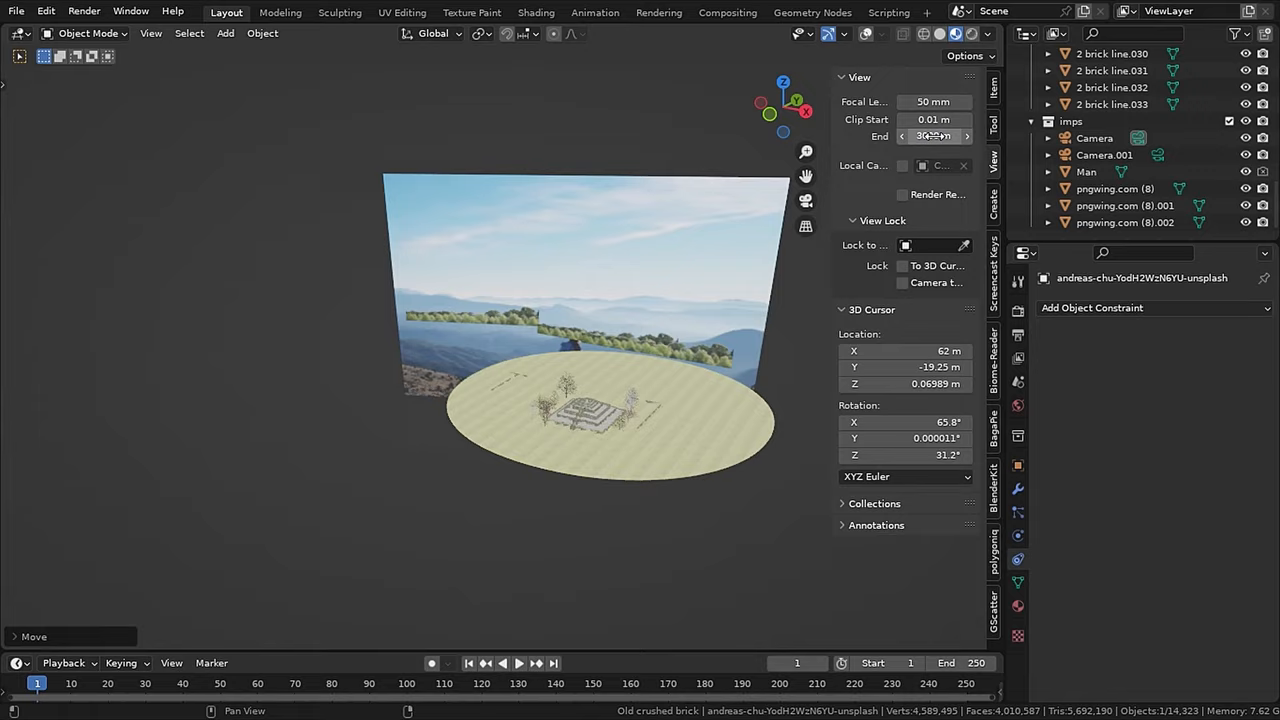
left_click(536, 12)
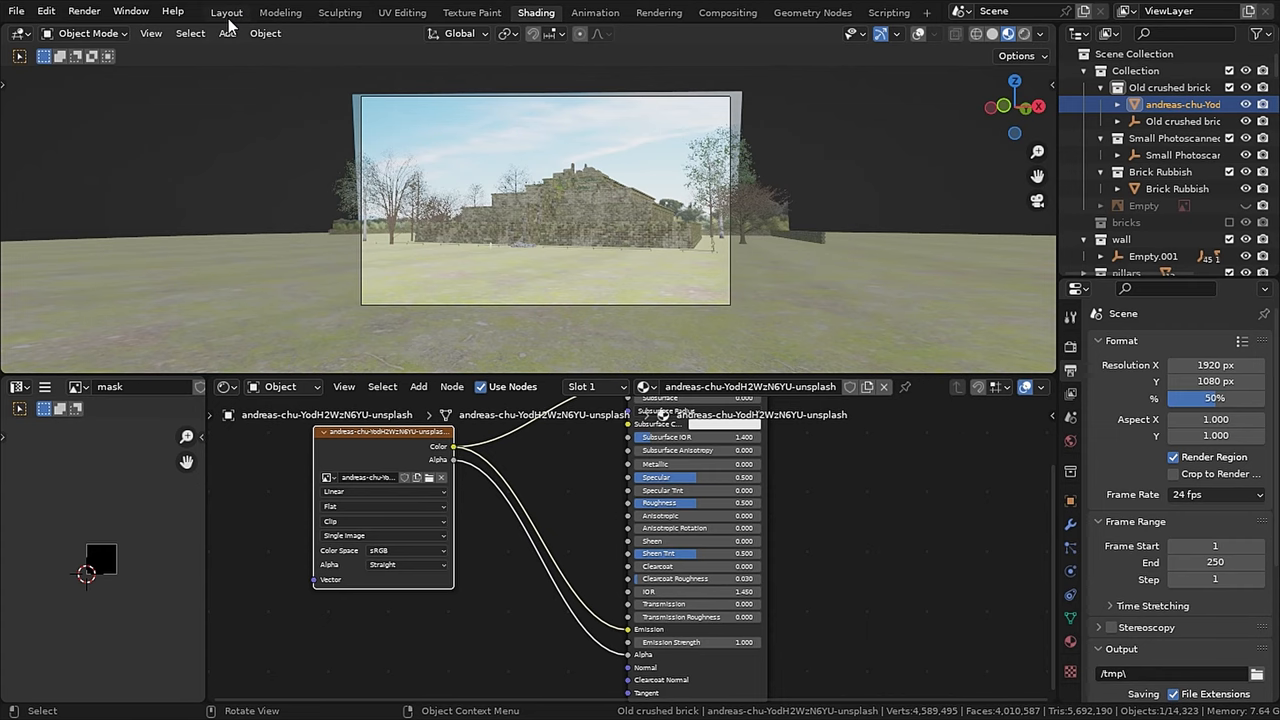
left_click(226, 12)
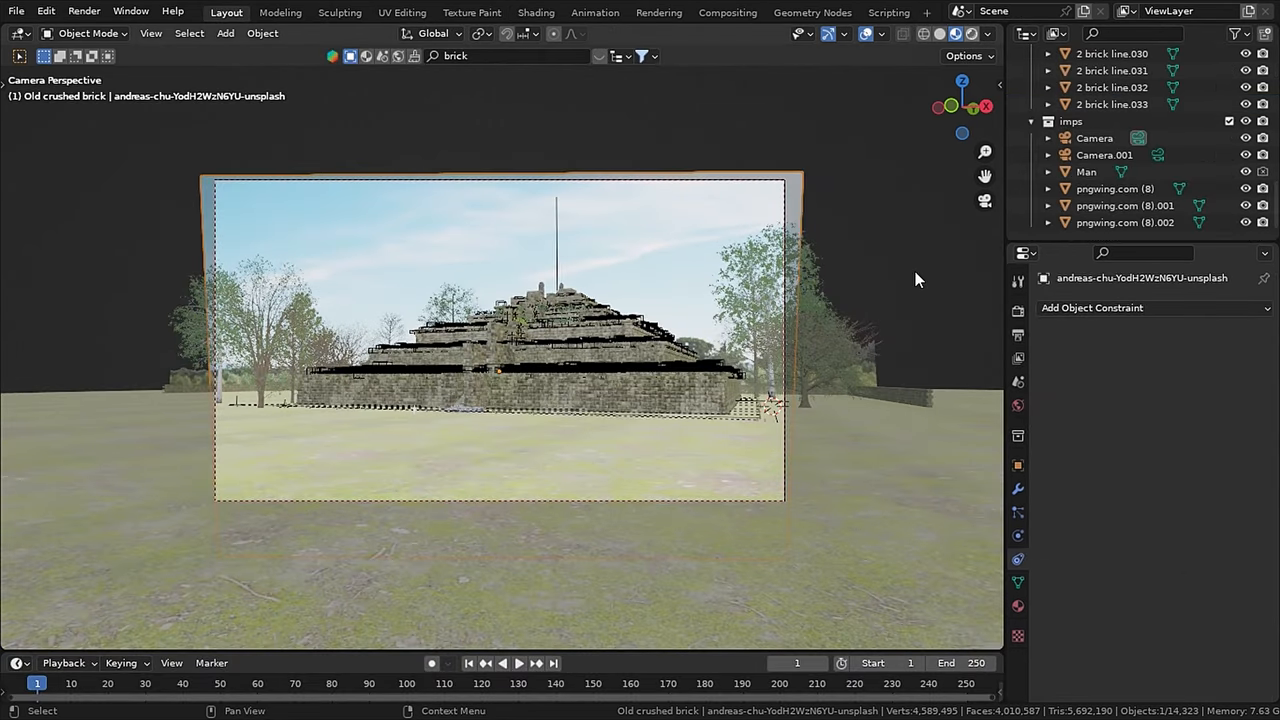
left_click(536, 12)
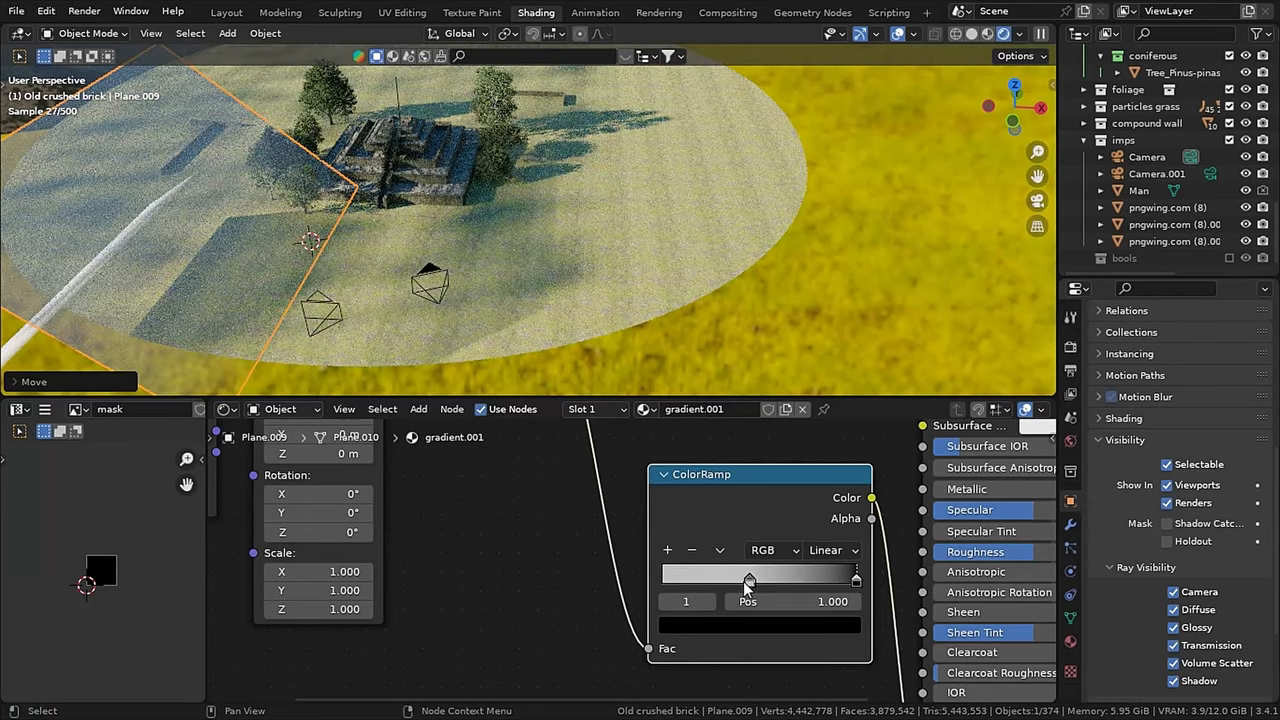
Drag the ColorRamp stop so the ground material's gradient fade begins further in
left_click_drag(748, 576, 662, 576)
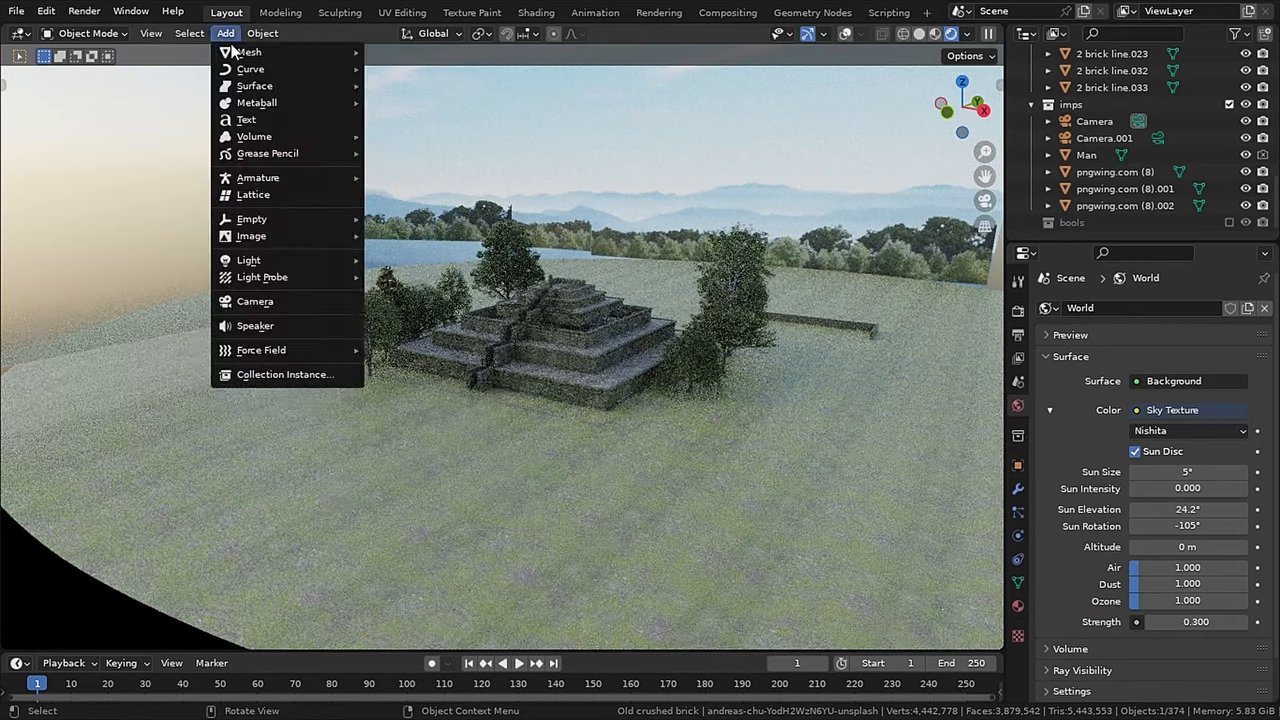
mouse_move(248, 260)
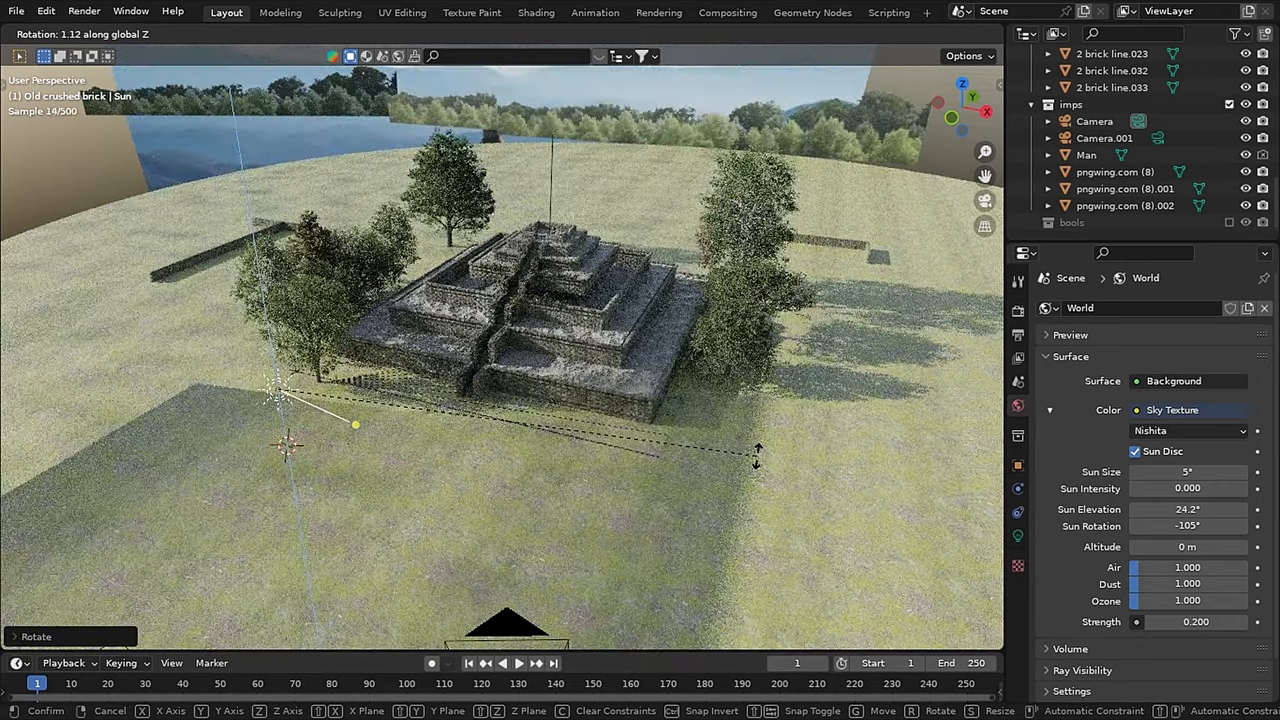
Confirm the sun lamp's rotation over the temple and tint its colour warm orange
key("KP_0")
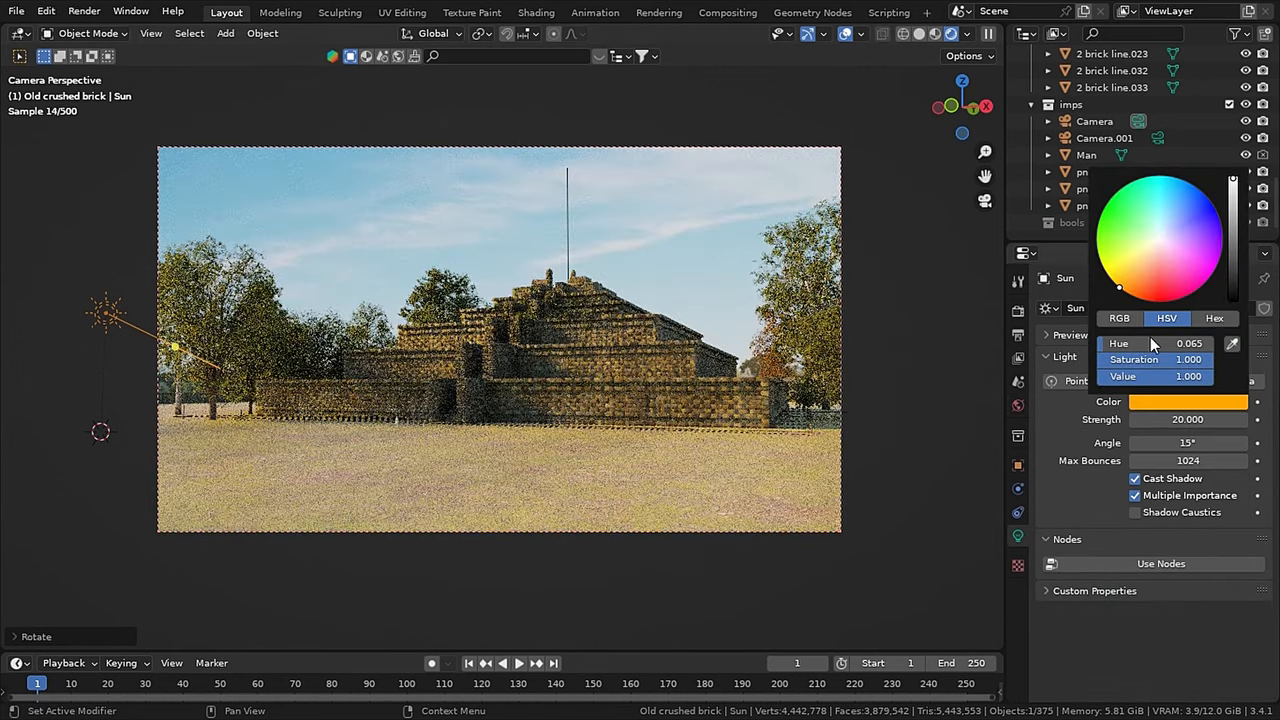
left_click(1156, 360)
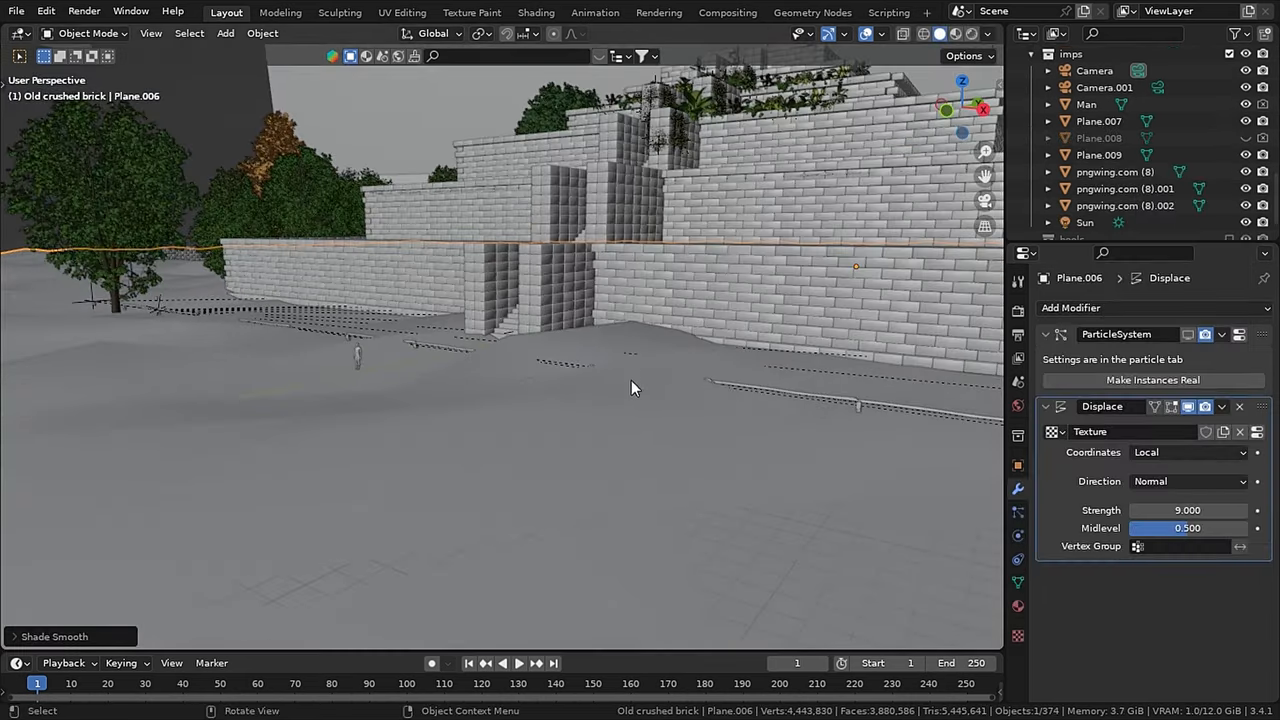
Add a Displace modifier of strength 9 to roughen the ground plane Plane.006
left_click(1070, 308)
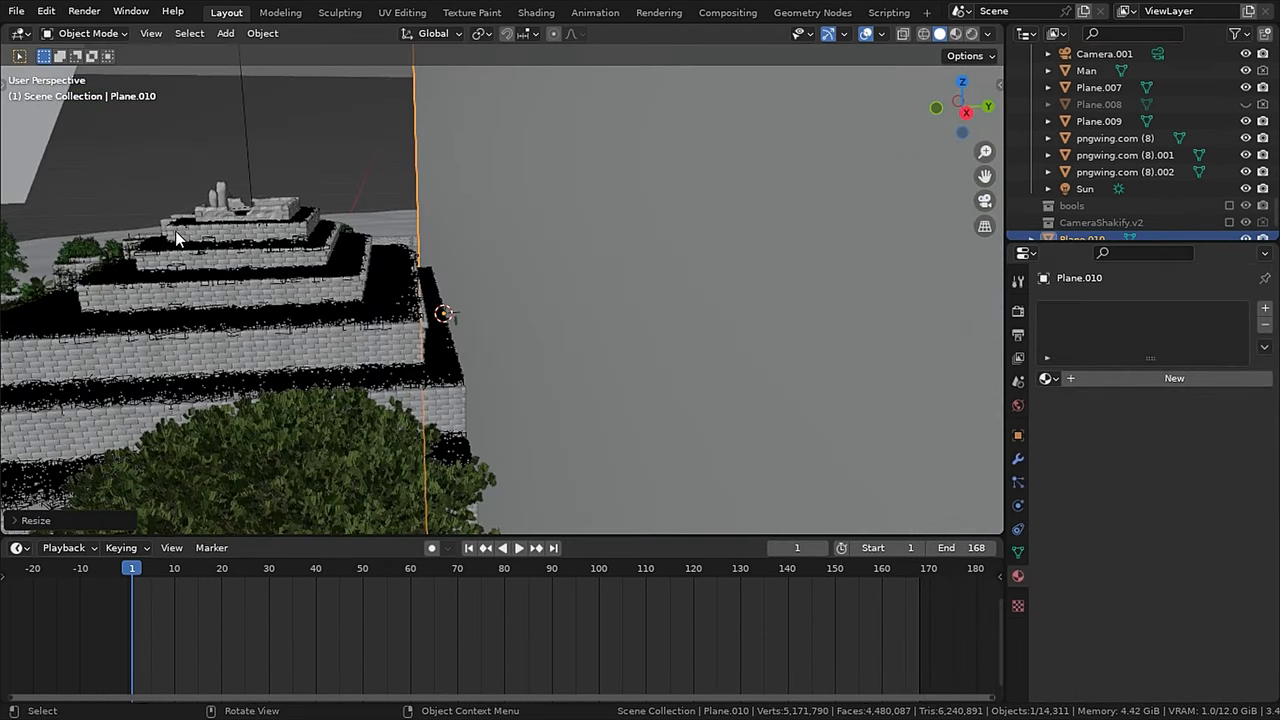
Create a new pale blue material for the large backdrop plane behind the temple
left_click(536, 12)
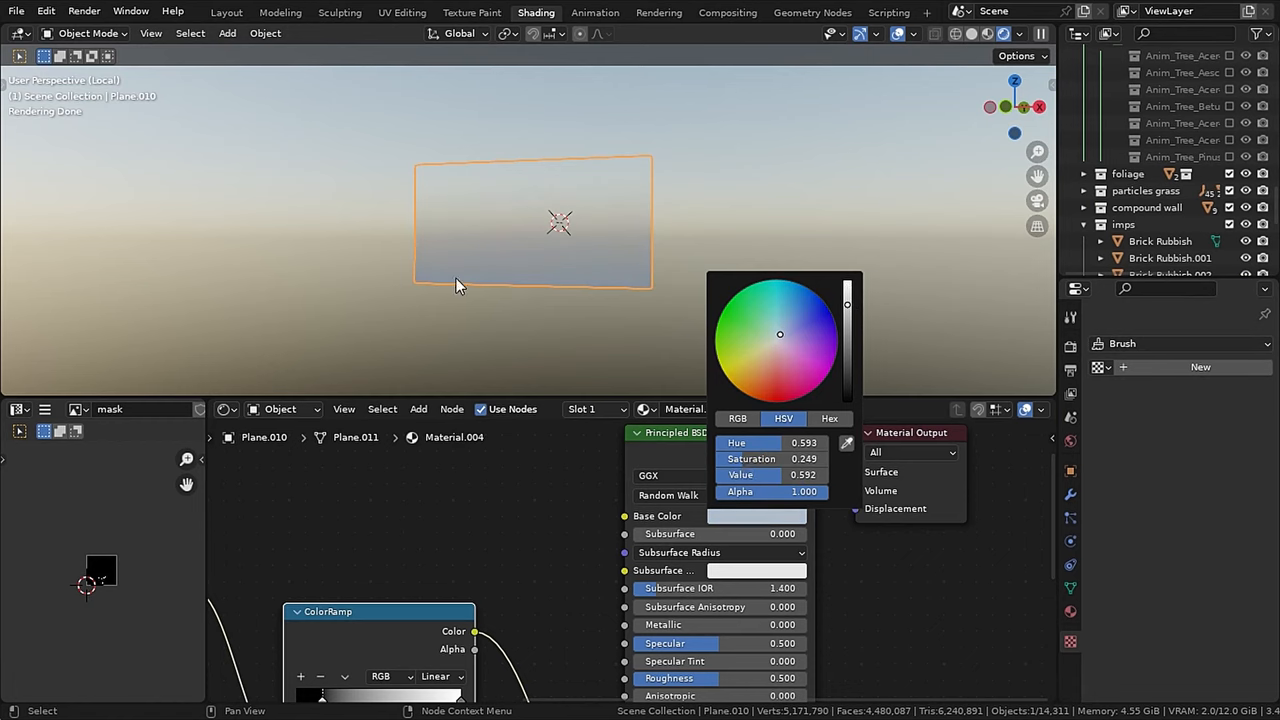
left_click(228, 12)
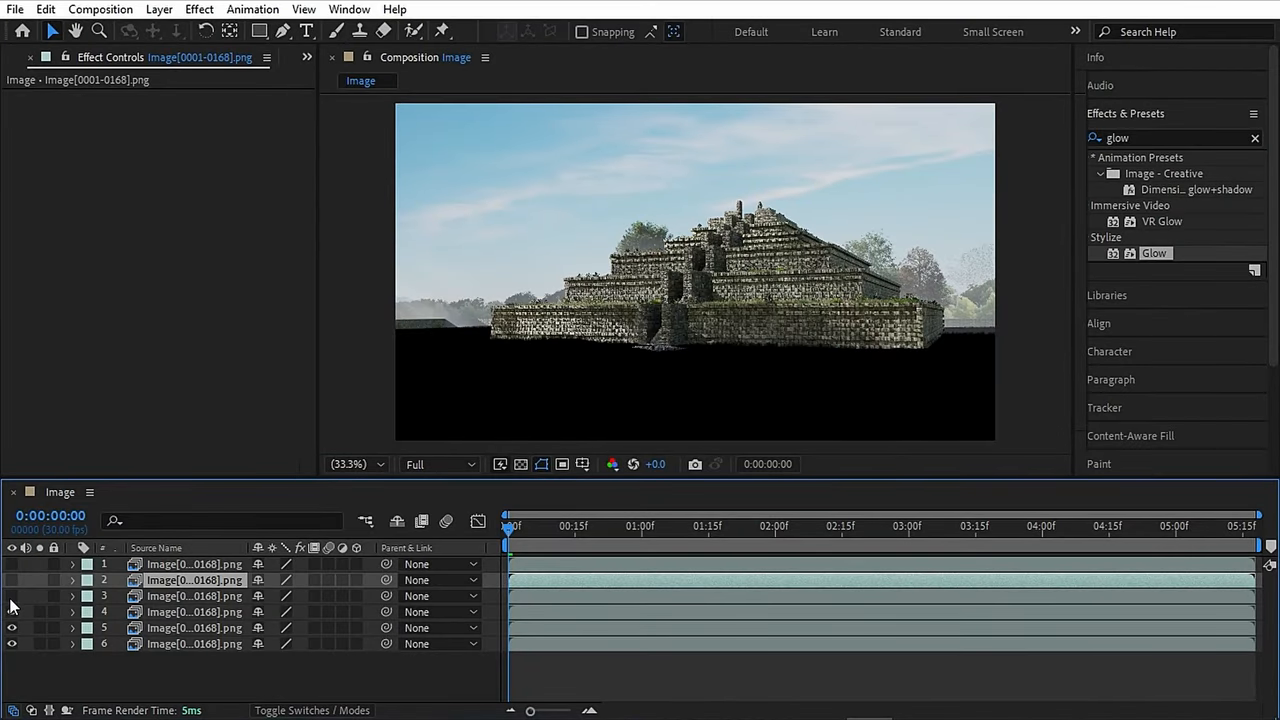
Make the tree and grass ground layers visible in the temple composite
left_click(12, 564)
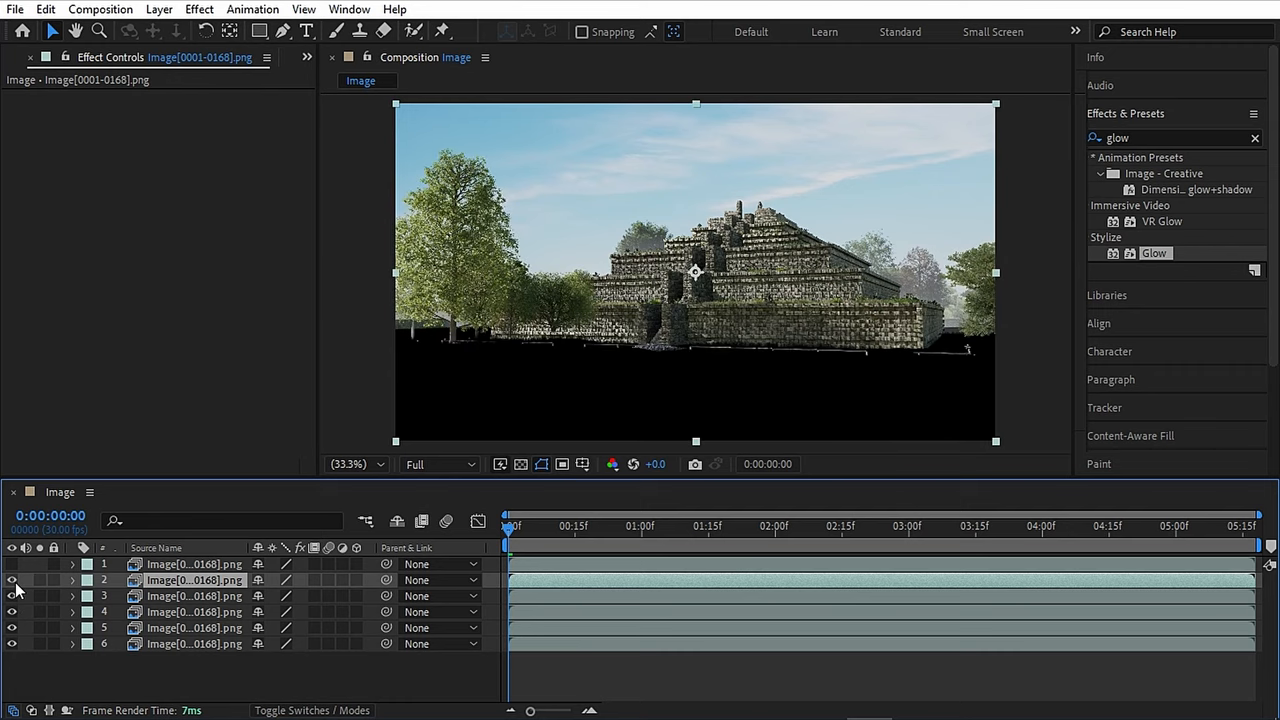
left_click(12, 580)
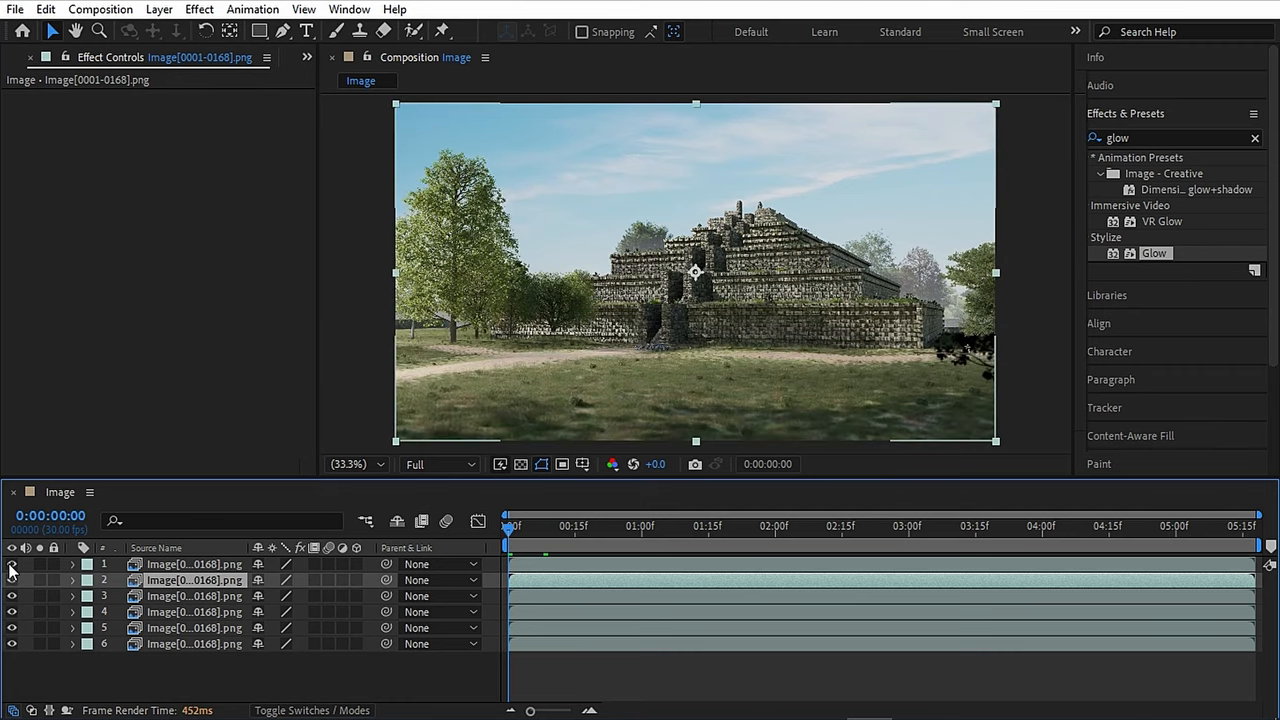